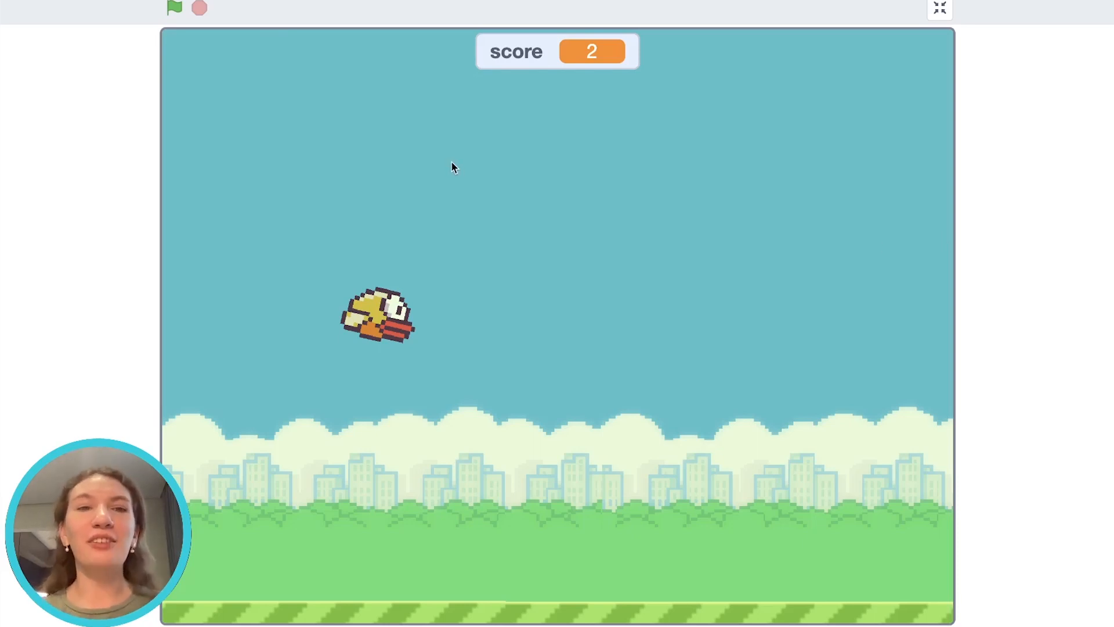
- Start a new project, remove the cat, and upload the bird spritesheet as sprite 'bird'
click(173, 8)
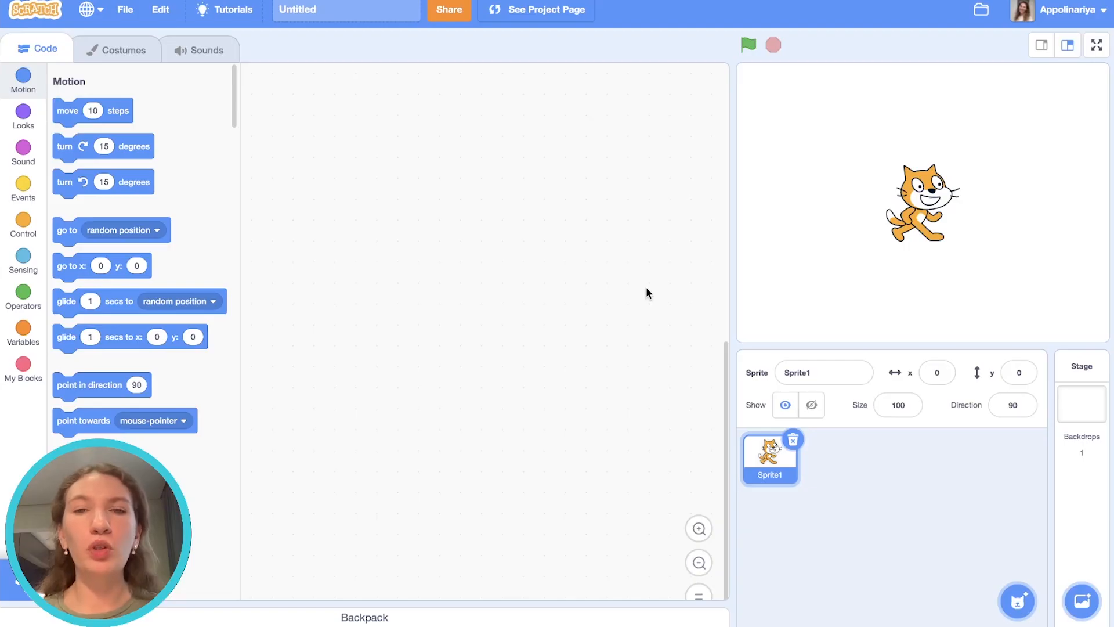
click(1081, 394)
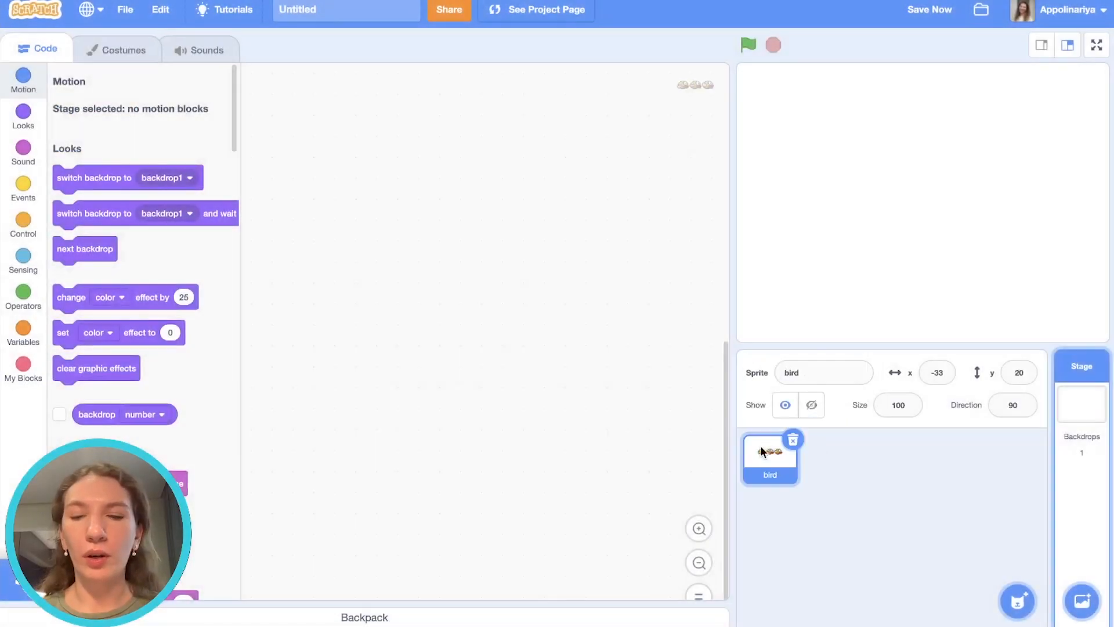
- Duplicate the bird costume, center the single bird, erase extras in bird2 and convert it to vector
click(122, 49)
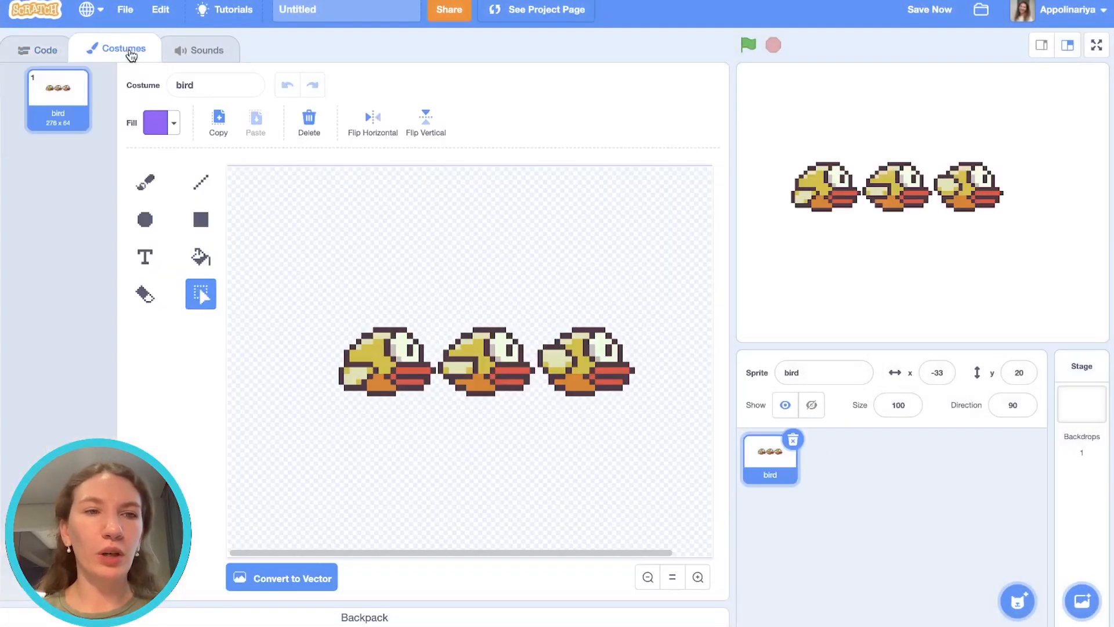
mouse_move(404, 270)
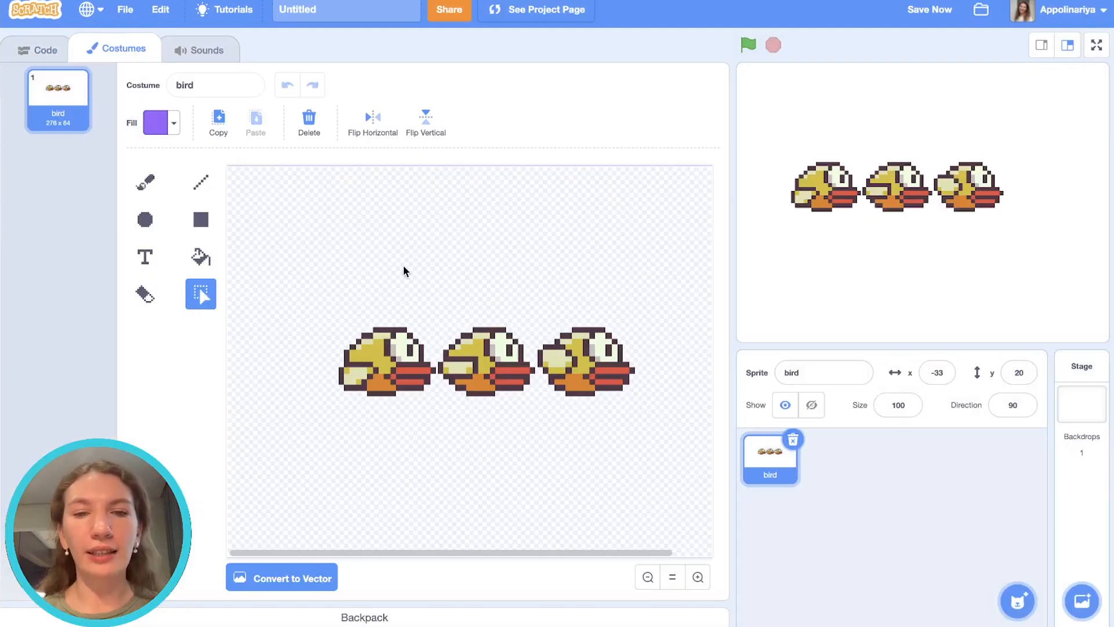
mouse_move(397, 524)
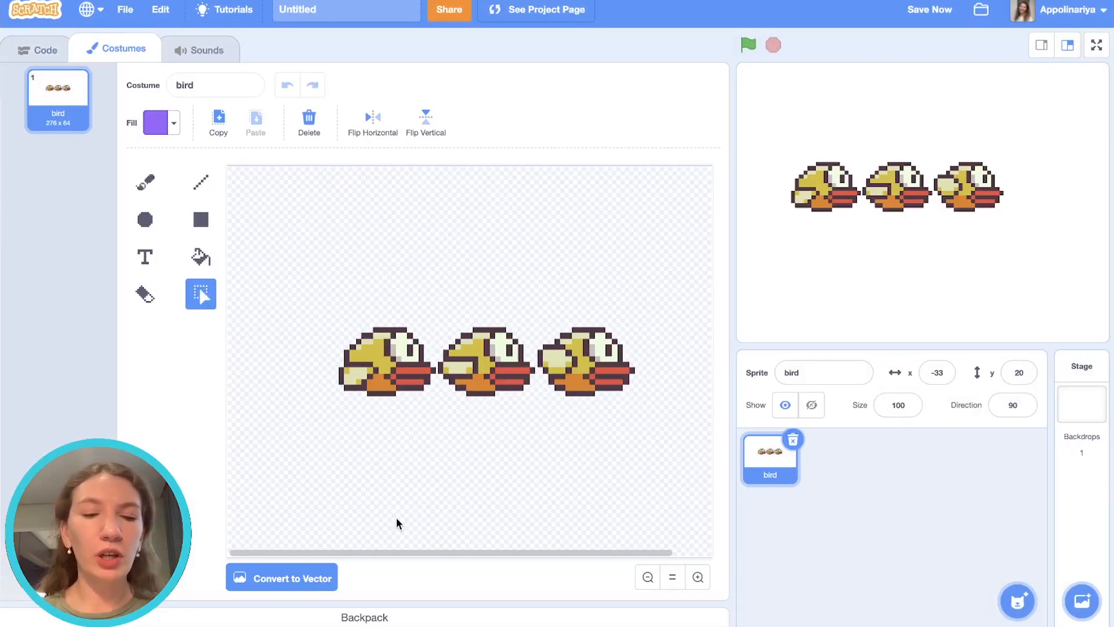
mouse_move(67, 303)
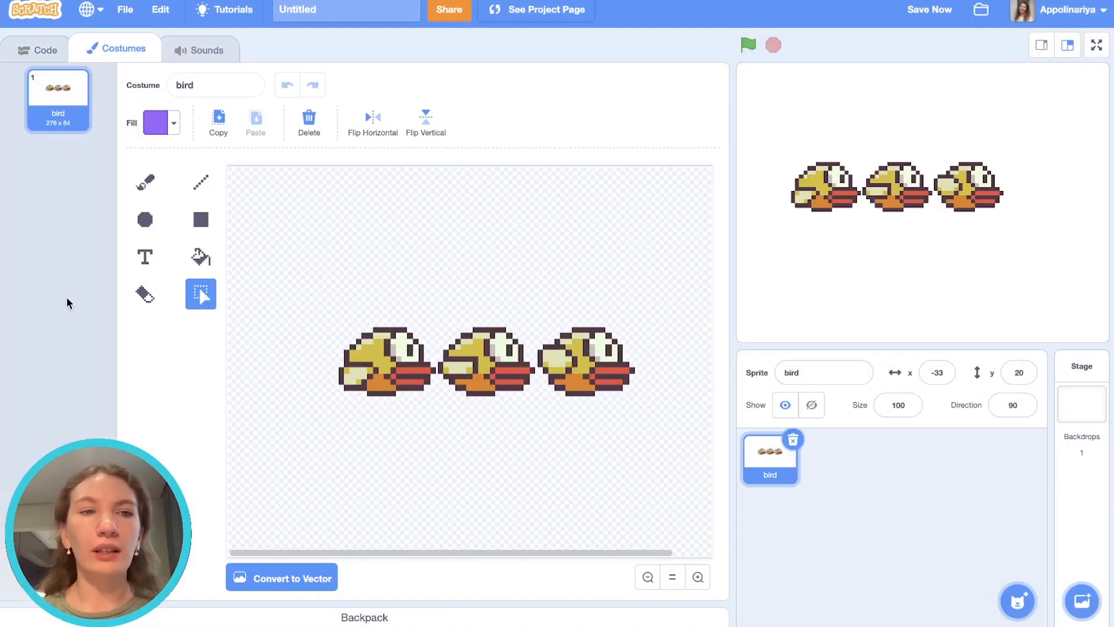
right_click(58, 88)
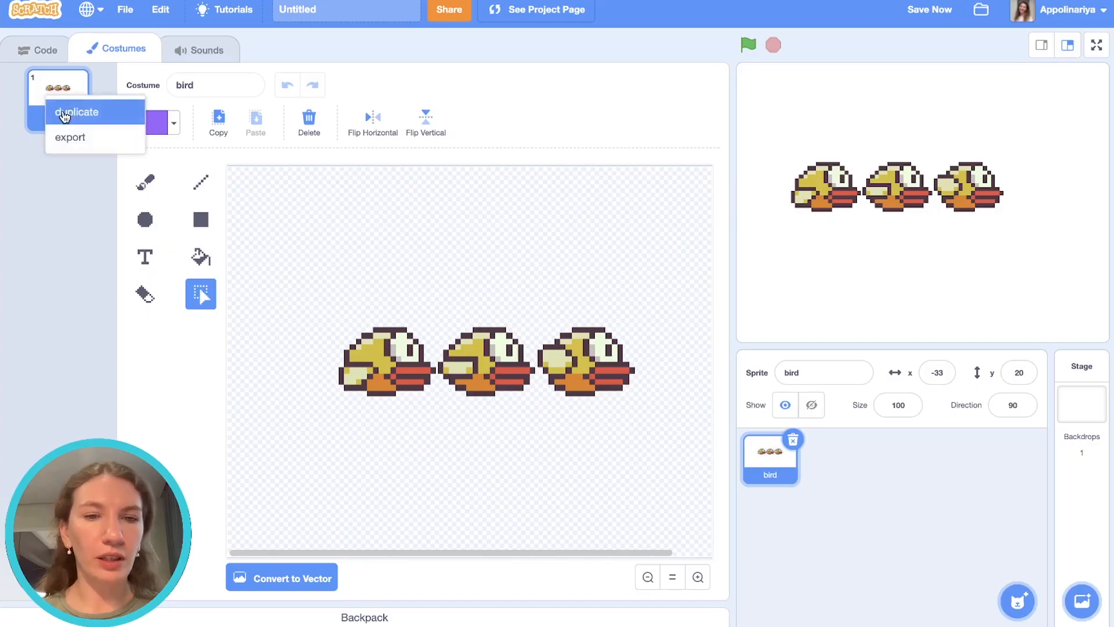
click(77, 113)
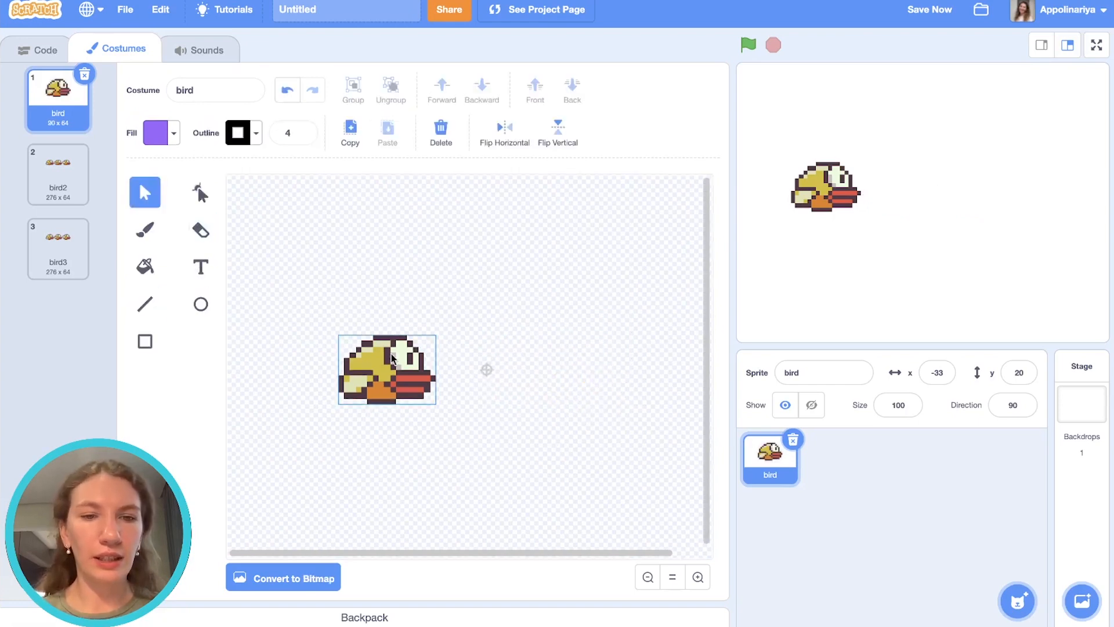
drag(388, 369, 486, 370)
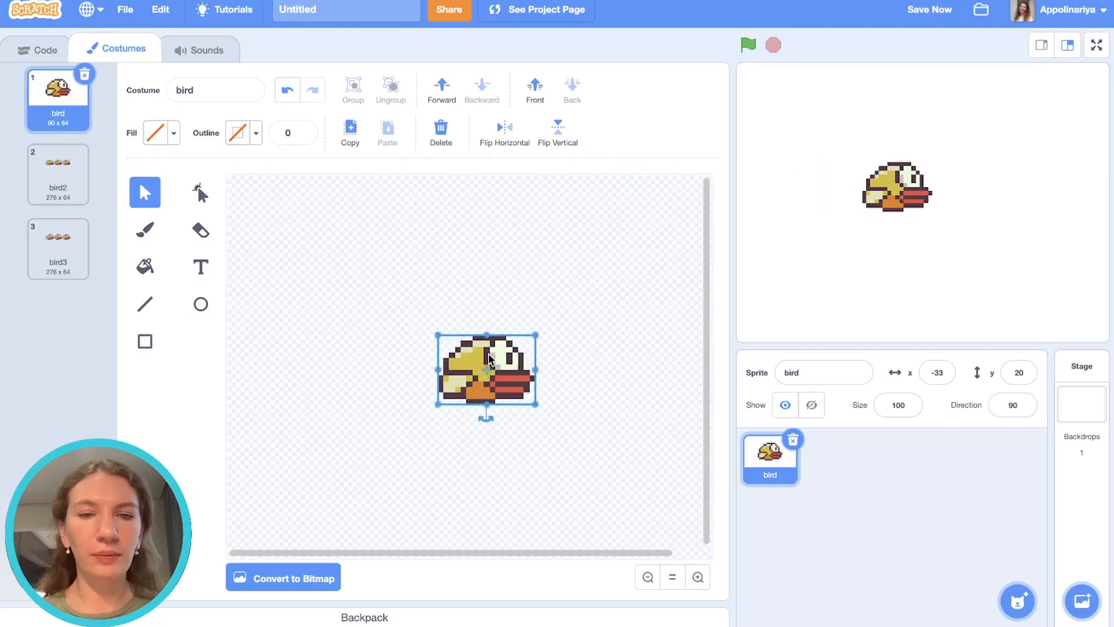
click(58, 171)
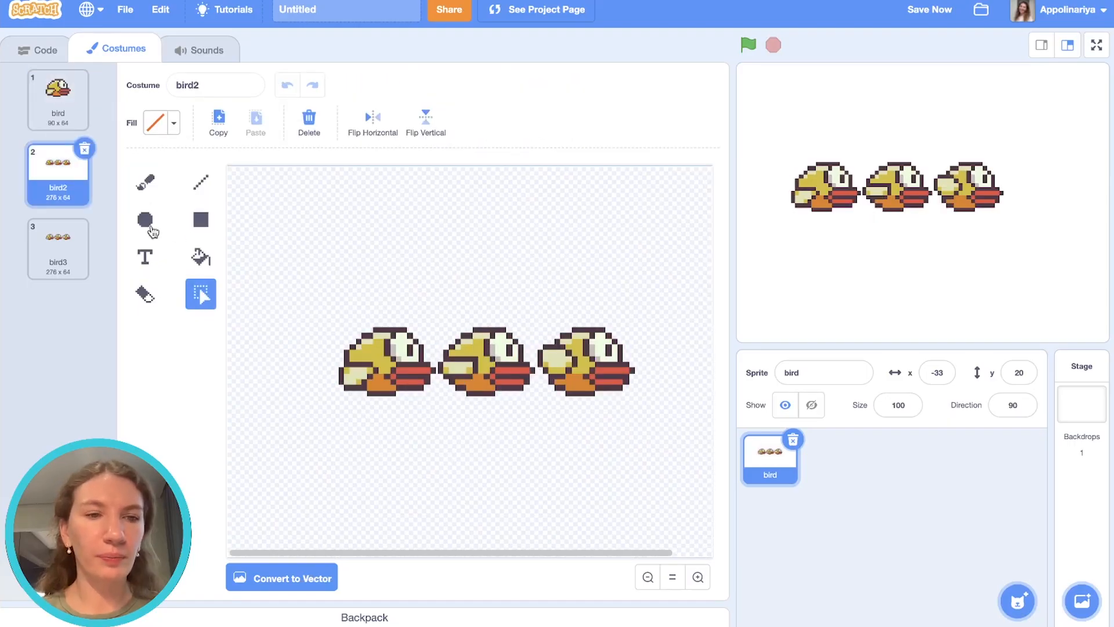
click(144, 294)
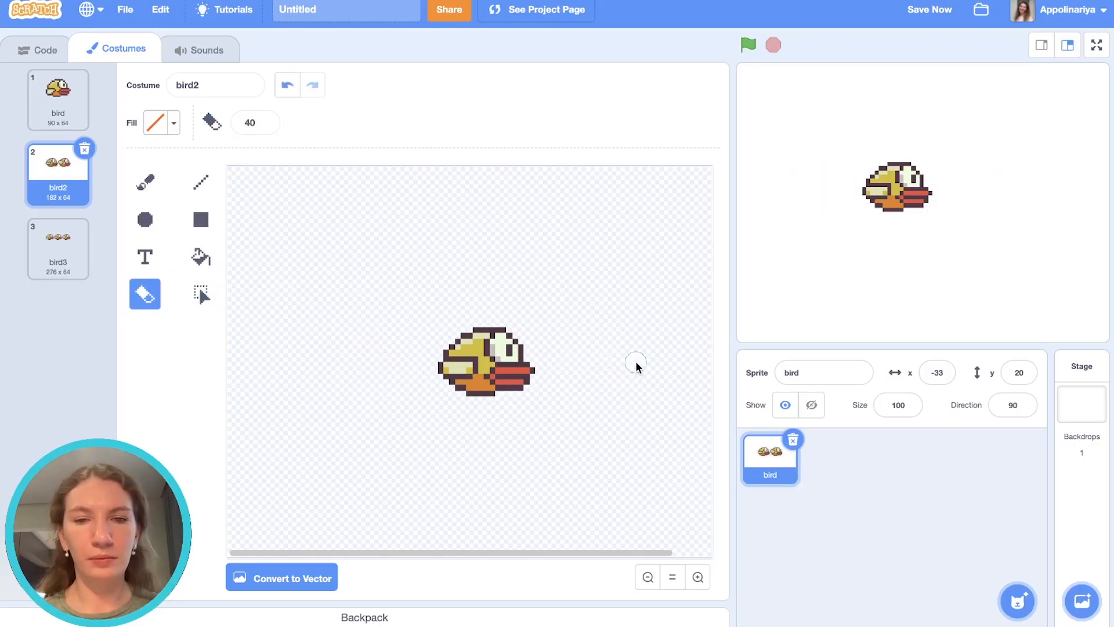
click(281, 578)
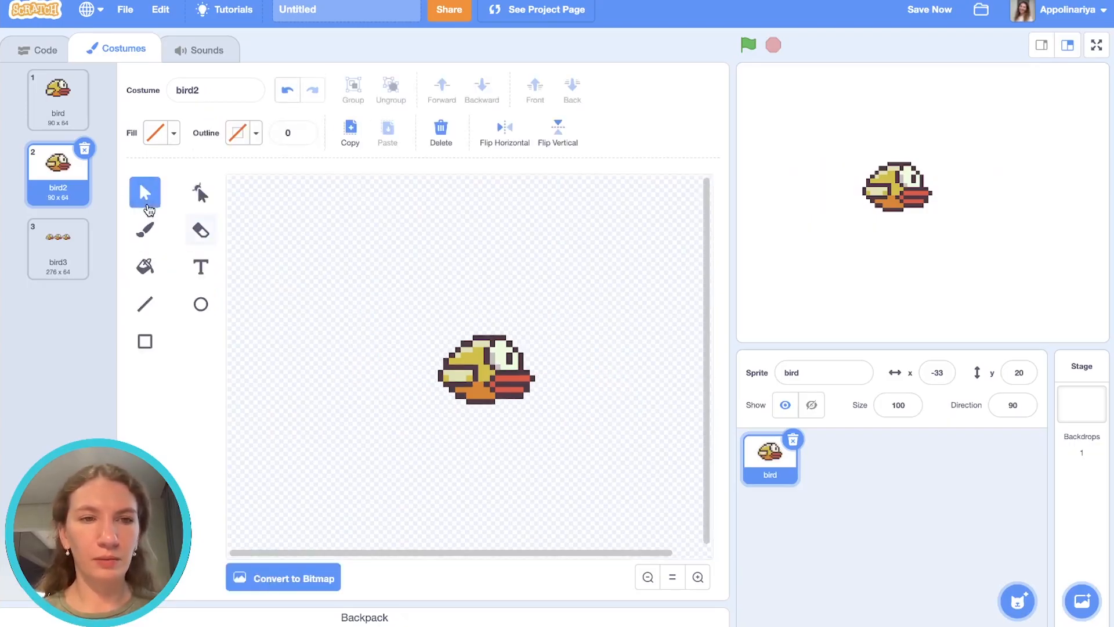
- Convert bird3 to vector and flip through bird2 and bird3 to compare the frames
click(58, 249)
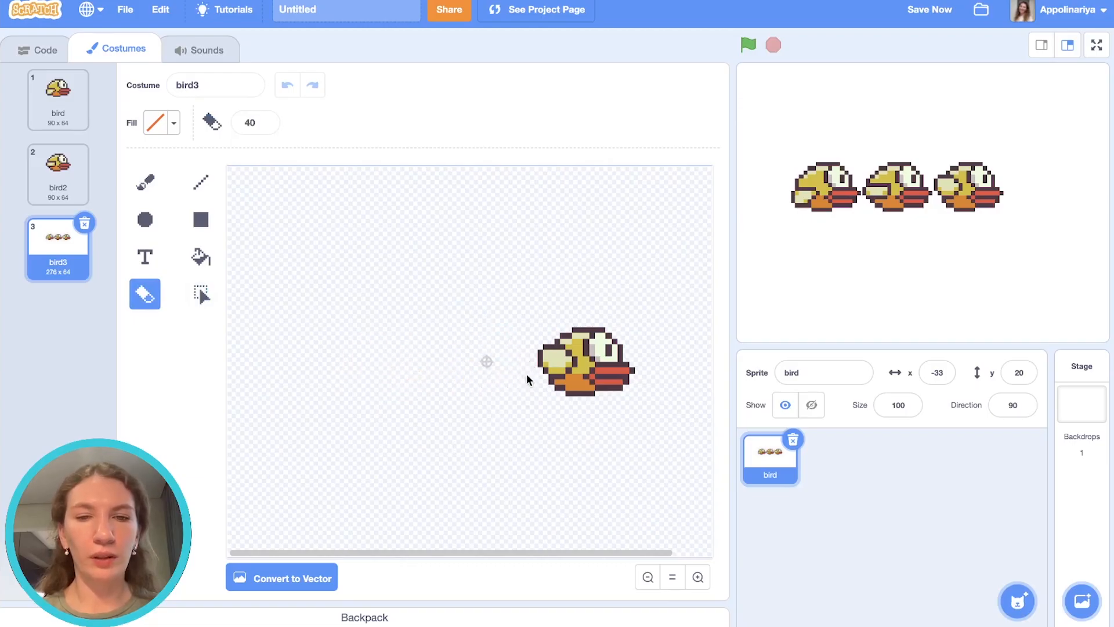
click(290, 577)
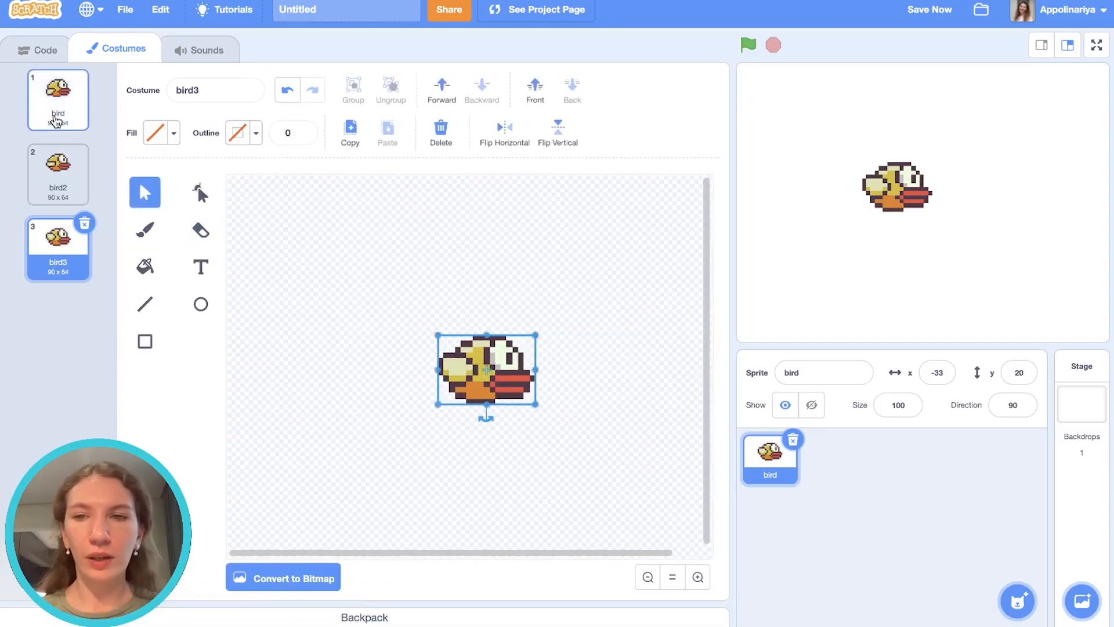
click(58, 175)
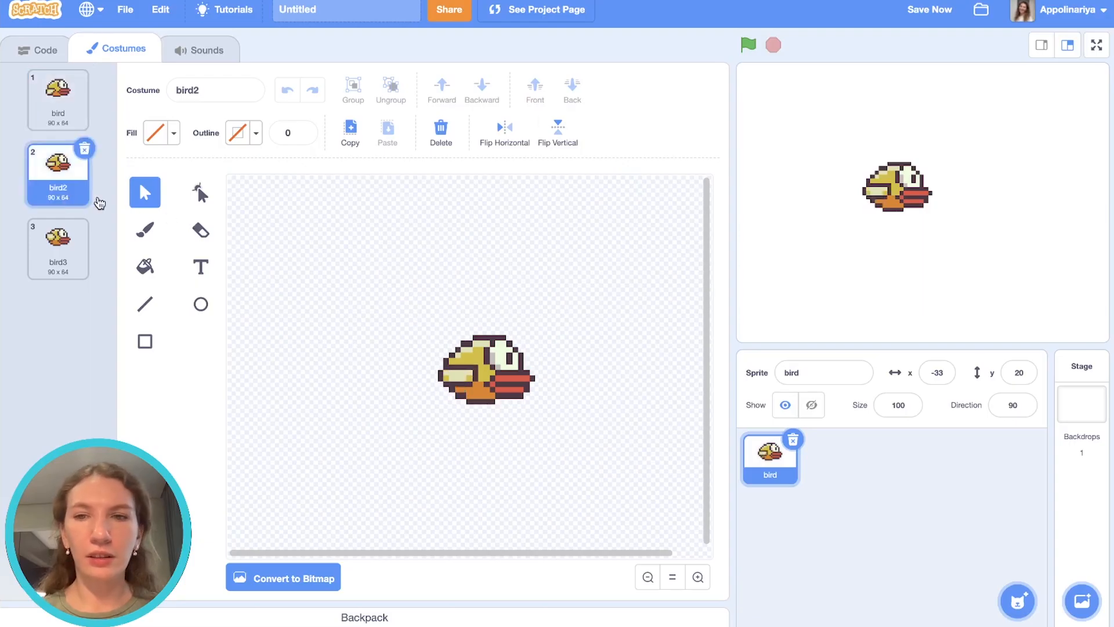
click(58, 248)
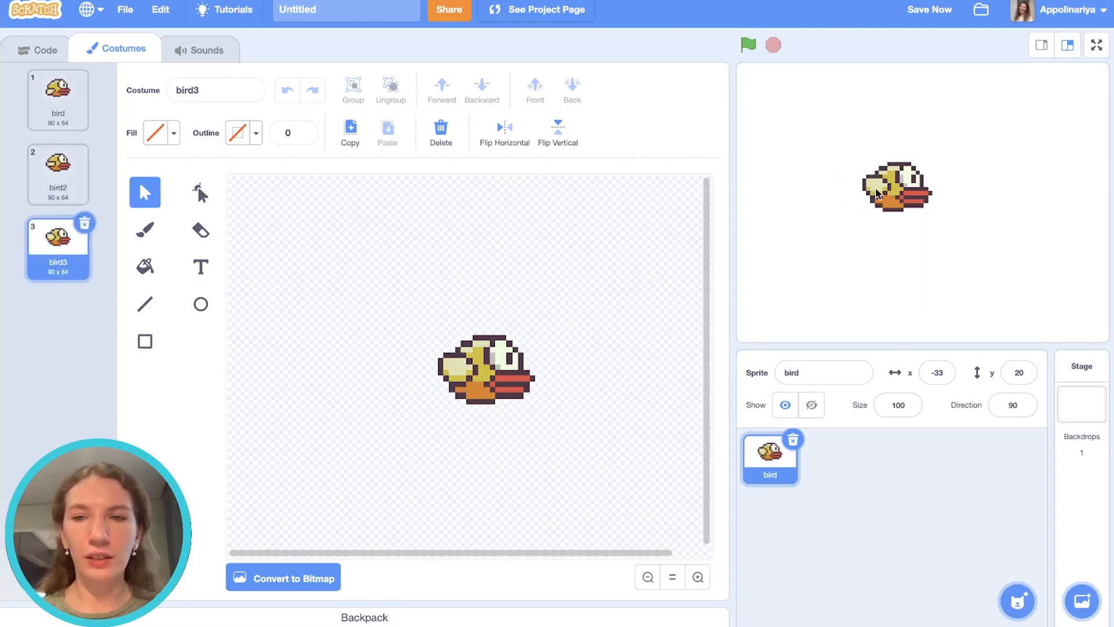
click(58, 170)
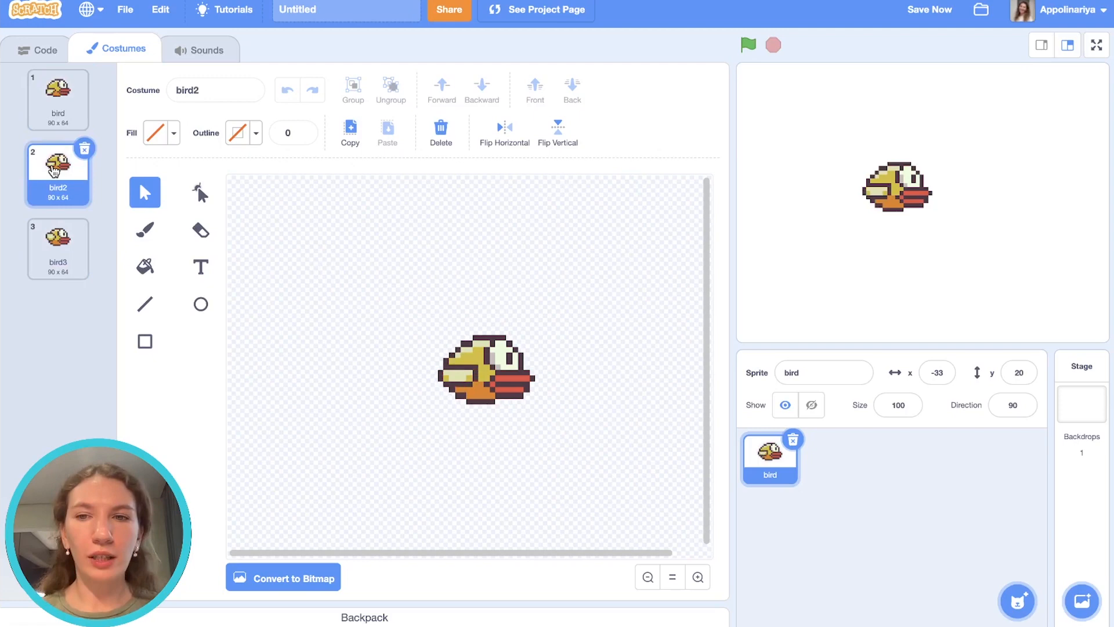
- Duplicate costume bird2 to create the extra frame bird4
right_click(58, 174)
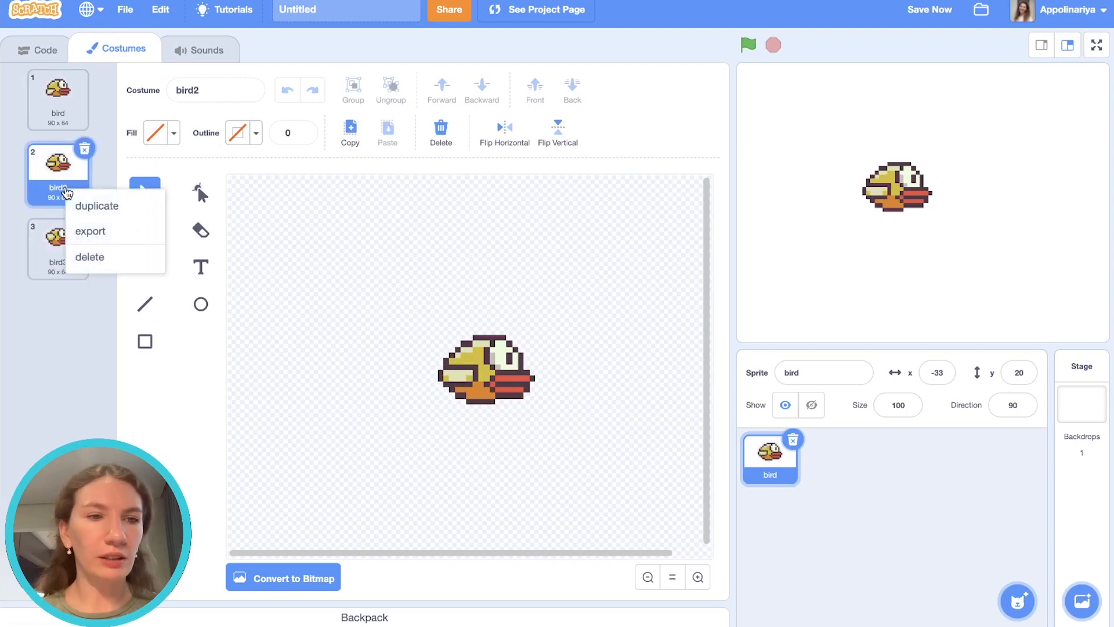
click(97, 206)
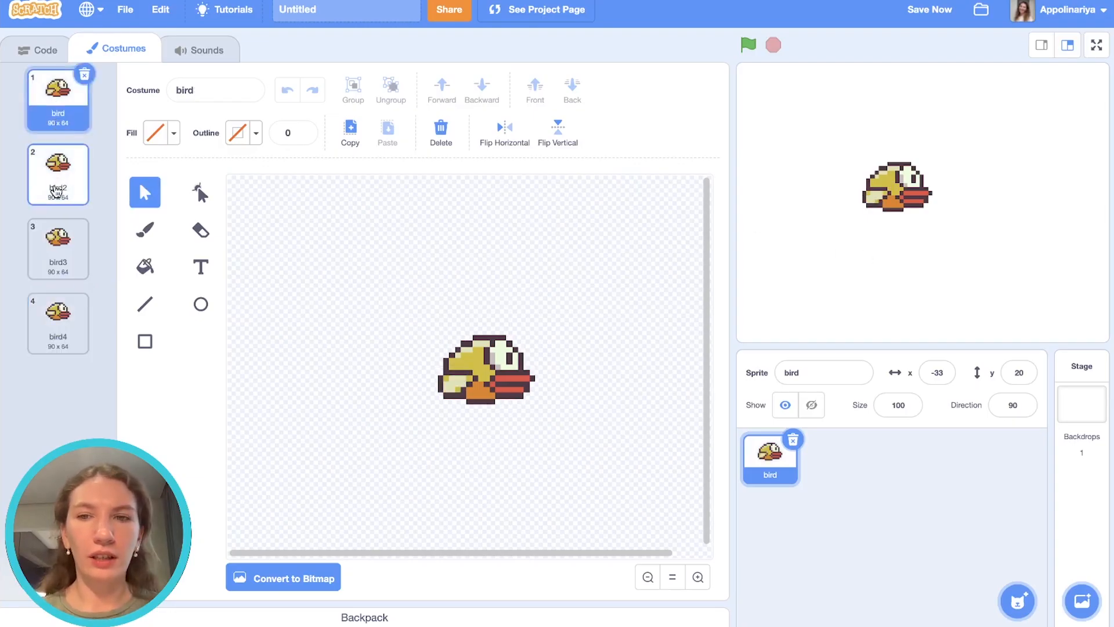
click(58, 322)
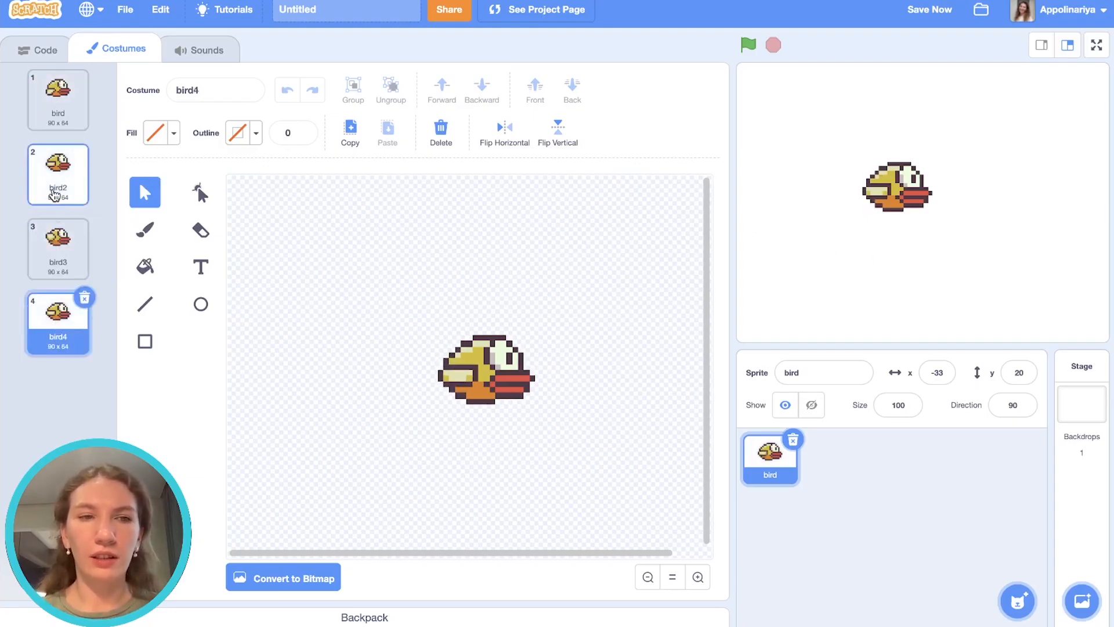
click(40, 49)
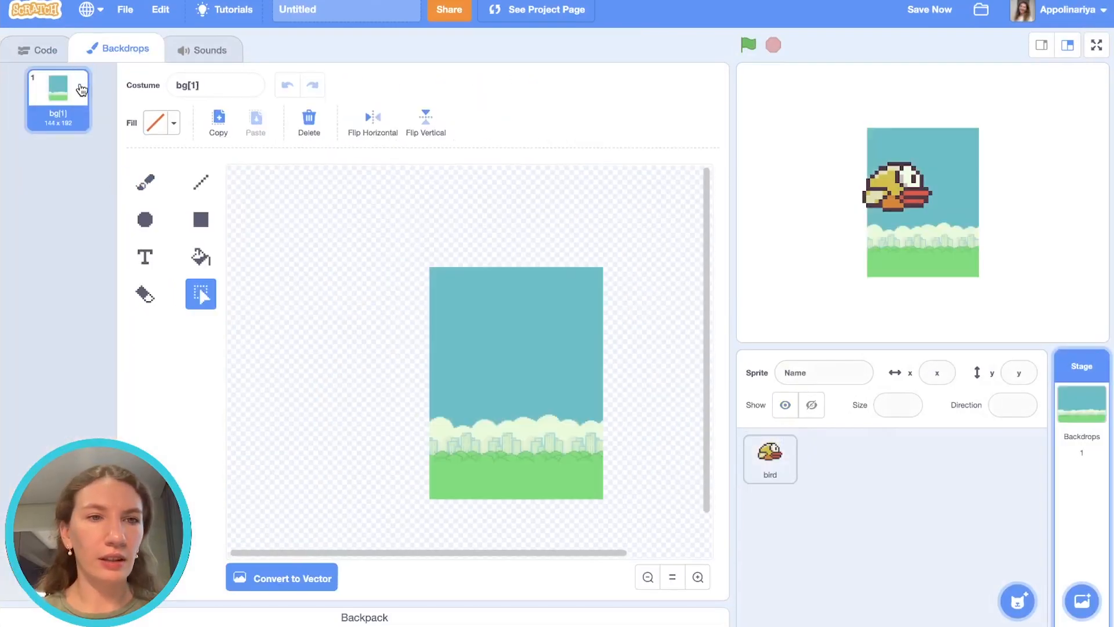
- Upload the sky, clouds and grass 'bg' backdrop to the Stage
click(282, 577)
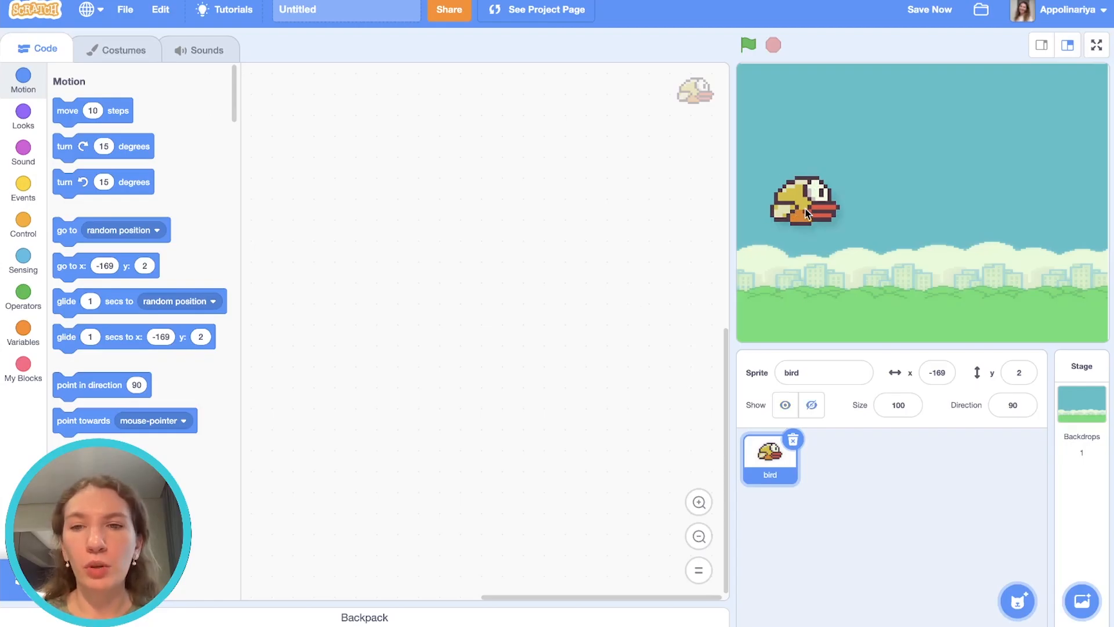
- Move the bird to the left of the stage and set its size to 70
drag(803, 207, 818, 214)
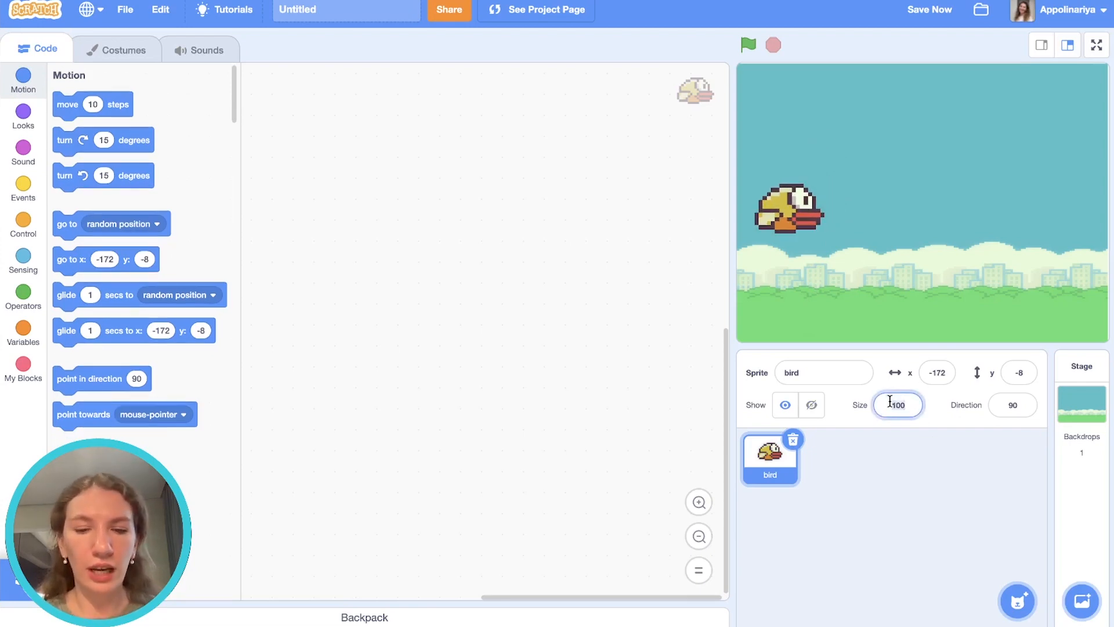
text(70)
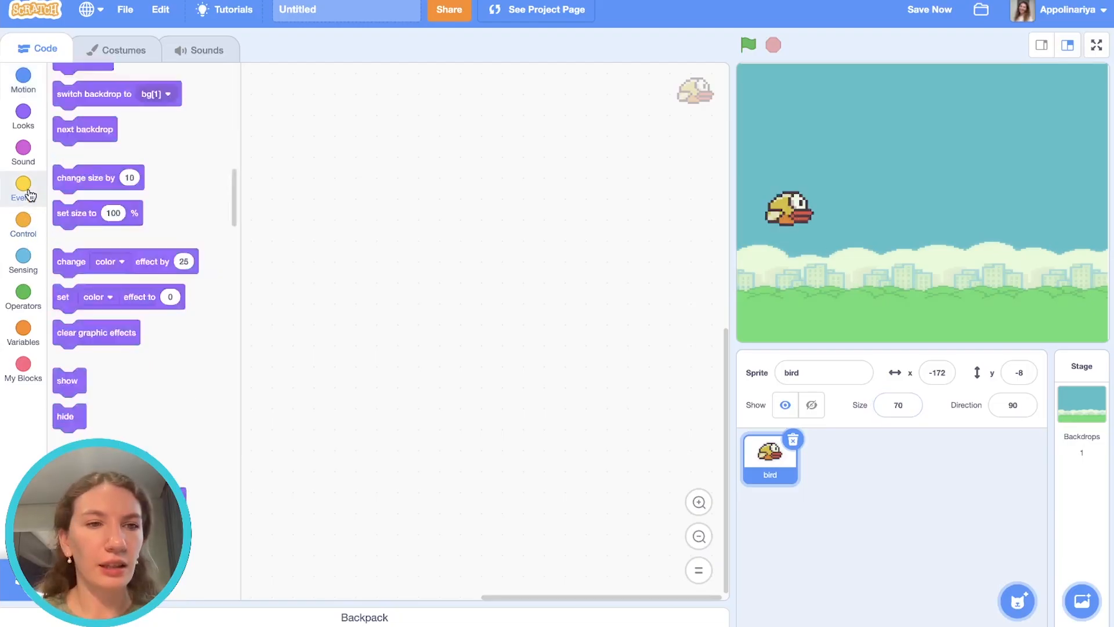
- Add a 'when green flag clicked' hat with an empty forever loop to the bird's script
click(23, 188)
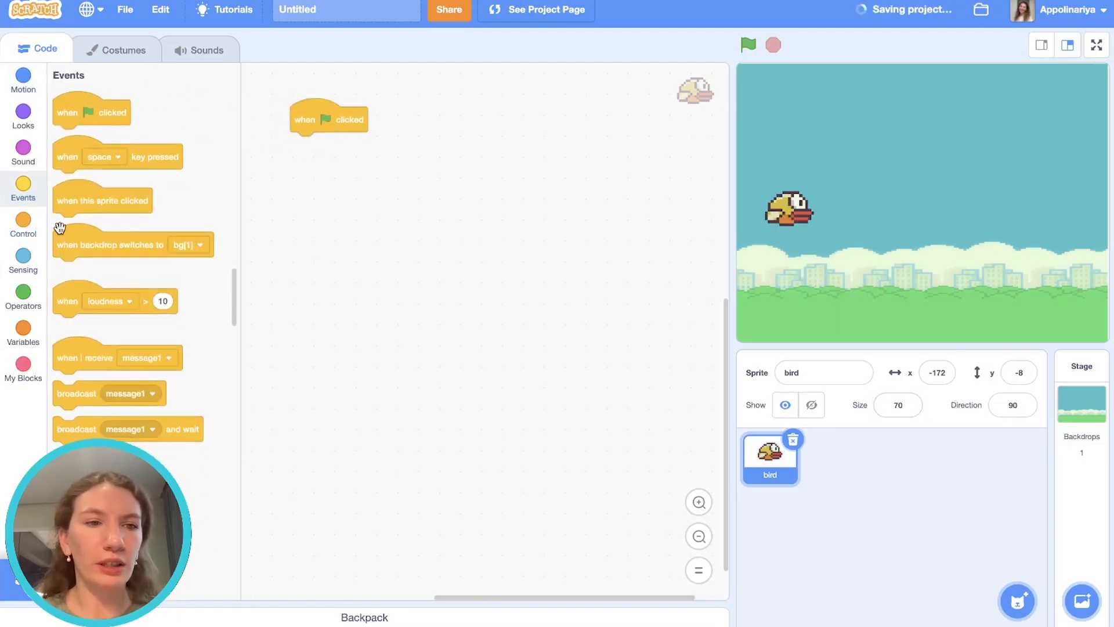
click(23, 224)
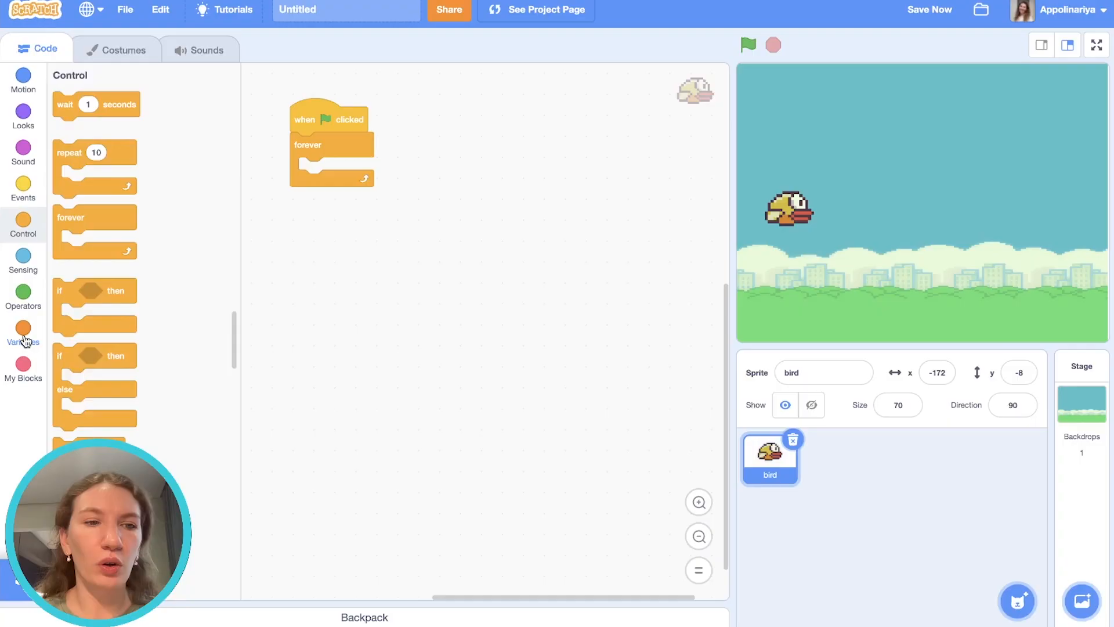
click(23, 334)
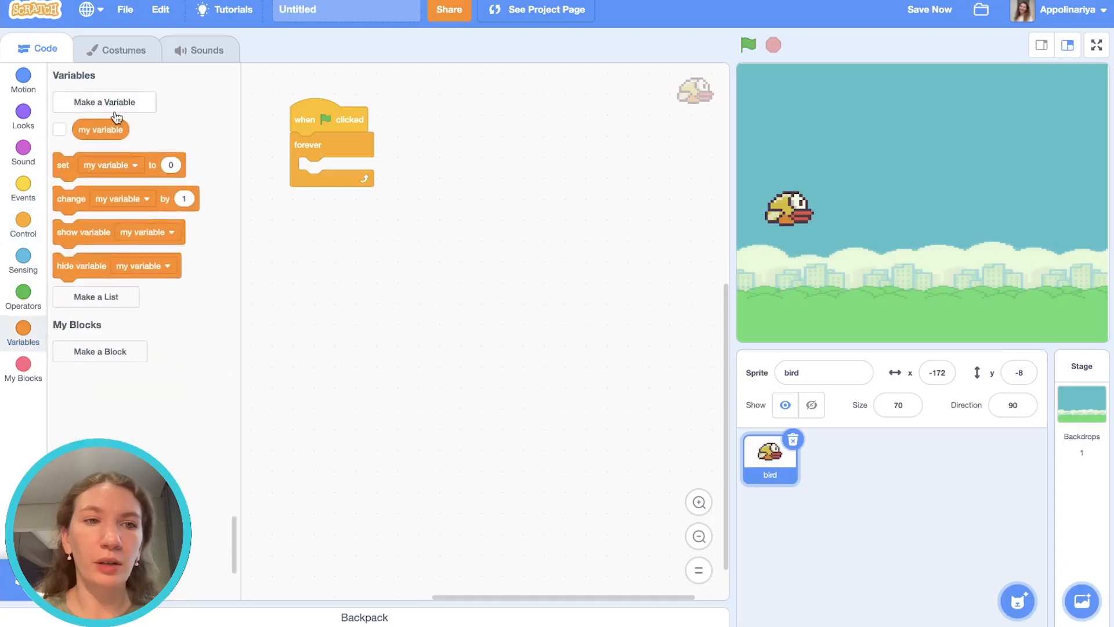
- Make a variable named 'speed' for all sprites
text(sp)
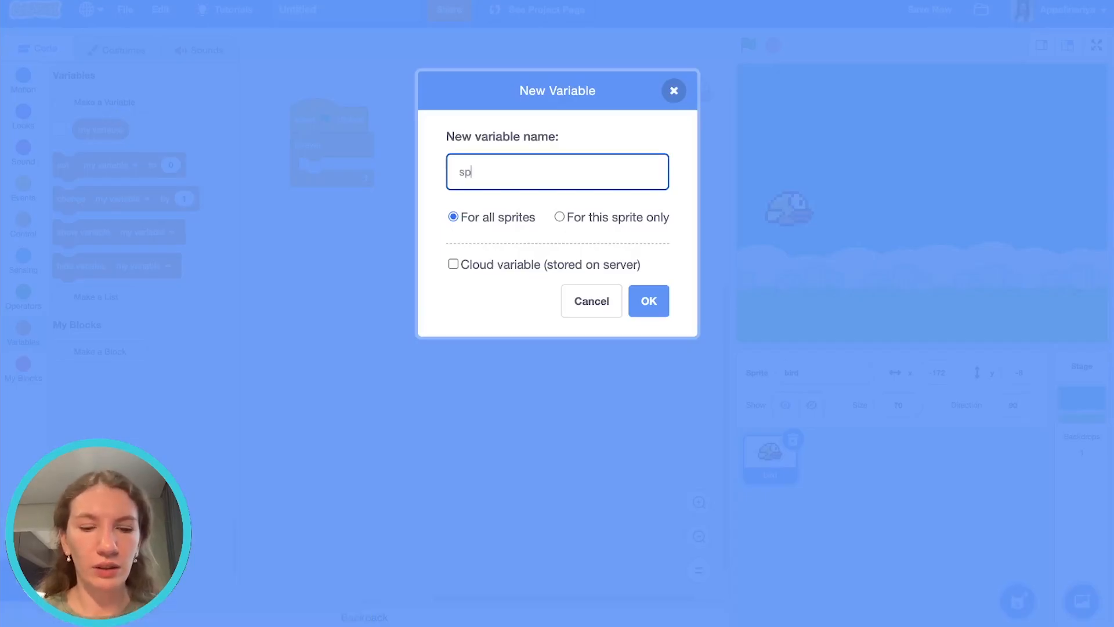
click(648, 301)
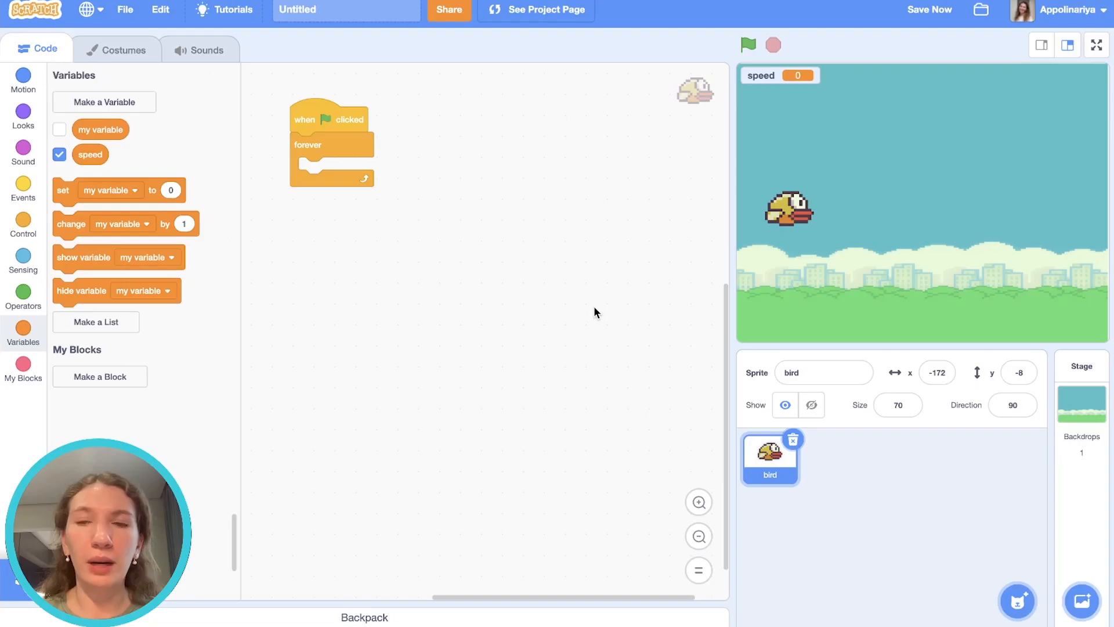
mouse_move(388, 267)
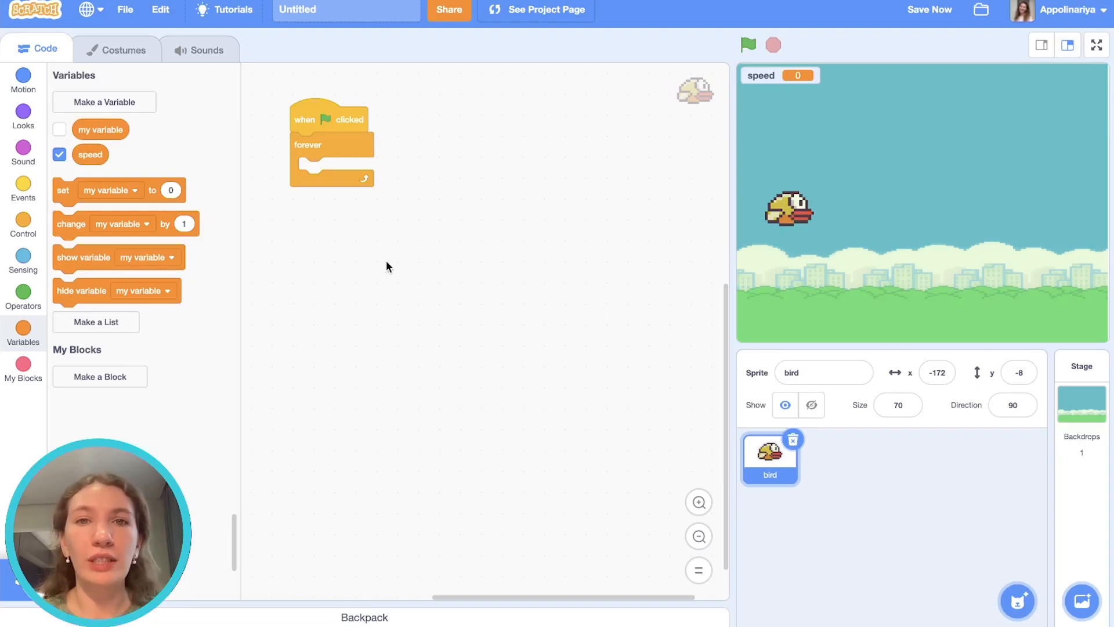
- Set speed to 0 at start, then forever change speed by -0.5 and change y by speed
drag(62, 190, 334, 145)
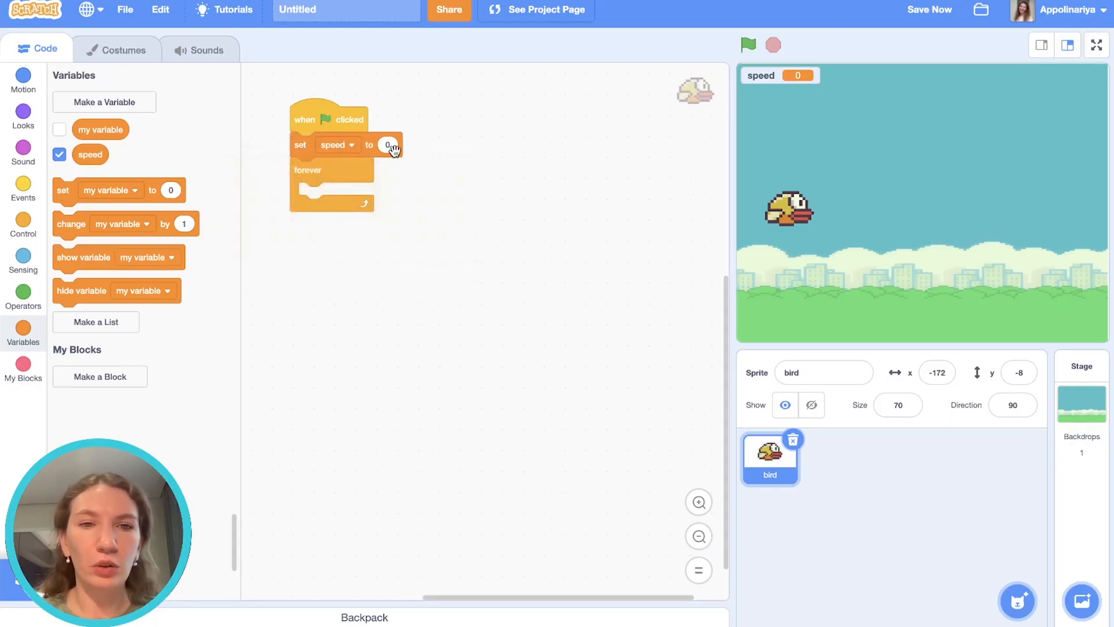
drag(103, 223, 315, 195)
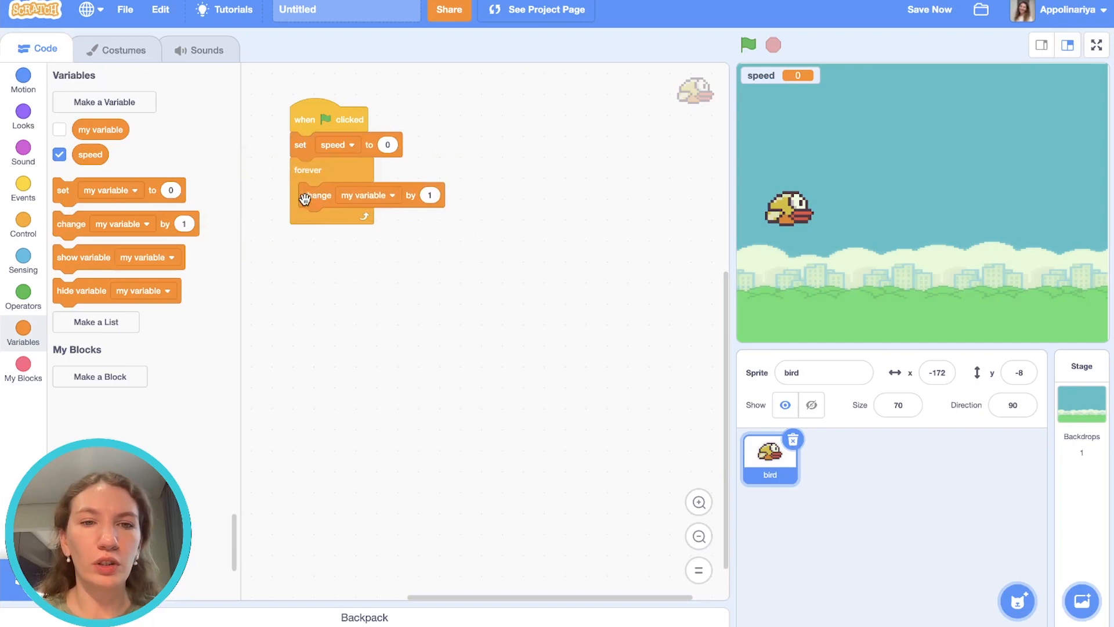
click(363, 195)
text(-0.5)
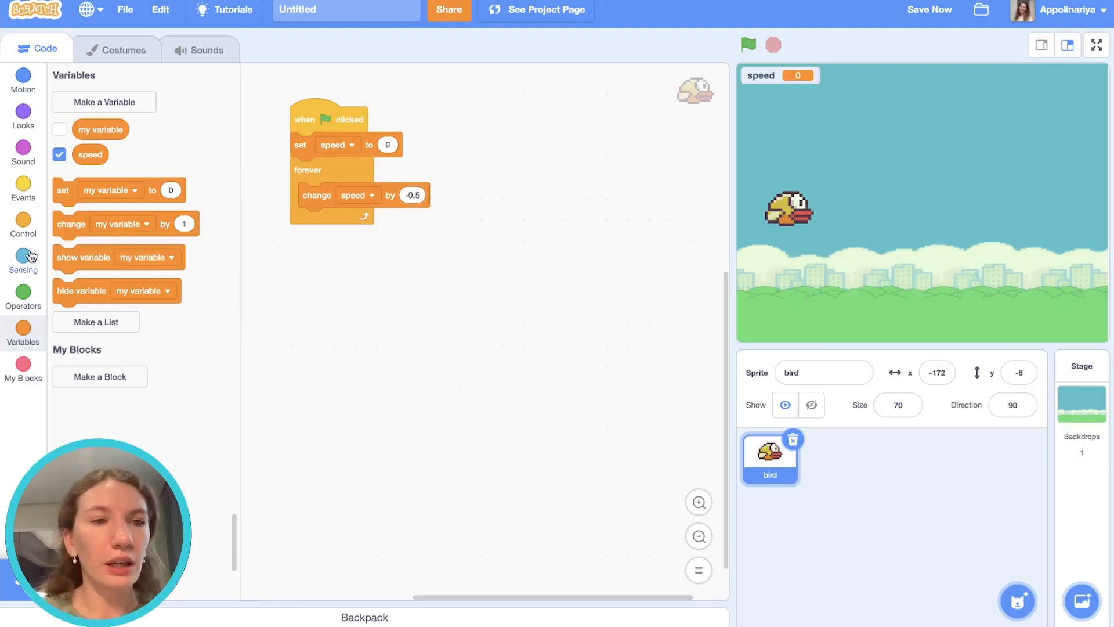
click(24, 80)
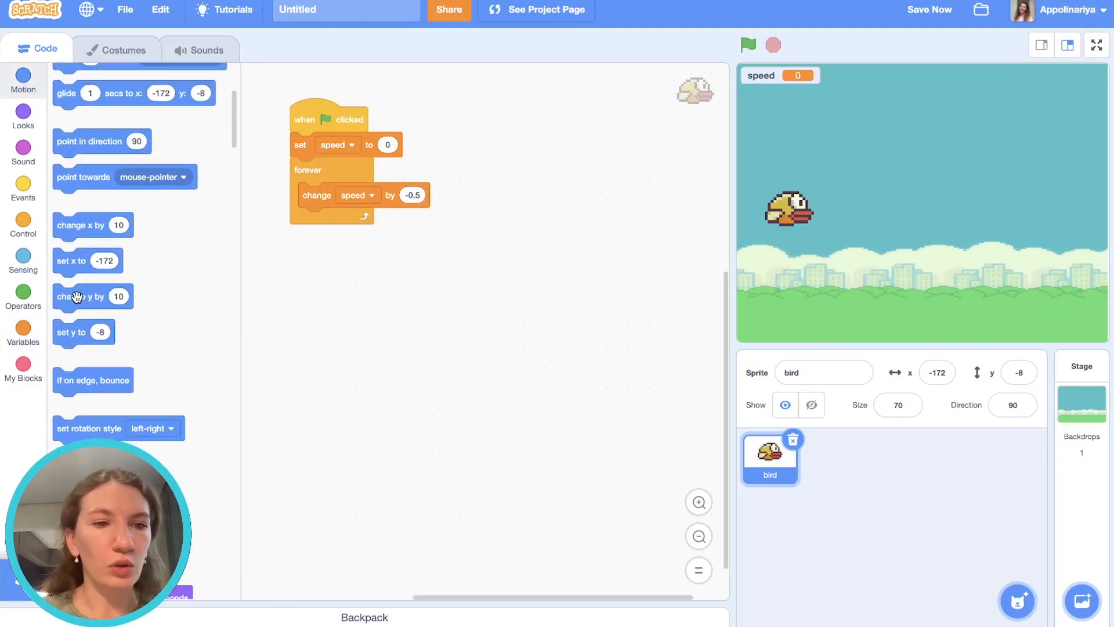
drag(93, 296, 336, 221)
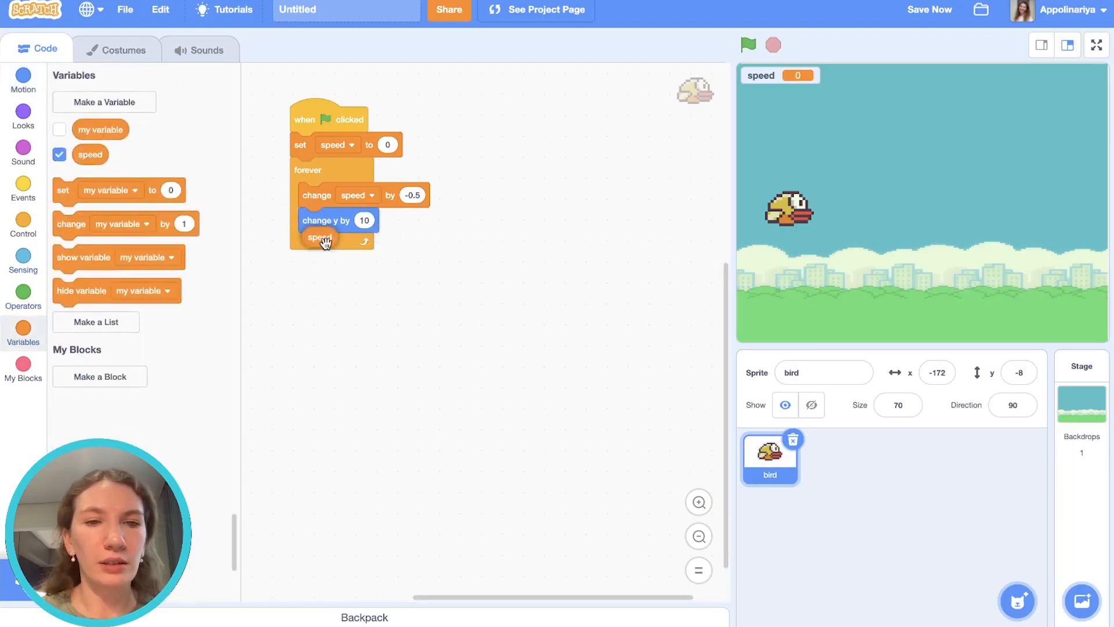
- Run the game several times to watch the bird fall under gravity
click(747, 45)
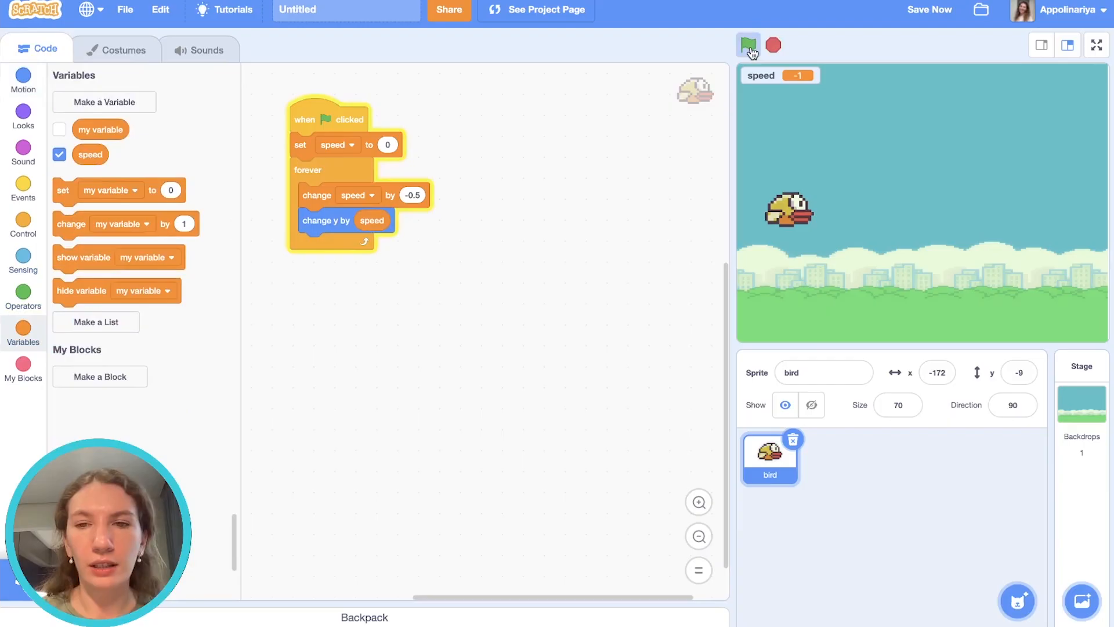
click(747, 45)
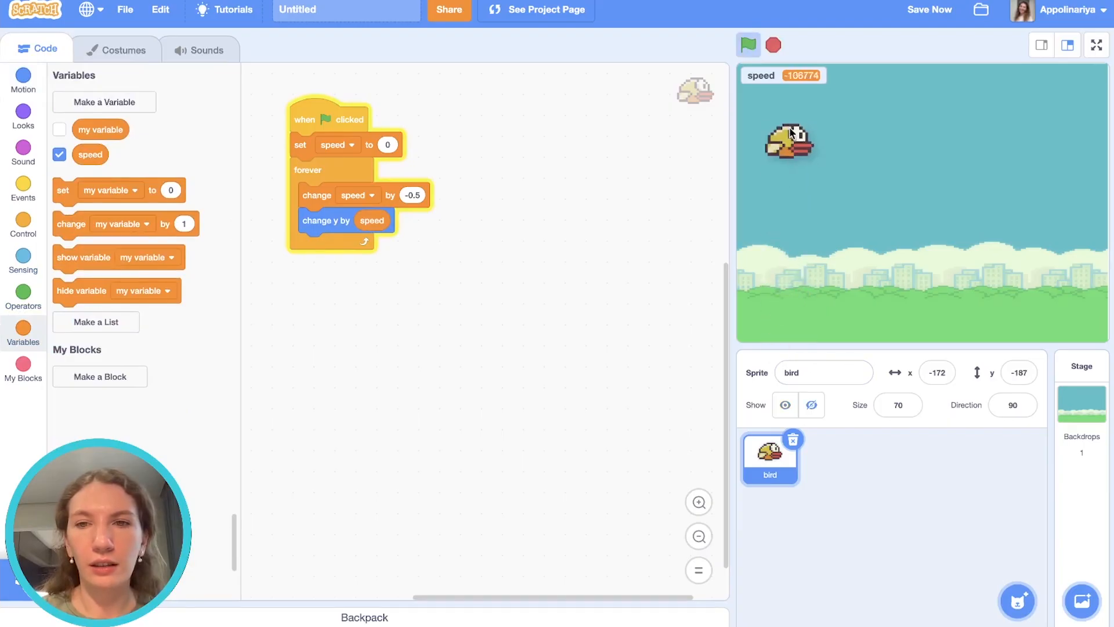
click(773, 45)
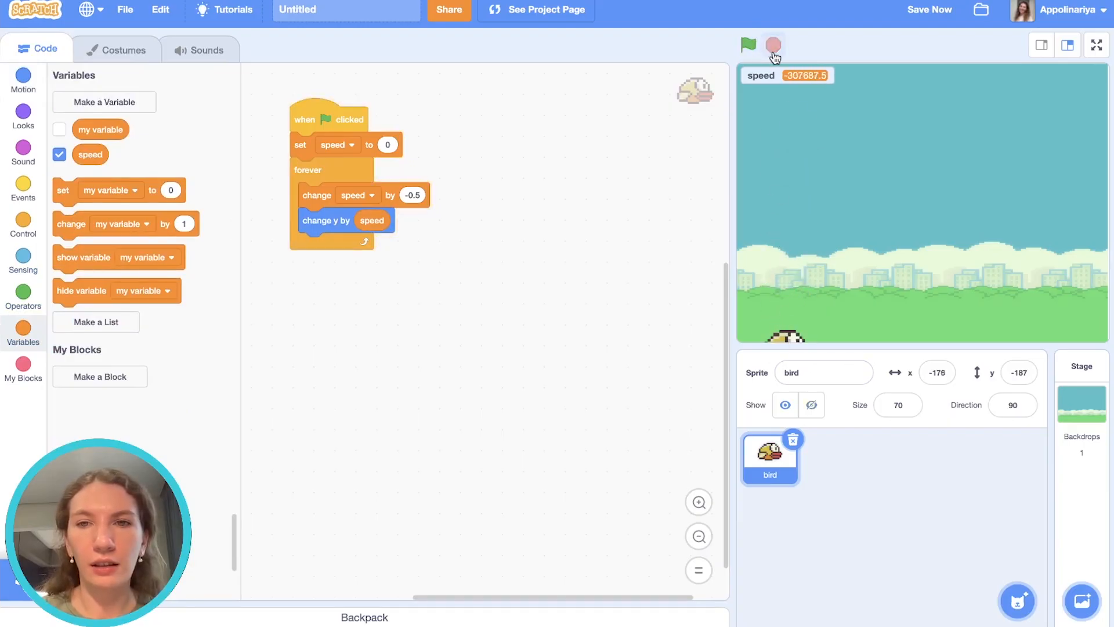
click(748, 45)
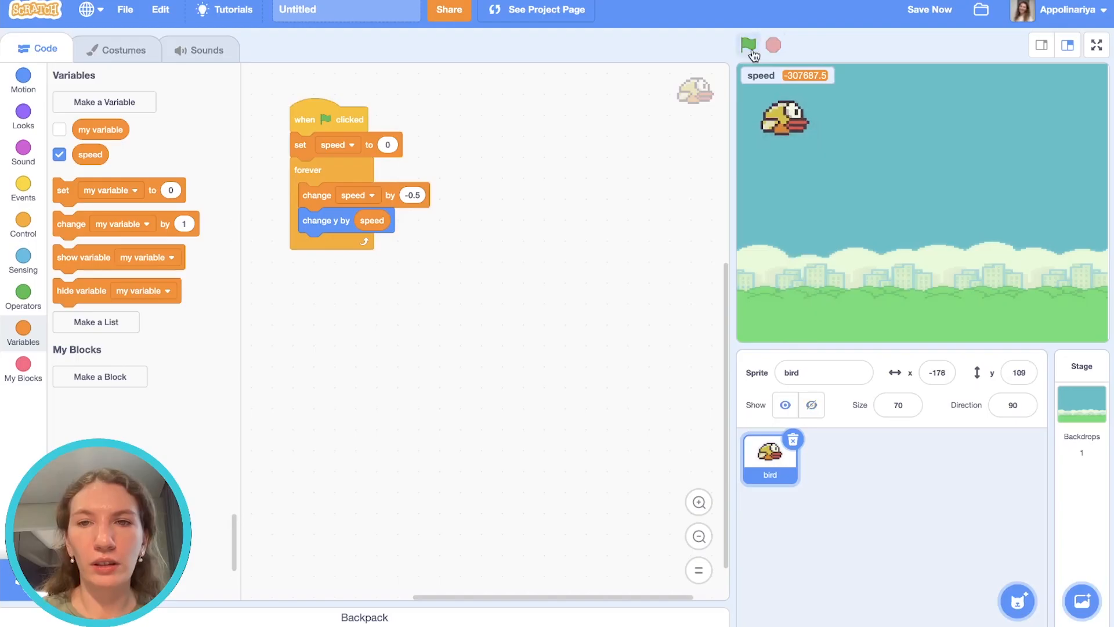
click(747, 45)
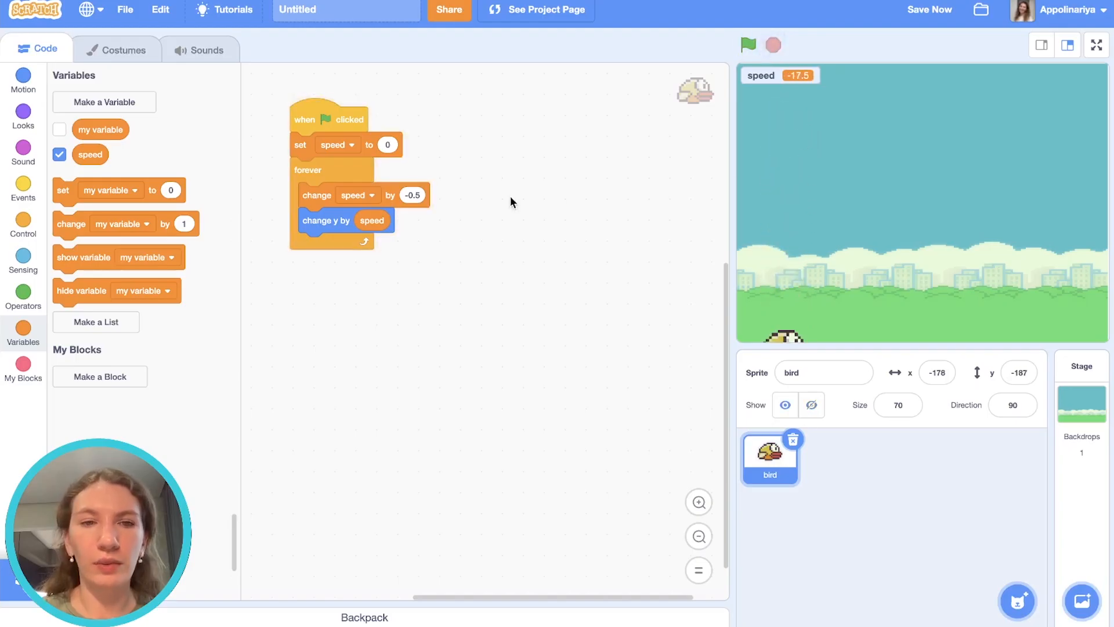
- Inside the loop, set speed to 8 when the space key is pressed, then test the flap
click(23, 259)
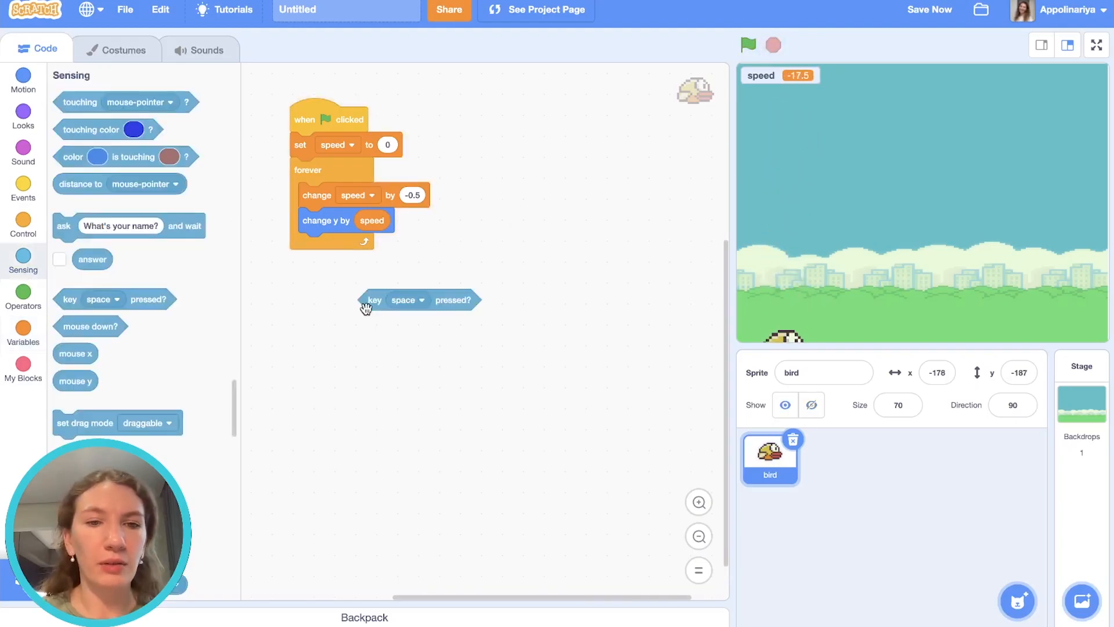
mouse_move(357, 316)
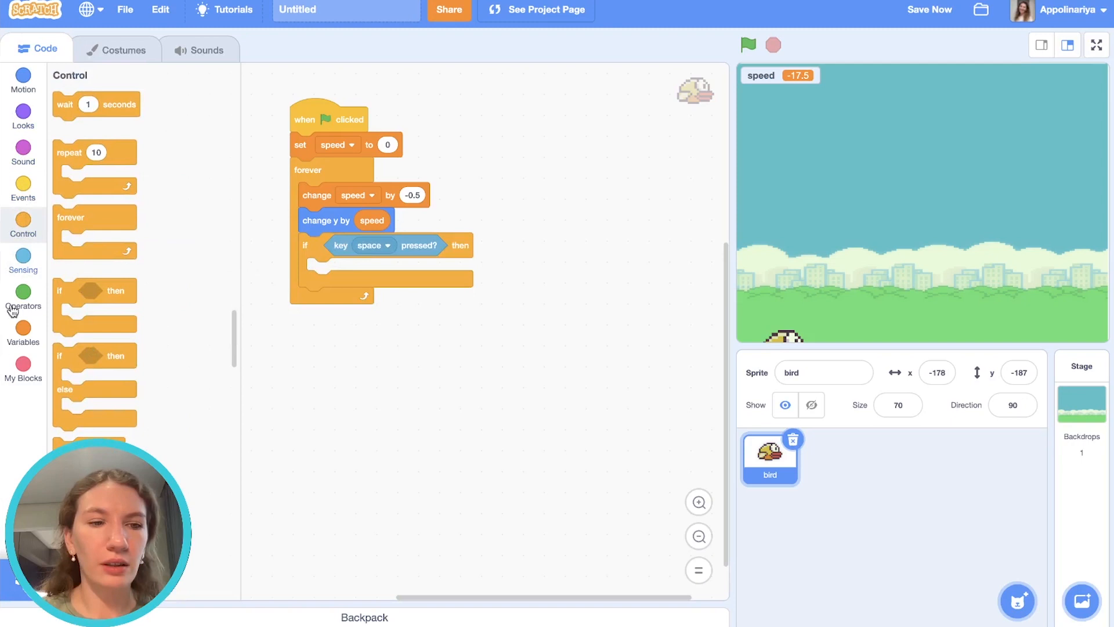
click(23, 328)
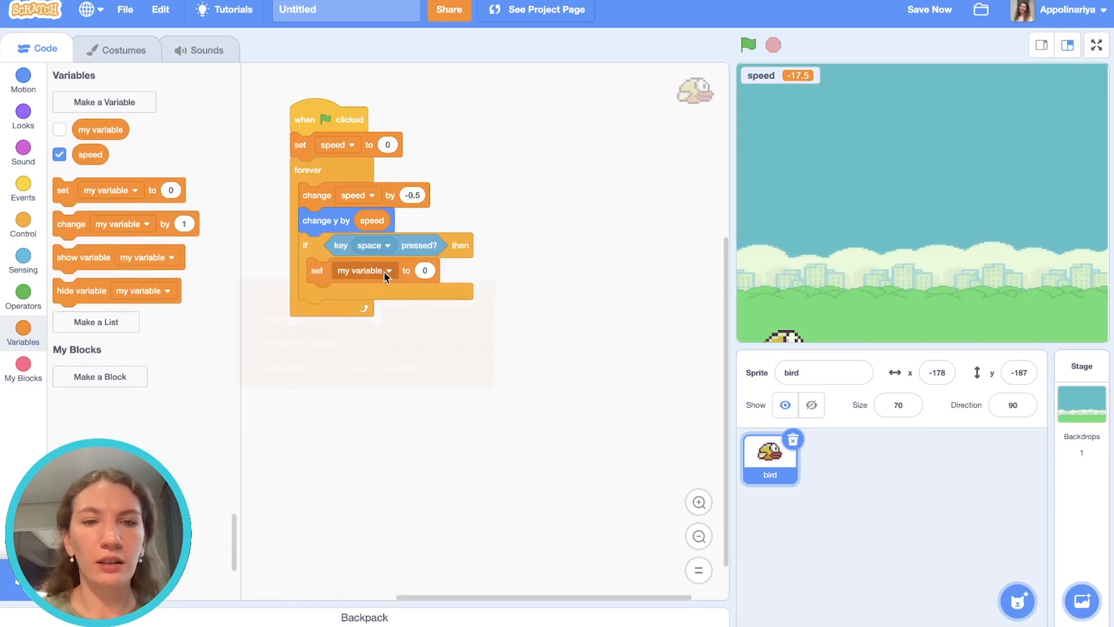
click(363, 270)
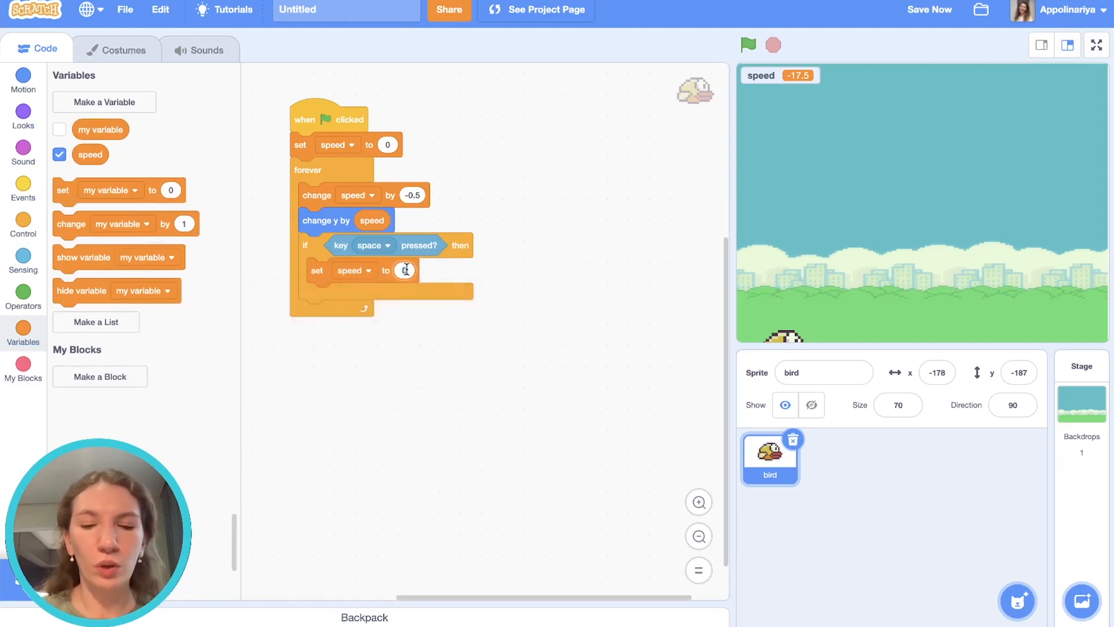
click(747, 45)
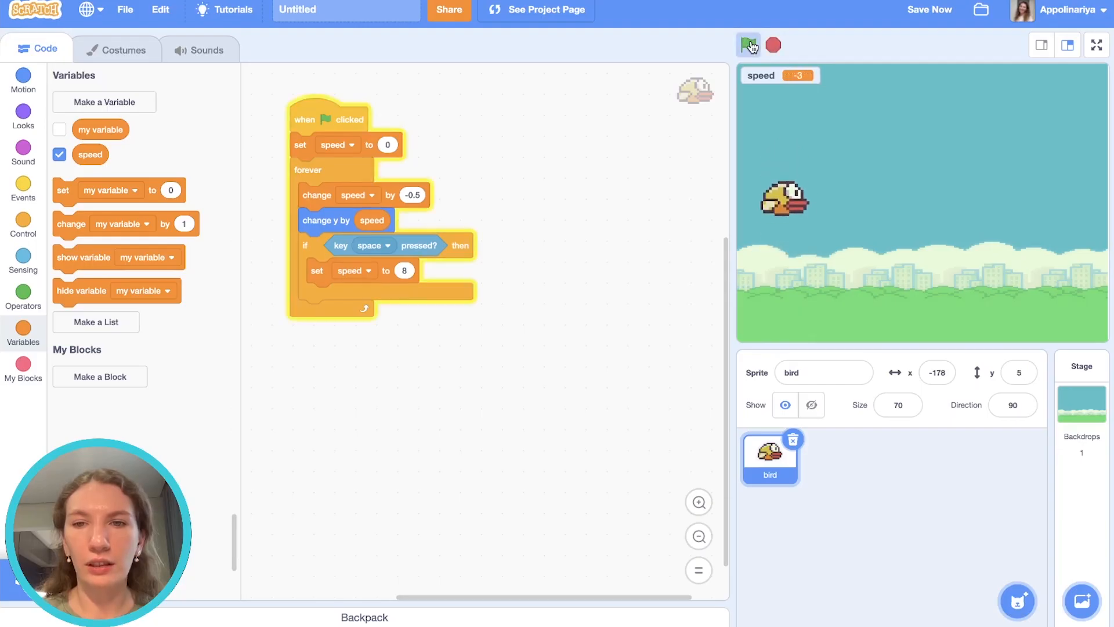
click(748, 45)
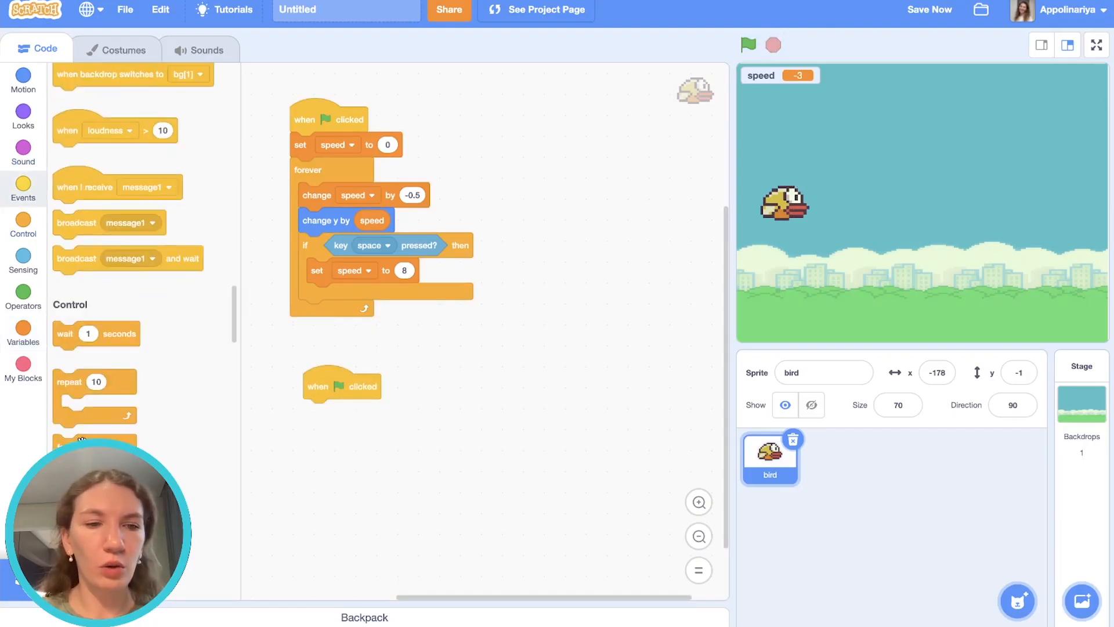
- Loop 'next costume' with a 0.2-second wait in a second green-flag script and test the flapping
click(23, 116)
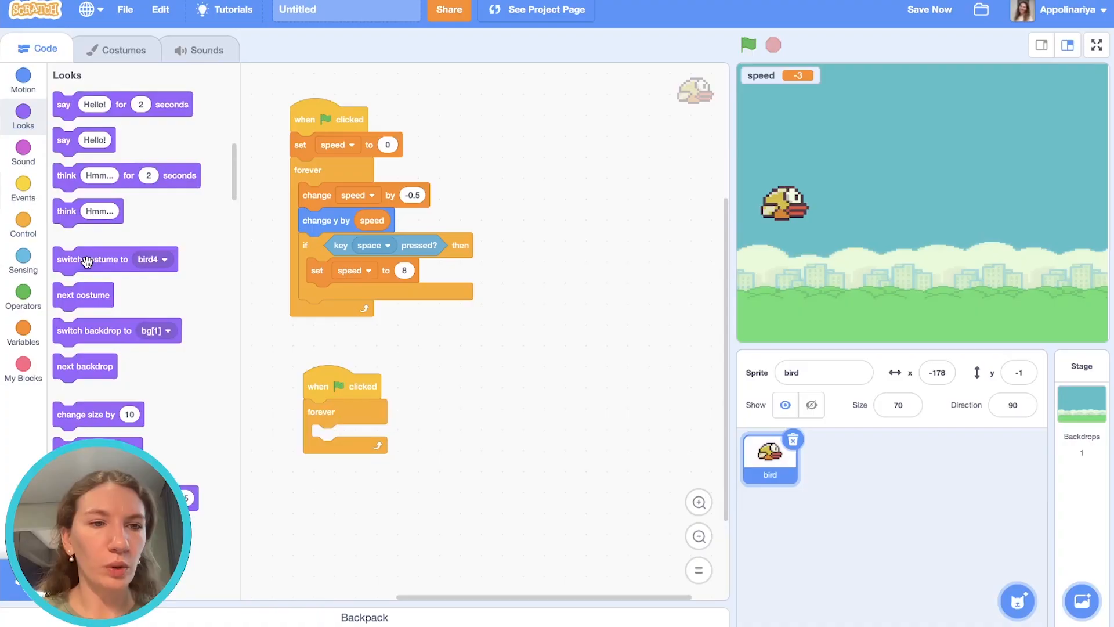
drag(83, 295, 342, 436)
text(0)
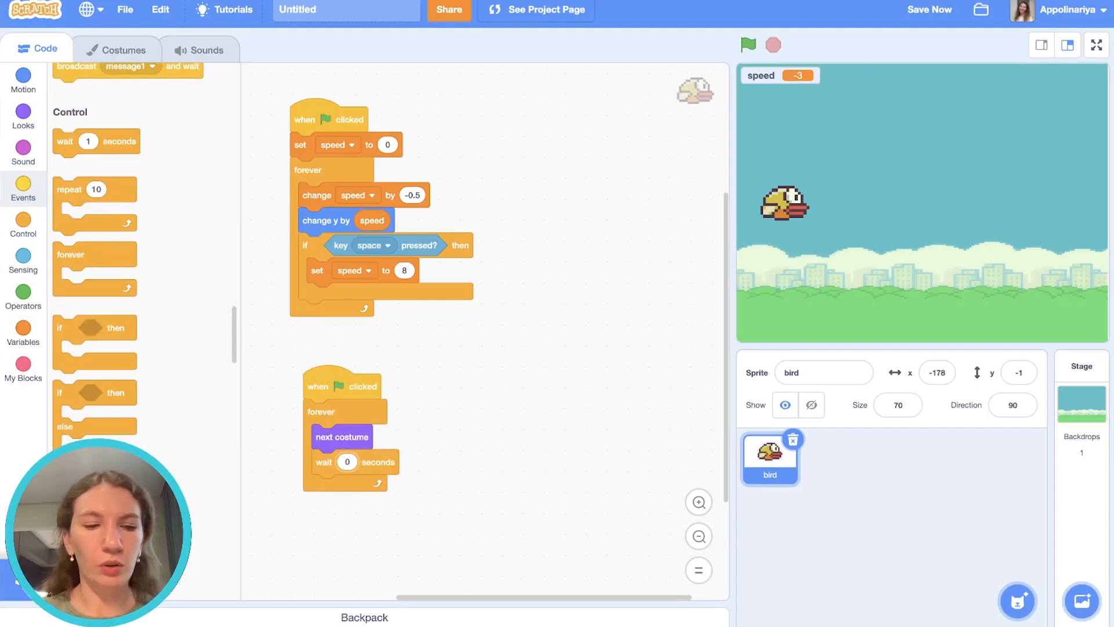
click(746, 45)
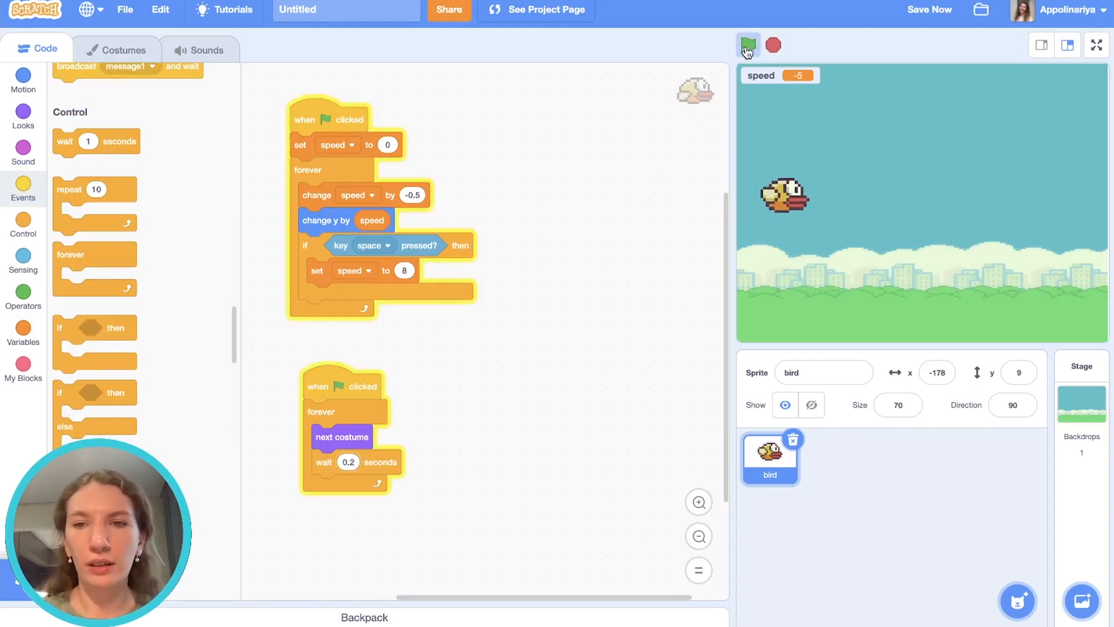
click(748, 46)
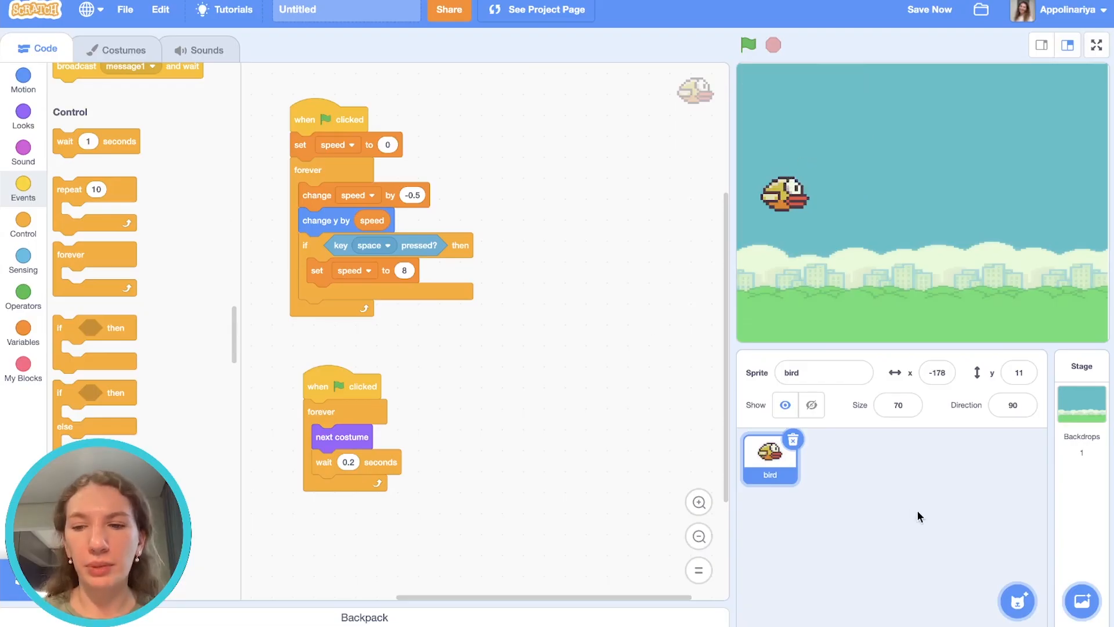
- Add a pipe sprite to the project for the obstacles
click(830, 457)
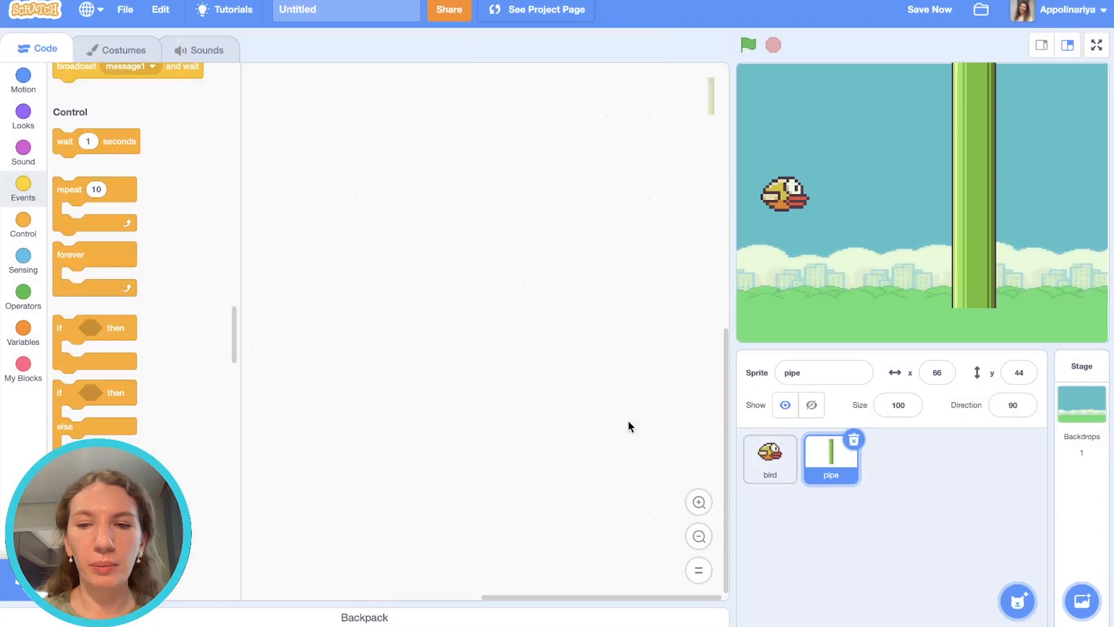
click(122, 49)
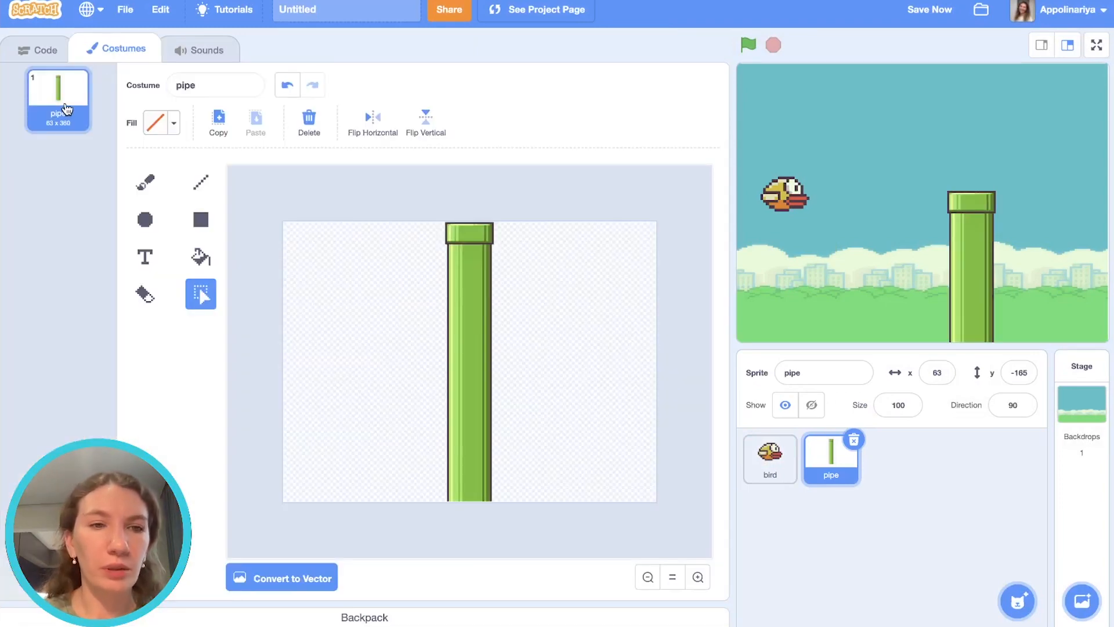
- Shape the pipe into a top/bottom pair and duplicate it into pipe2 and pipe3 with different gap heights
click(282, 578)
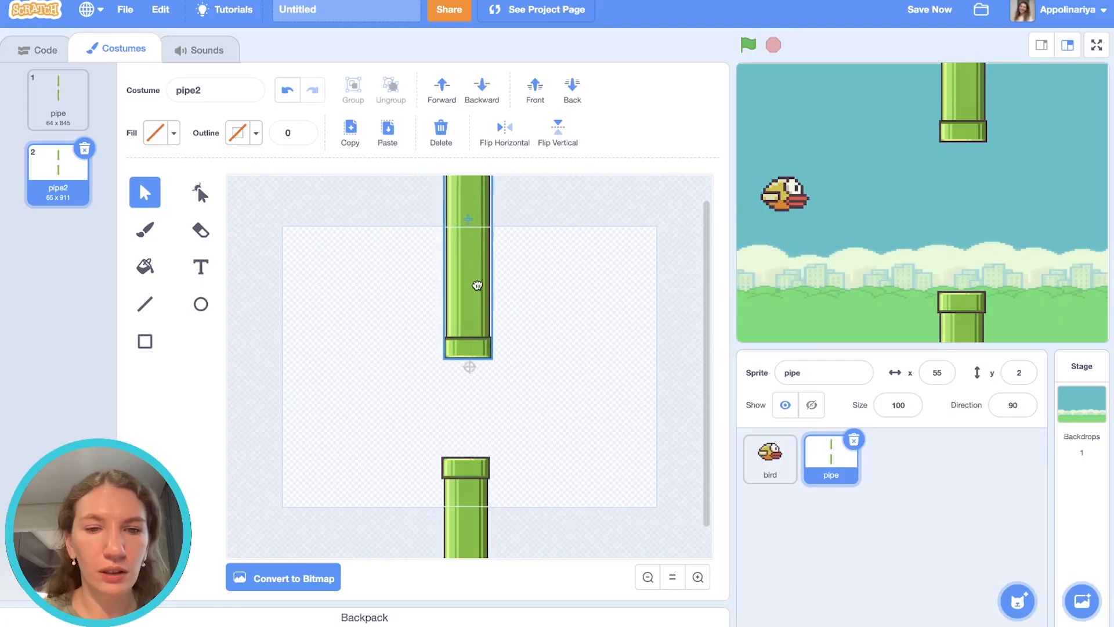
right_click(58, 170)
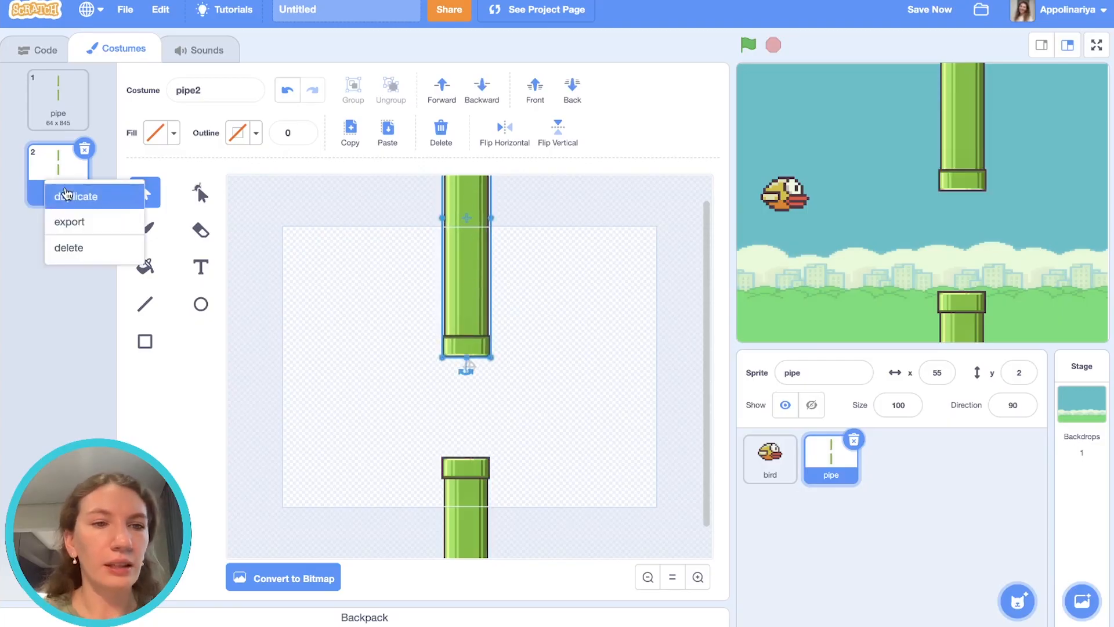
click(77, 197)
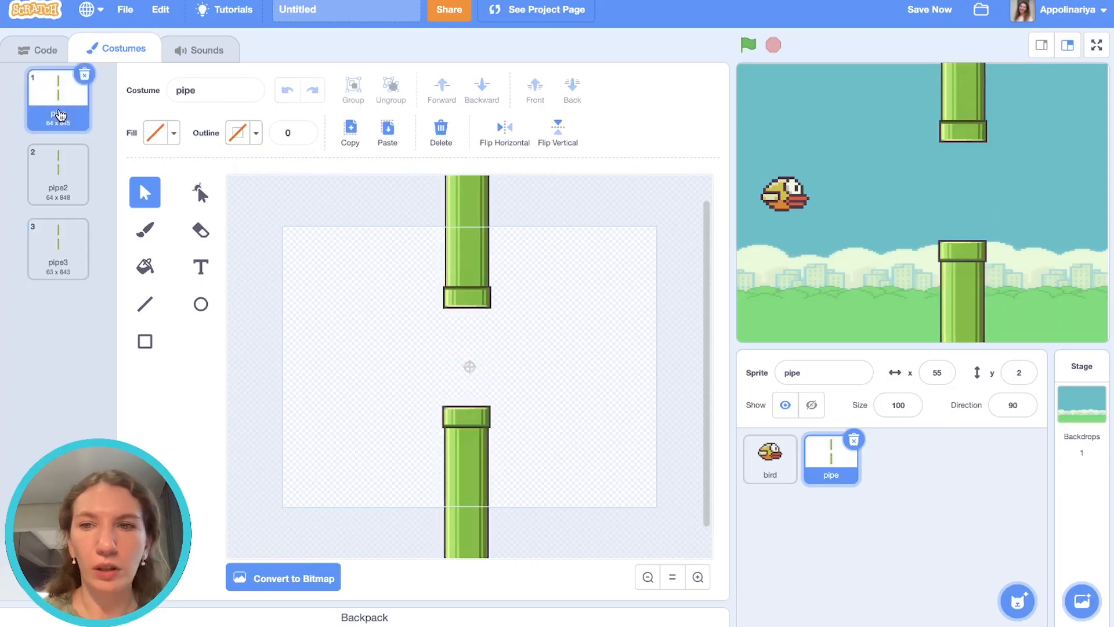
click(58, 174)
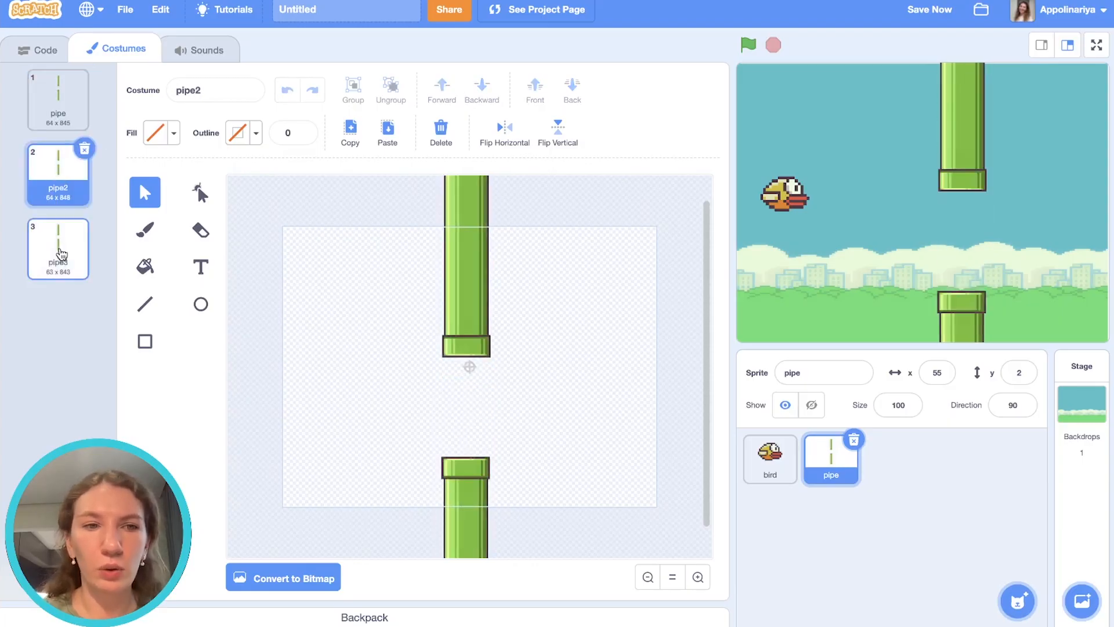
click(45, 48)
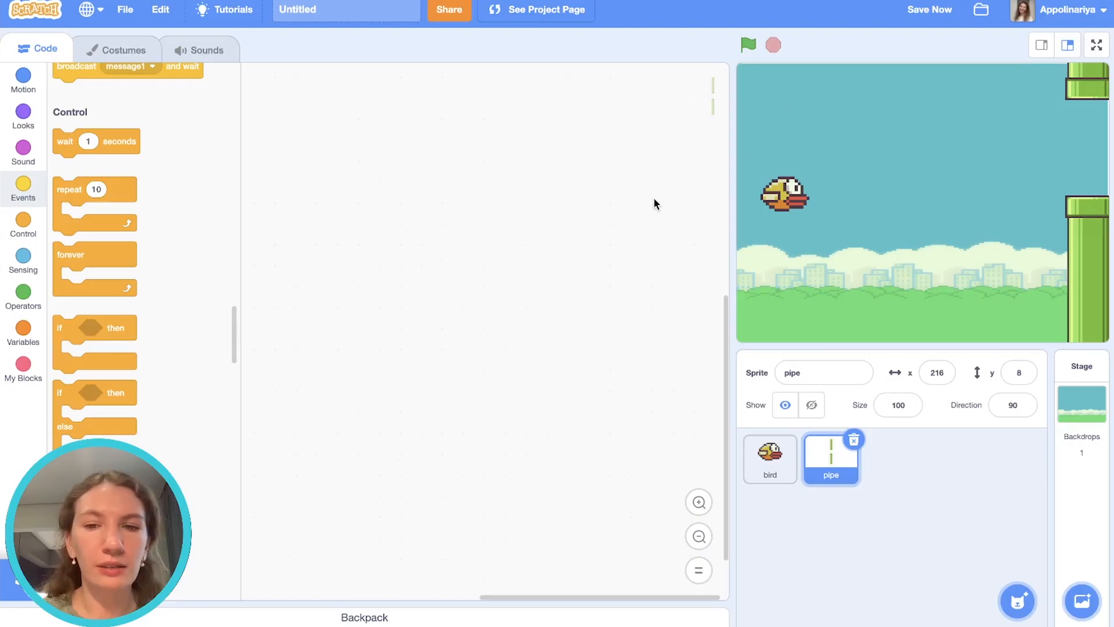
mouse_move(727, 320)
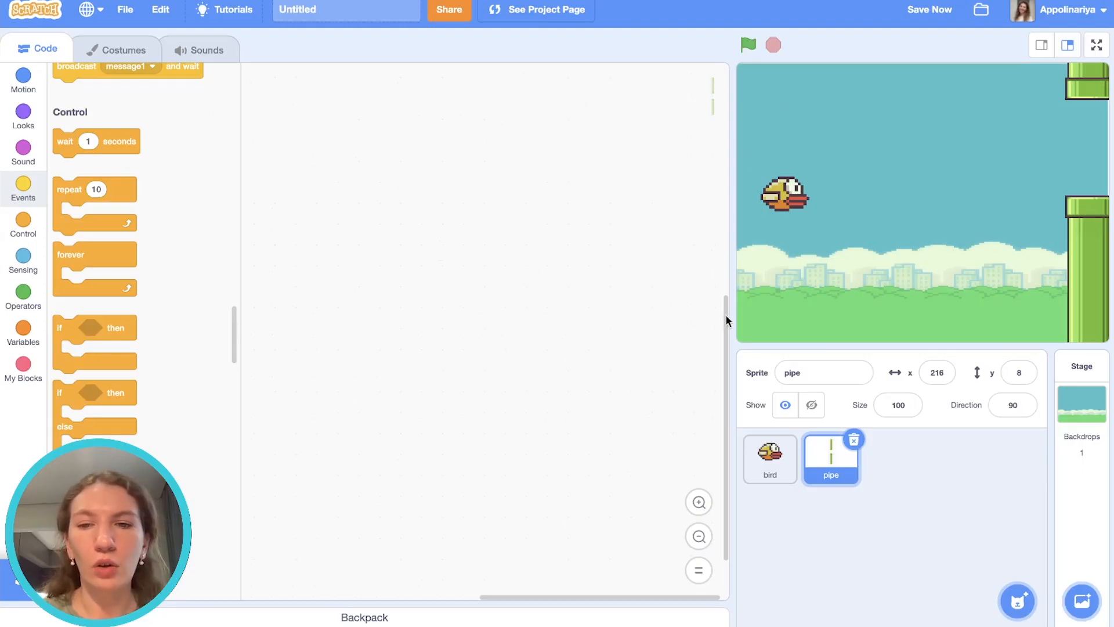
mouse_move(659, 415)
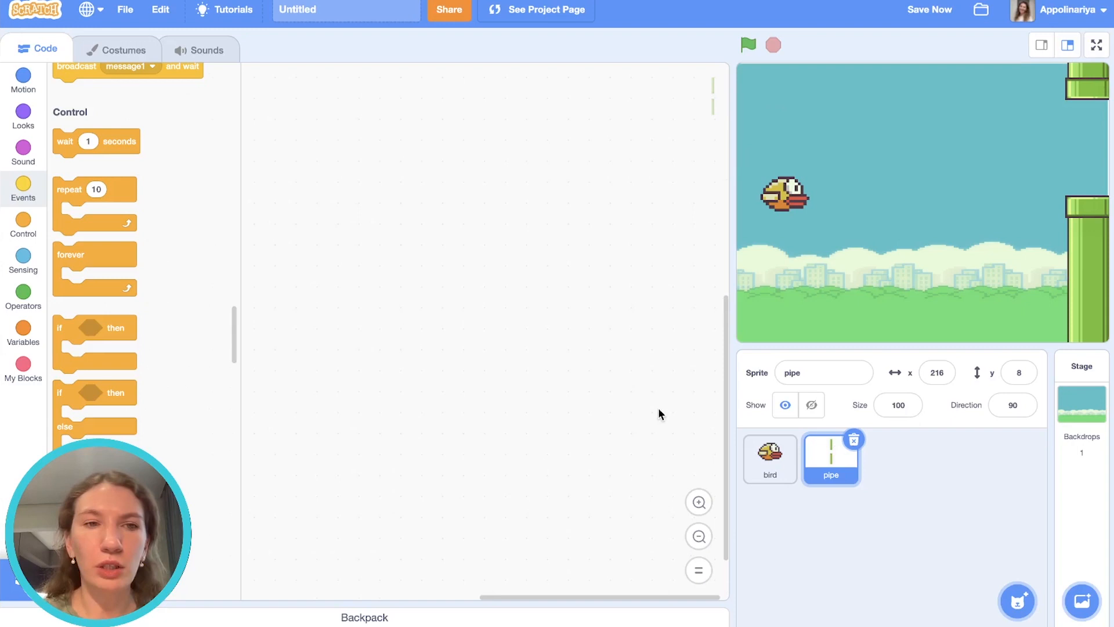
- Add a wait of pick random 1 to 3 seconds inside the pipe's forever clone loop
click(930, 9)
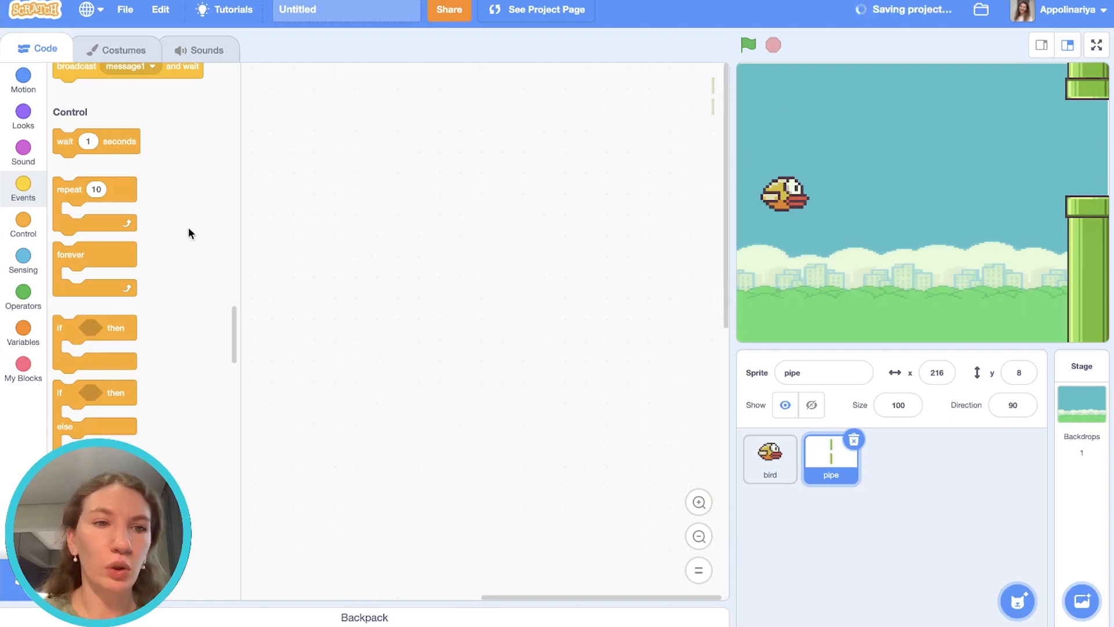
drag(90, 166, 335, 134)
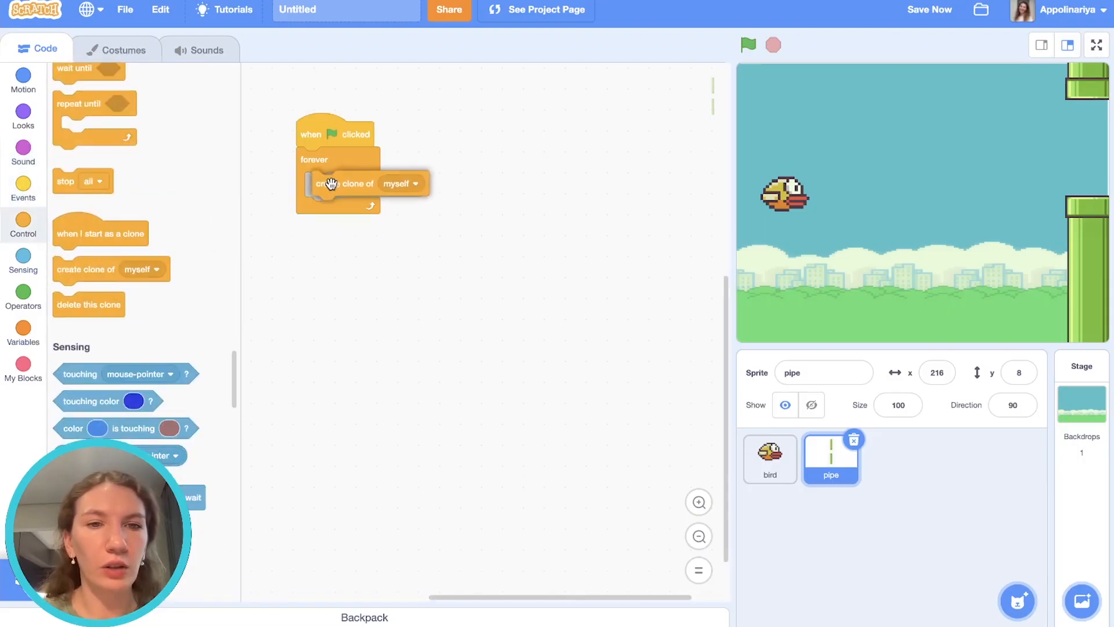
click(23, 190)
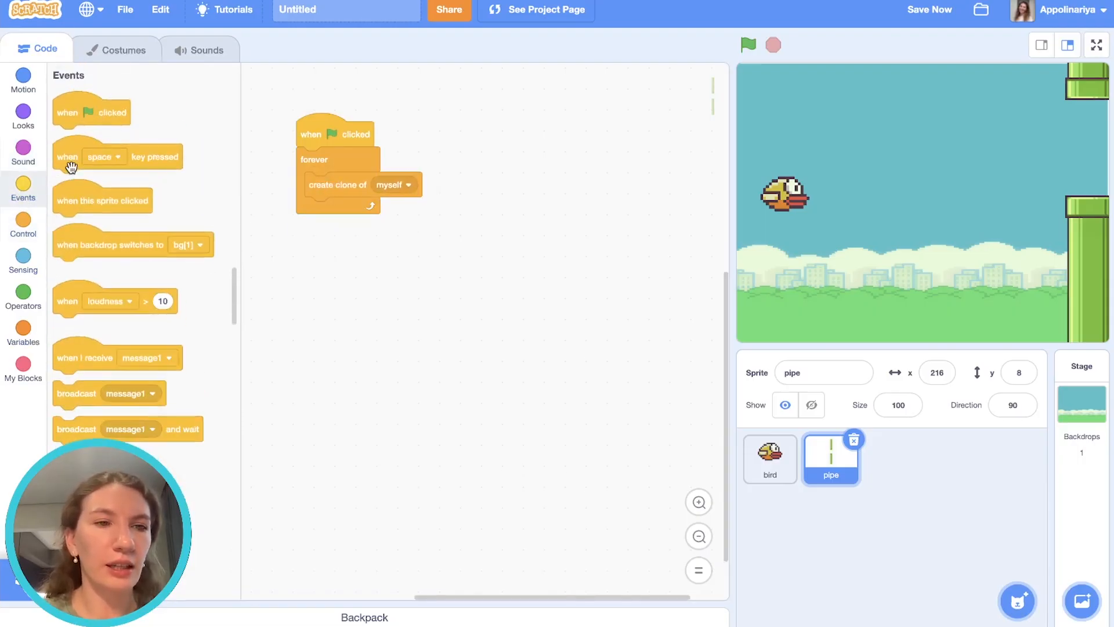
click(23, 299)
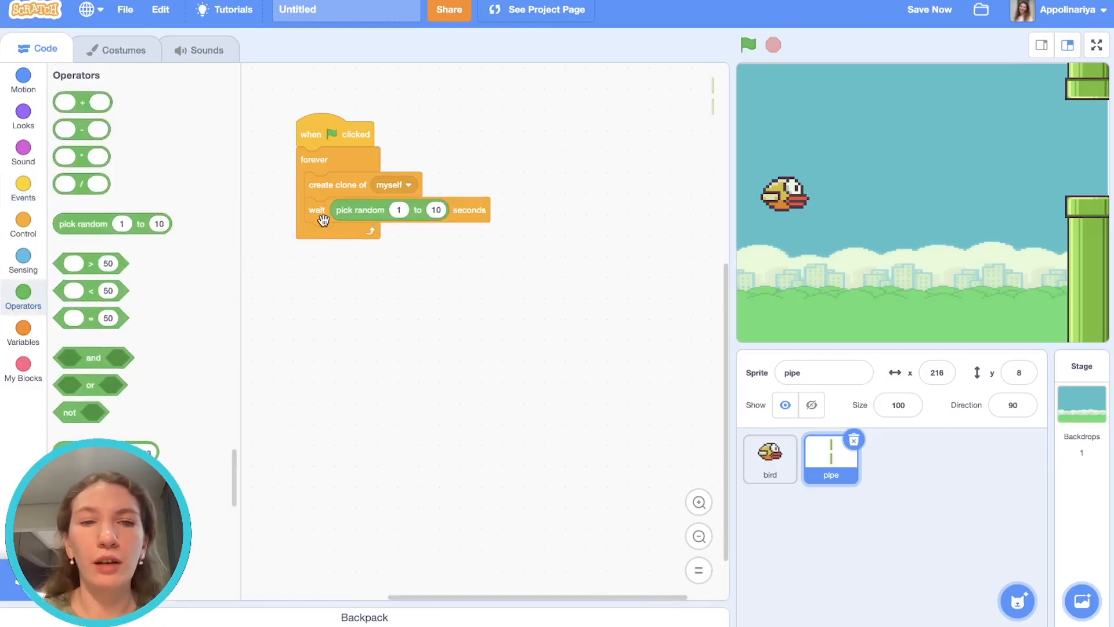
click(435, 210)
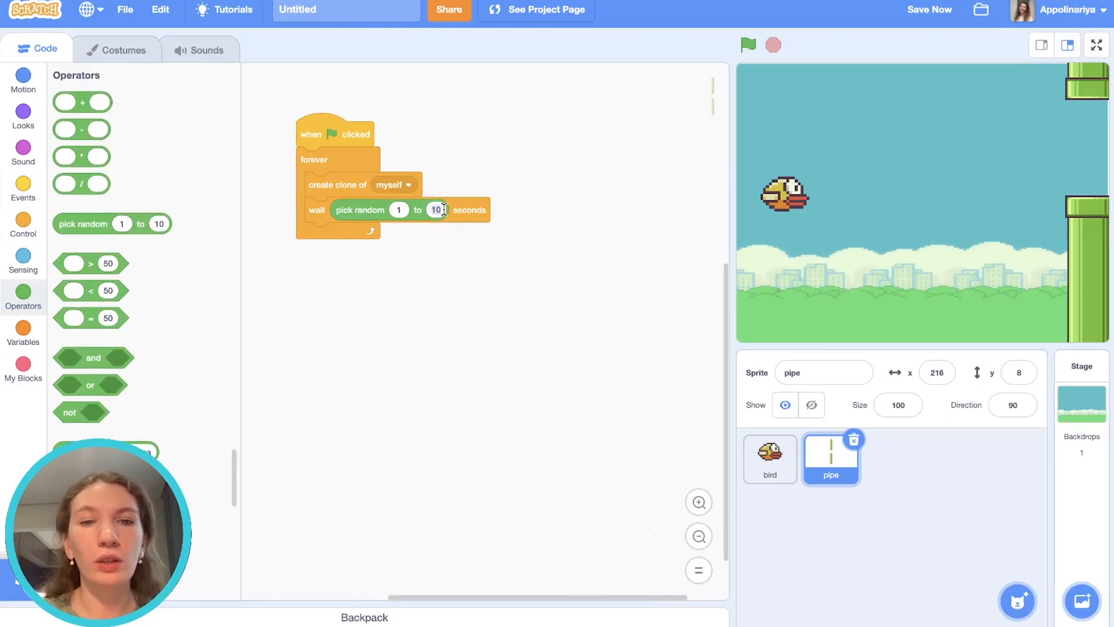
text(3)
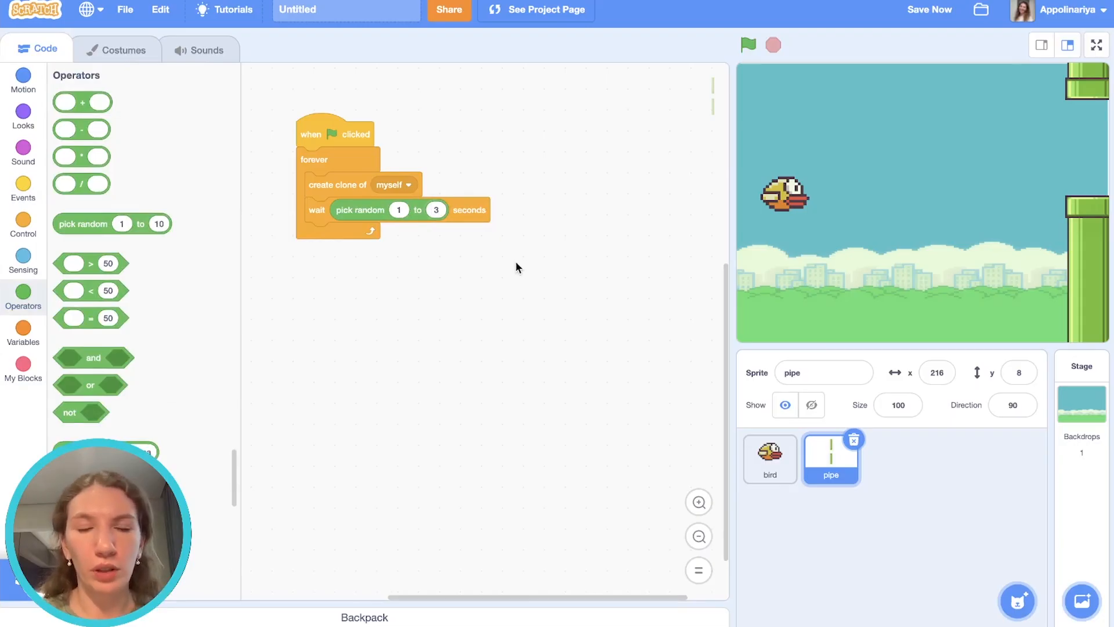
click(24, 116)
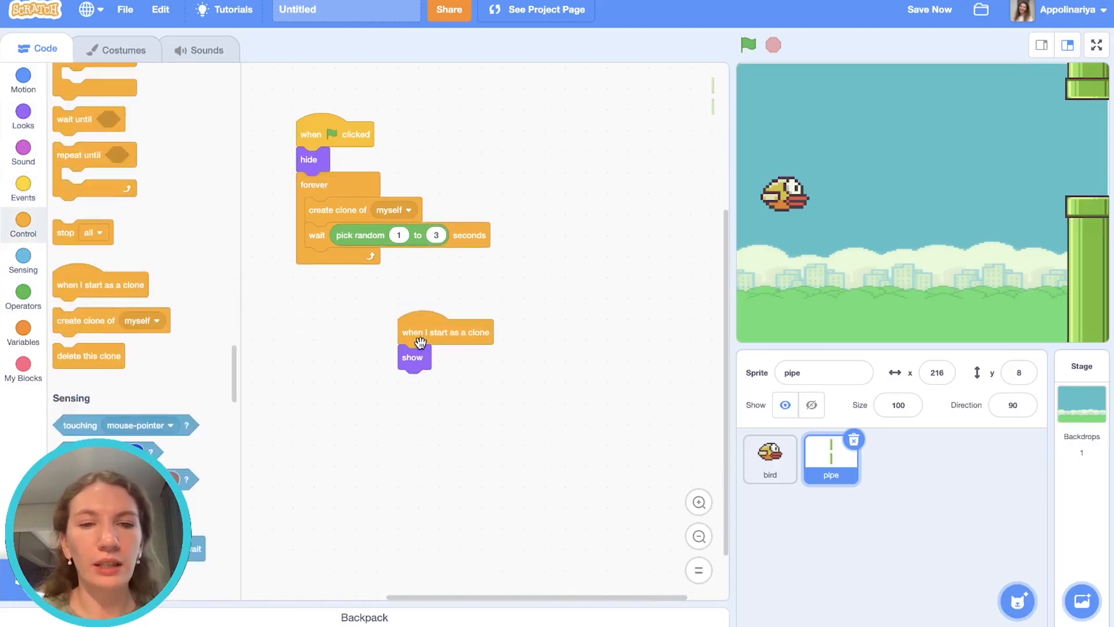
- Have each pipe clone start at x 240, y 0 and switch to a random costume
drag(445, 331, 354, 318)
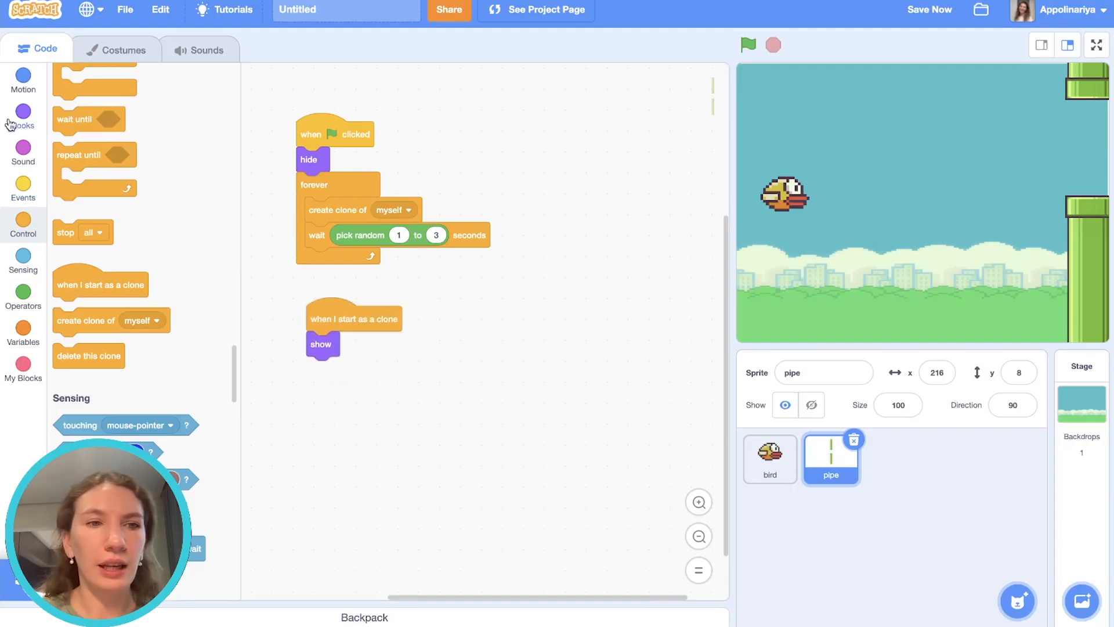
click(23, 80)
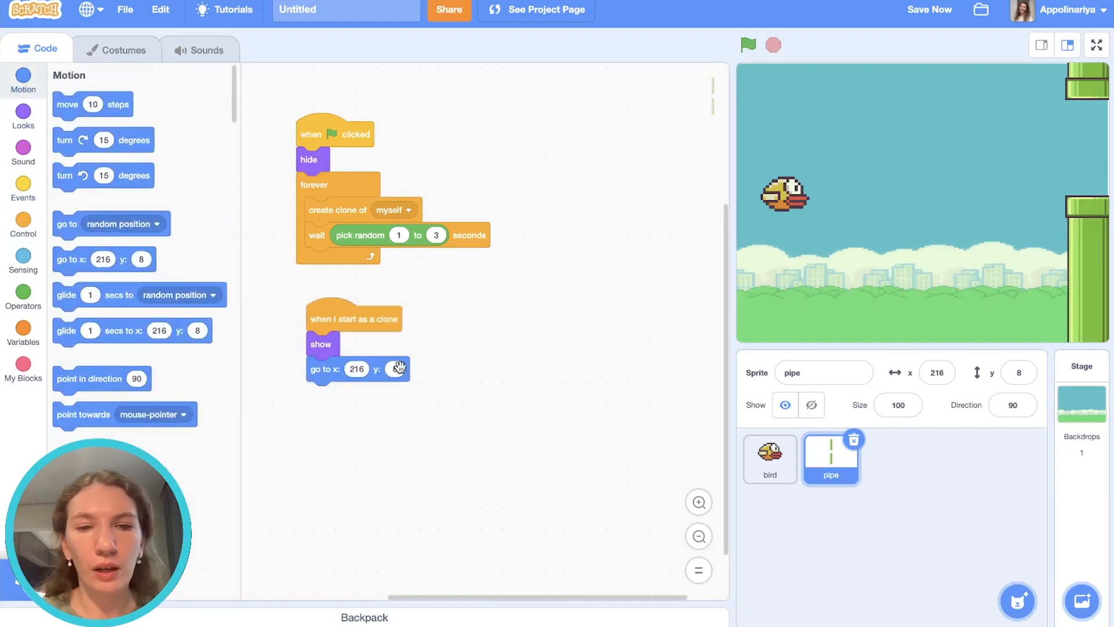
text(0)
click(357, 368)
text(240)
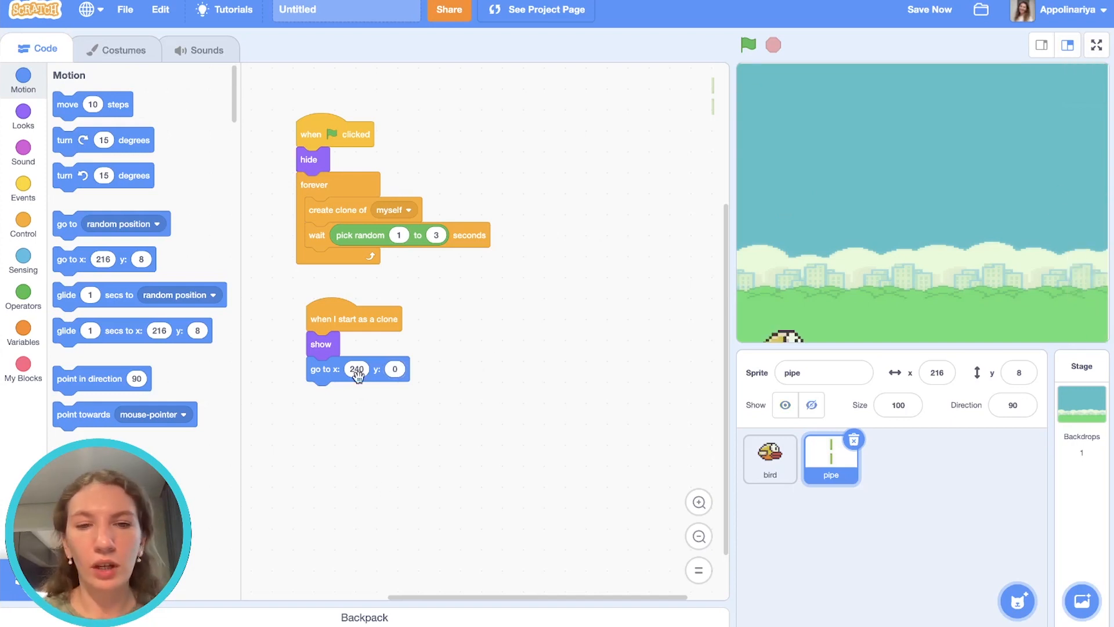
mouse_move(1107, 204)
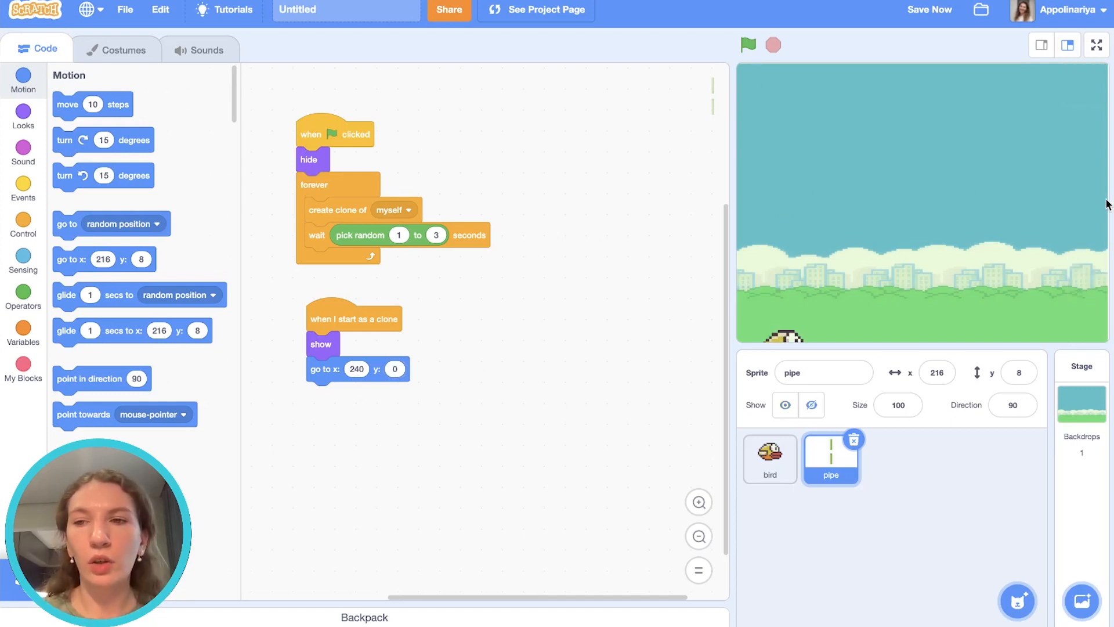
mouse_move(949, 292)
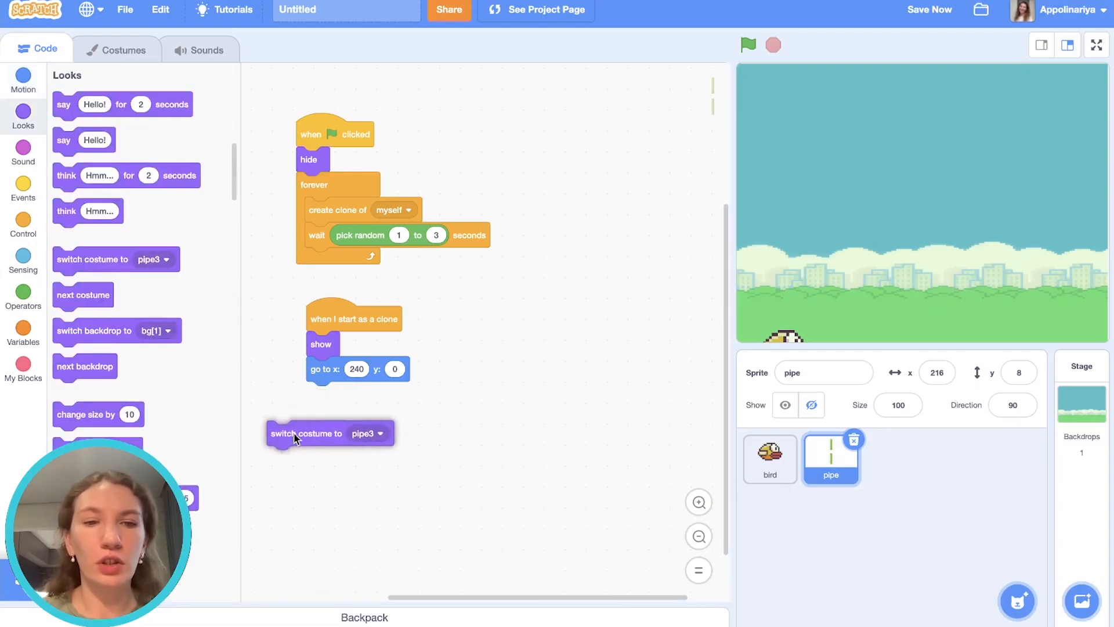
drag(295, 433, 348, 394)
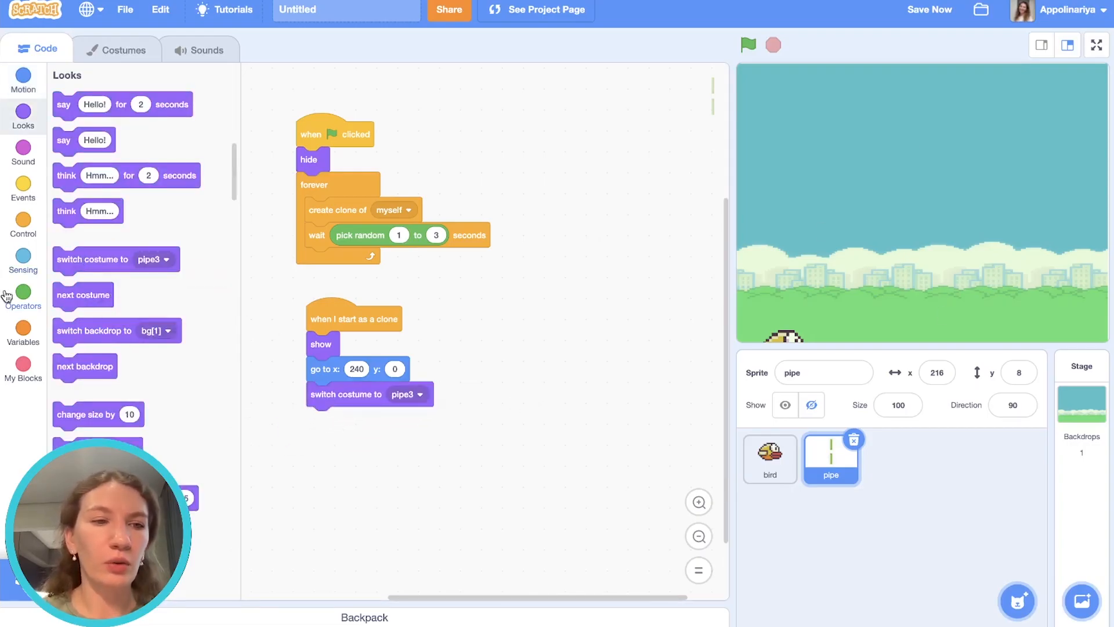
click(24, 298)
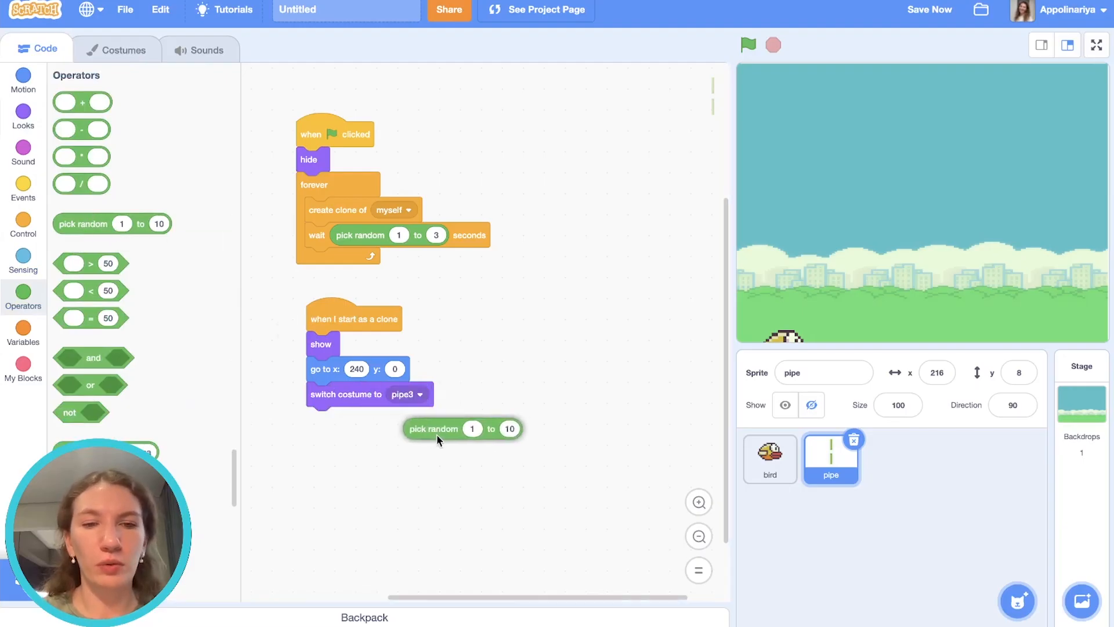
drag(433, 429, 416, 395)
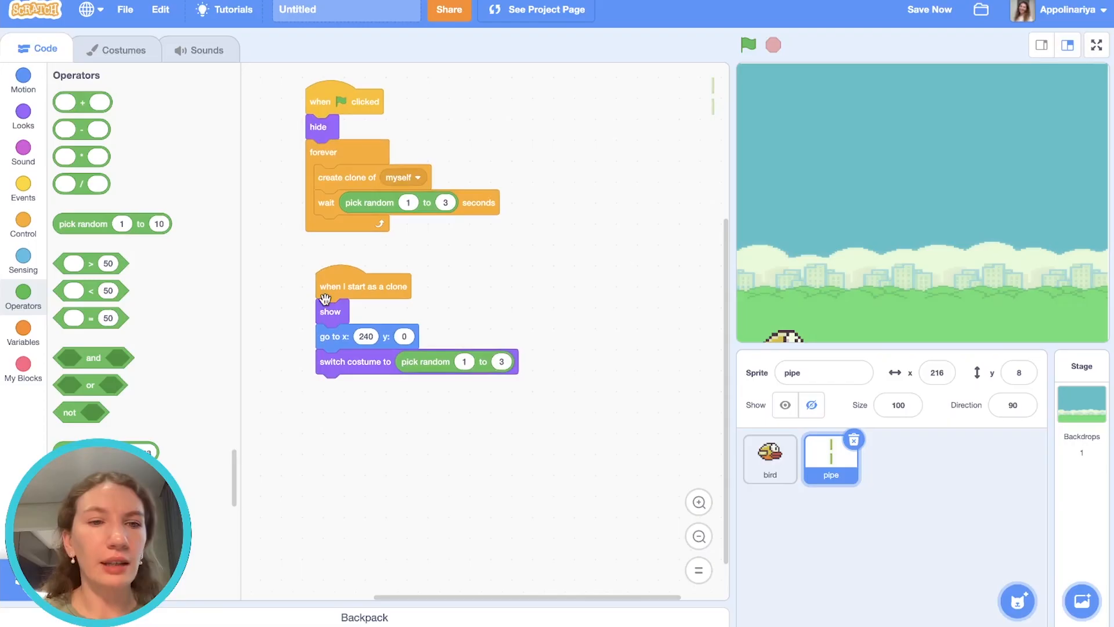
- Make the clone glide 5 seconds to x -240, then delete itself
click(23, 80)
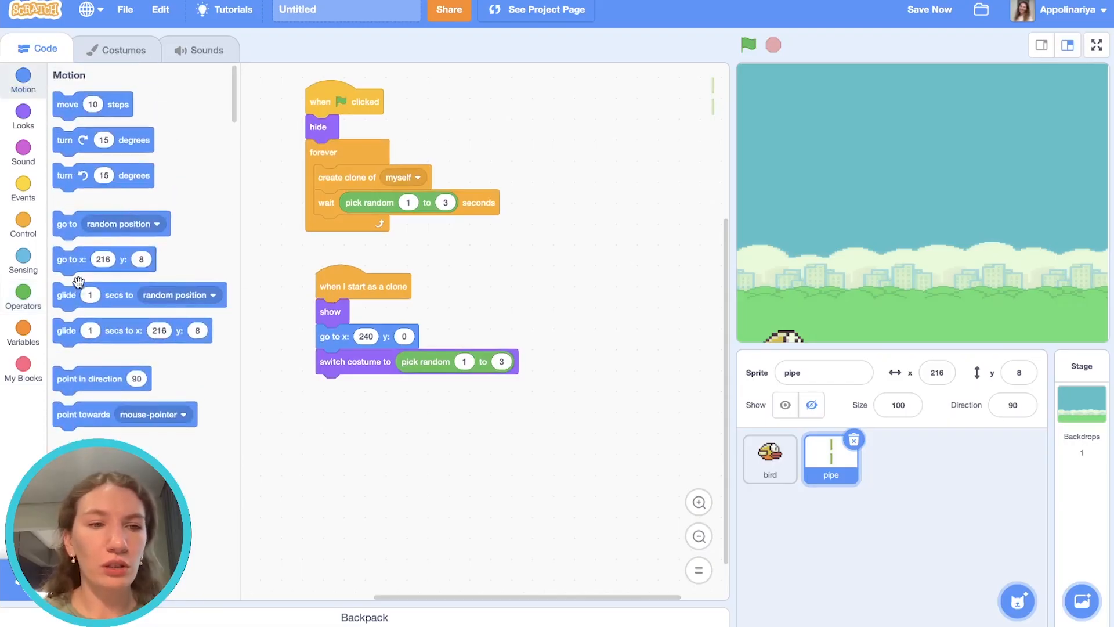
drag(131, 330, 303, 403)
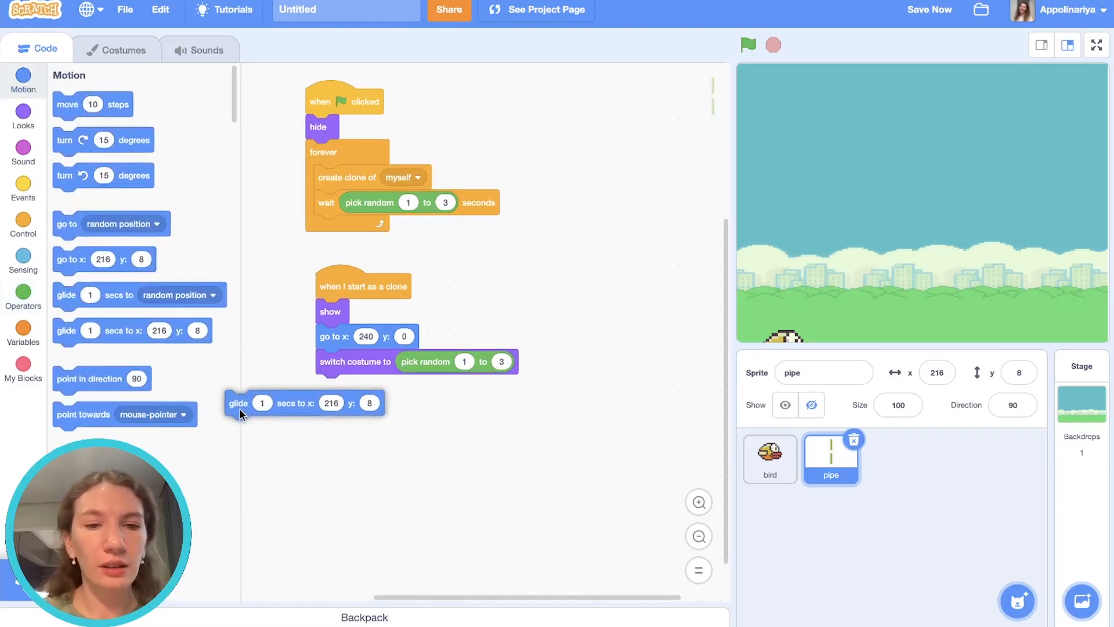
drag(238, 403, 329, 386)
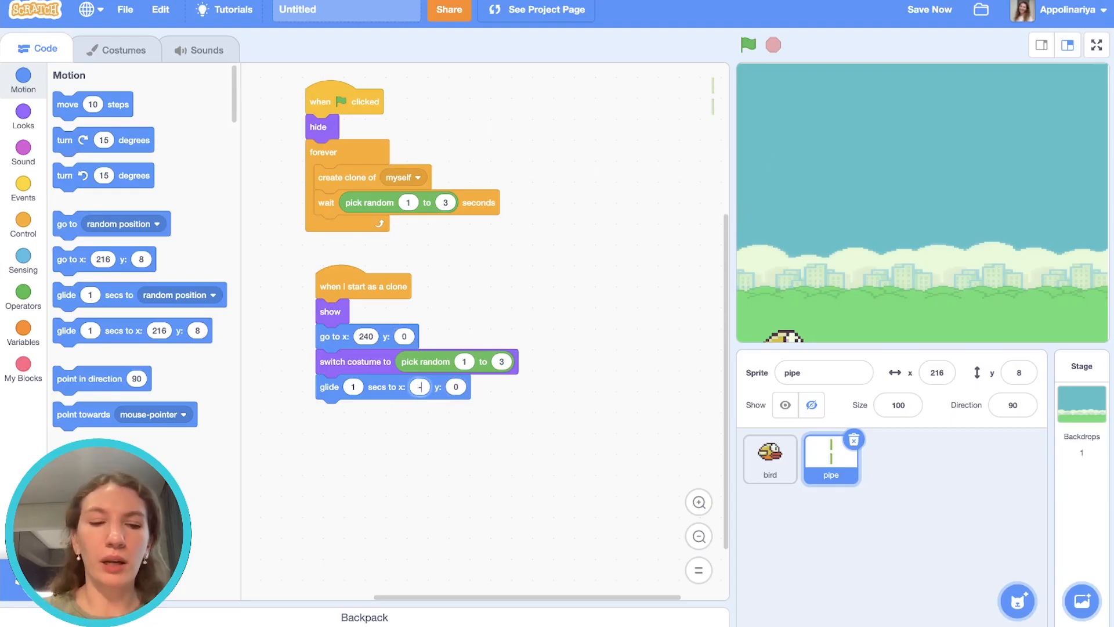
text(-24)
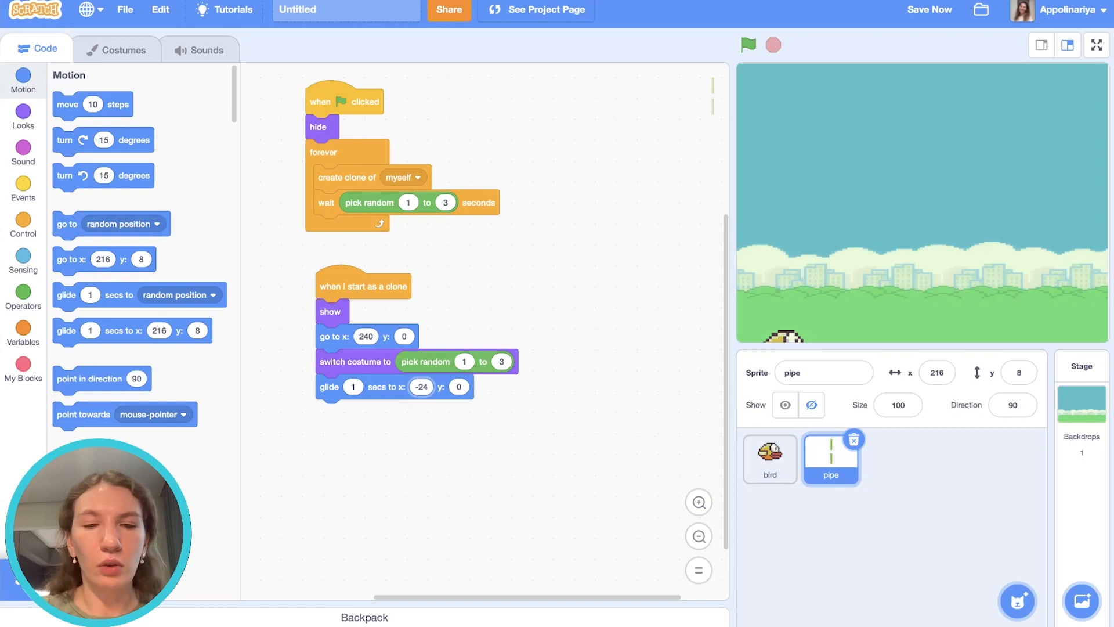
text(240)
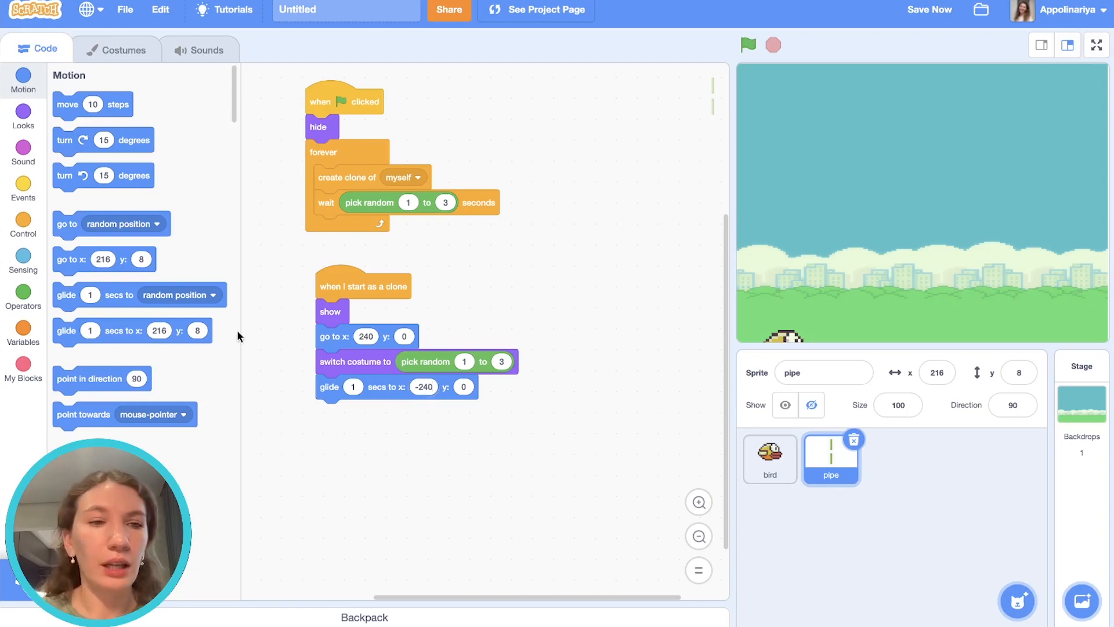
click(24, 224)
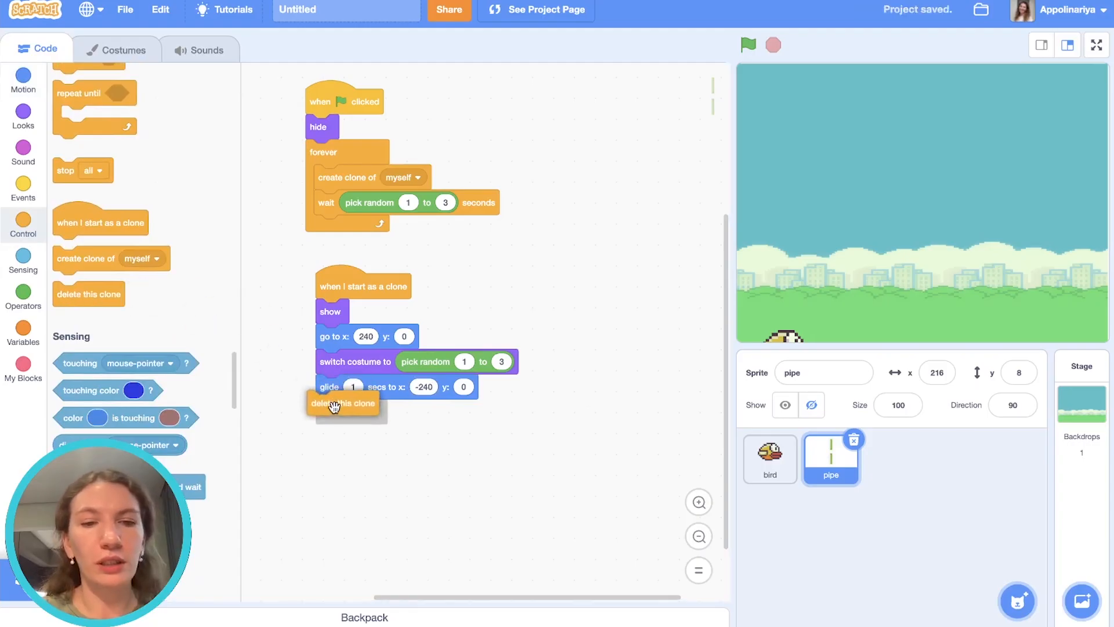
click(747, 45)
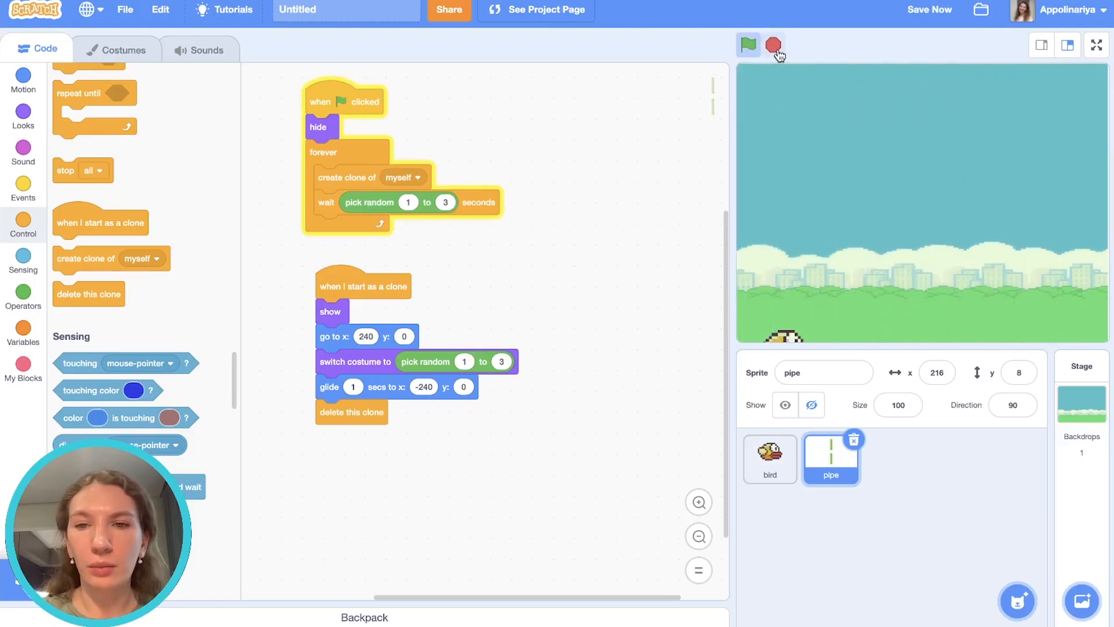
- Run the game to watch the pipes glide, adjusting the glide duration, then stop
click(747, 46)
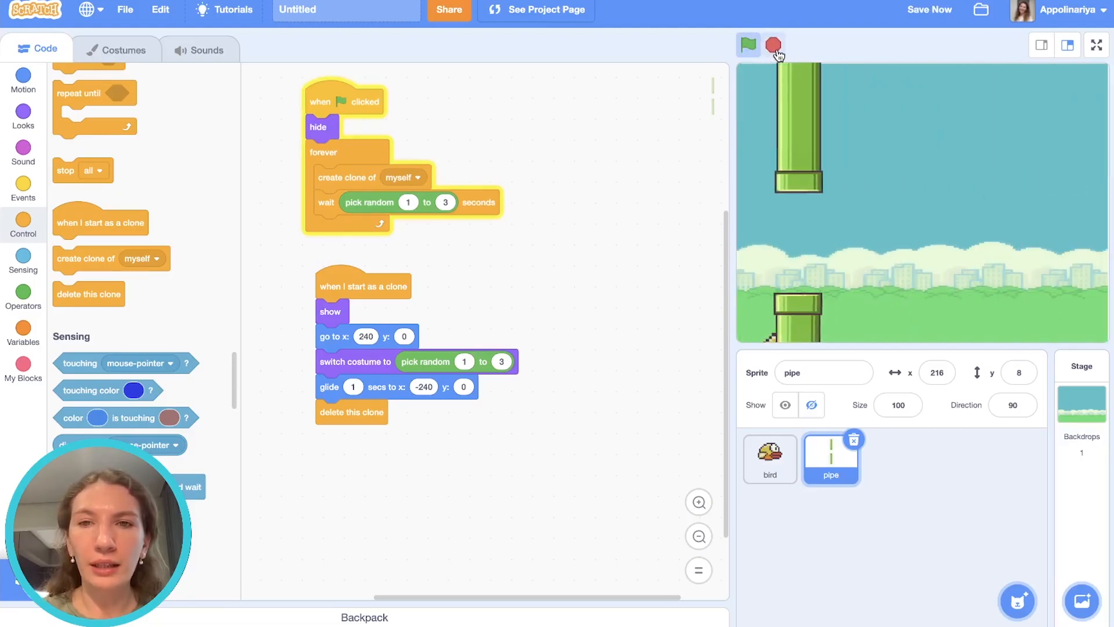
click(773, 46)
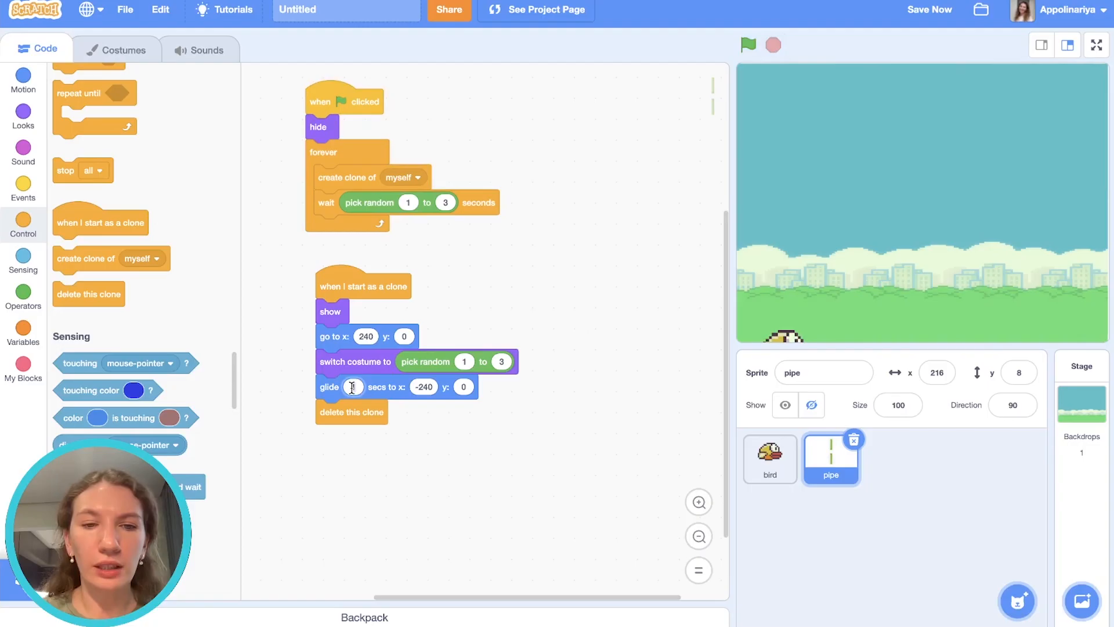
click(747, 45)
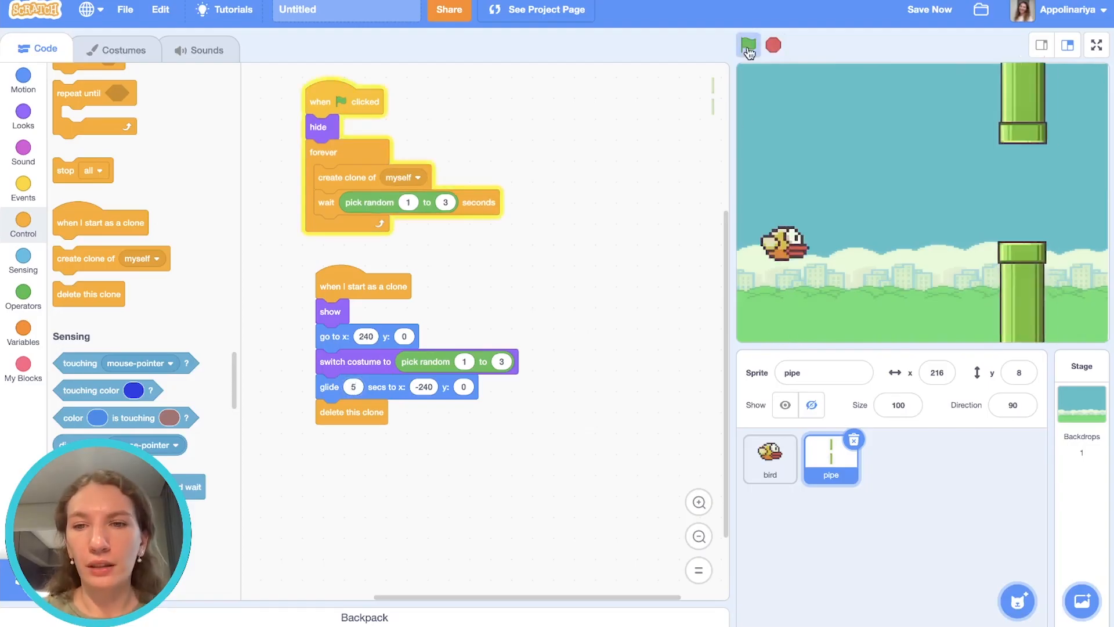
click(747, 45)
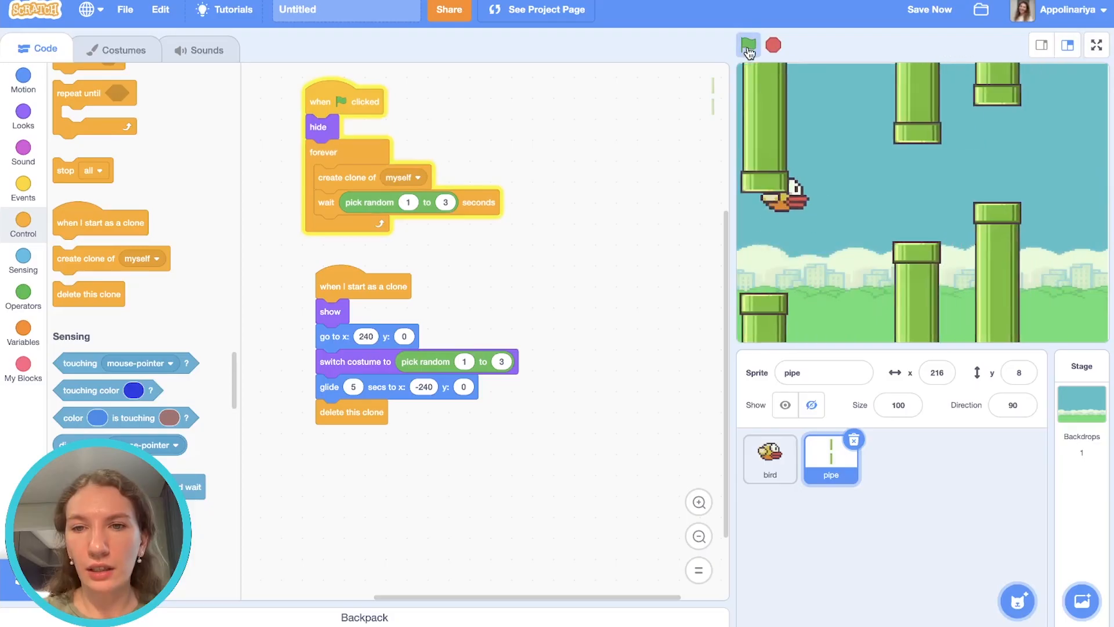
click(770, 458)
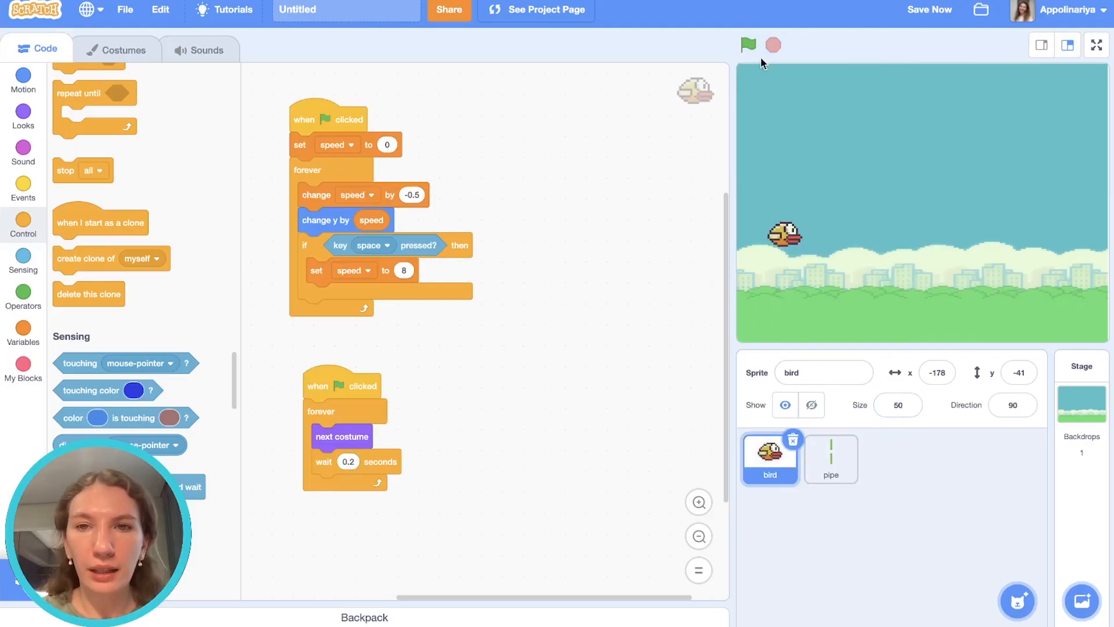
mouse_move(495, 221)
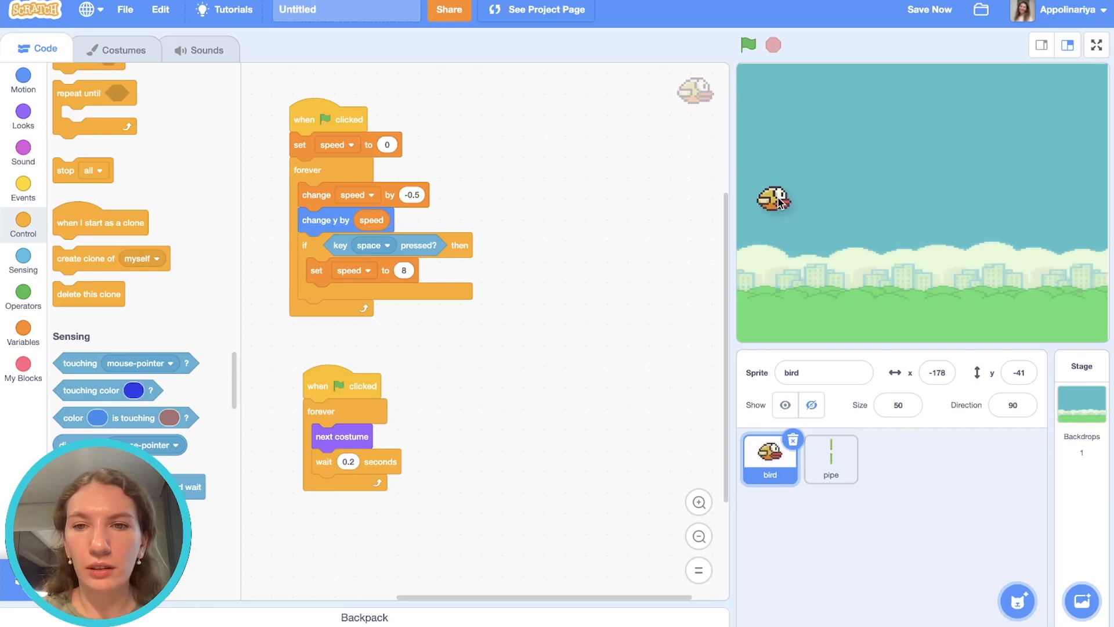
- Add a go to x -193 y 0 block to the bird's start script and test-run it
click(23, 80)
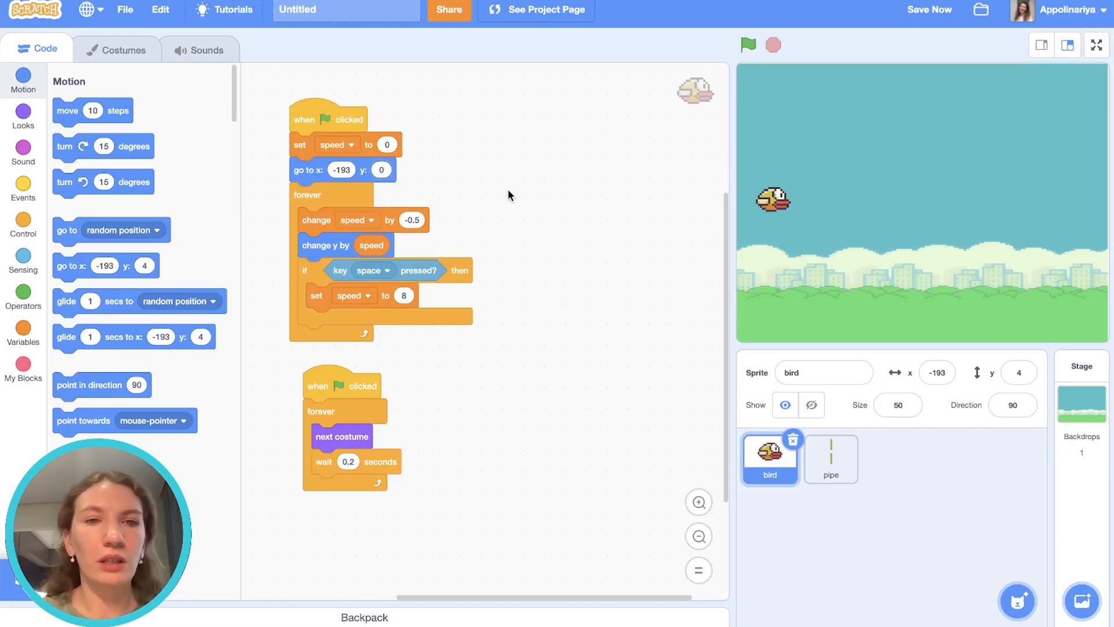
click(747, 45)
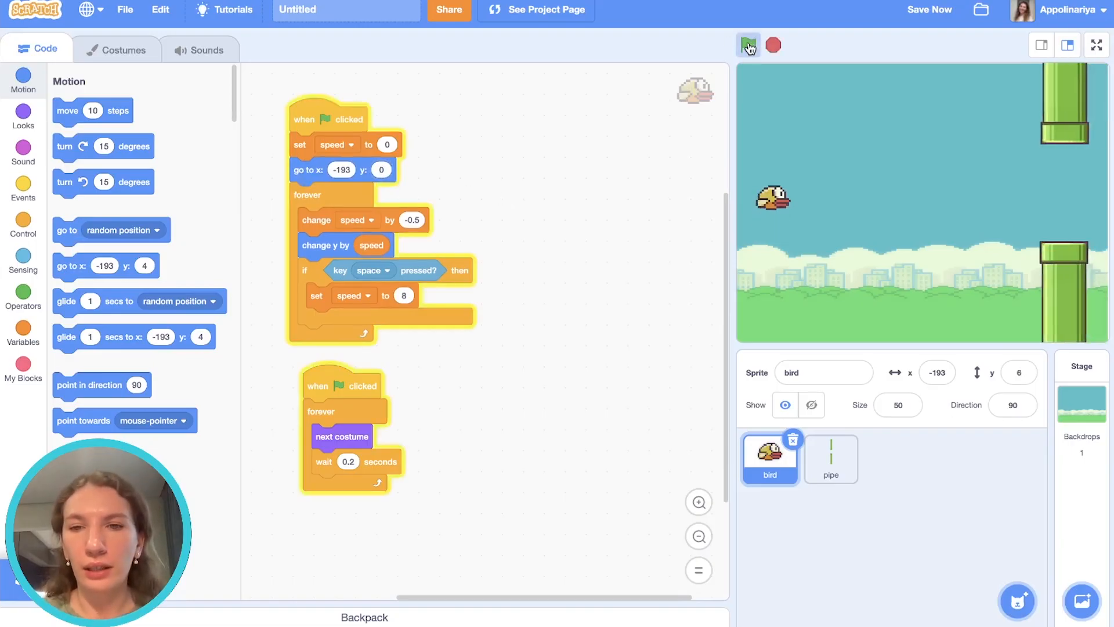
click(747, 45)
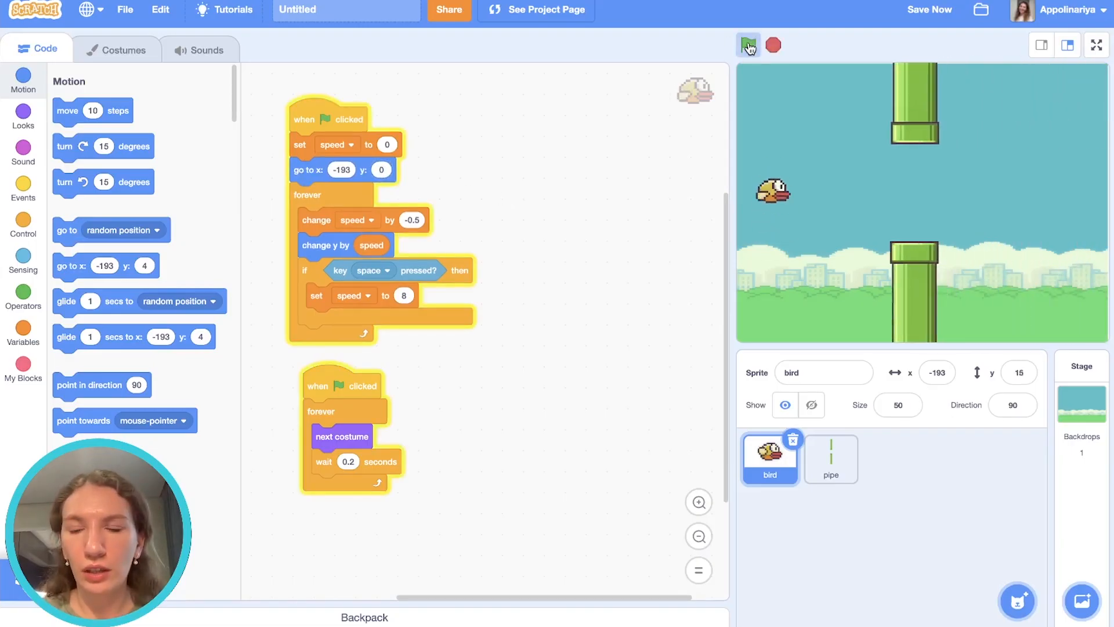
click(746, 46)
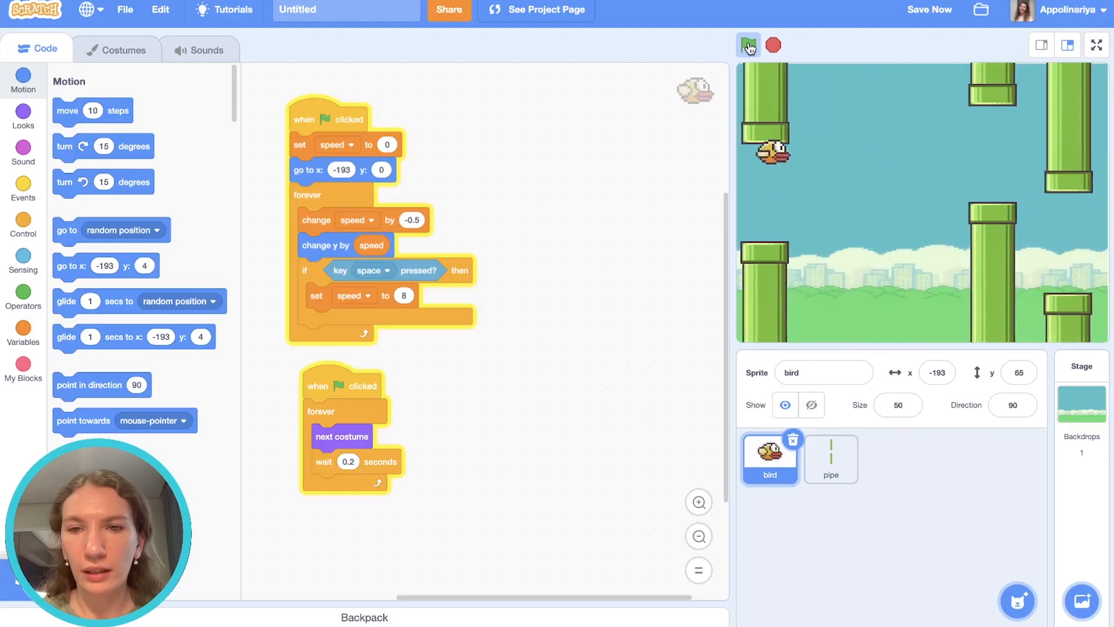
click(830, 459)
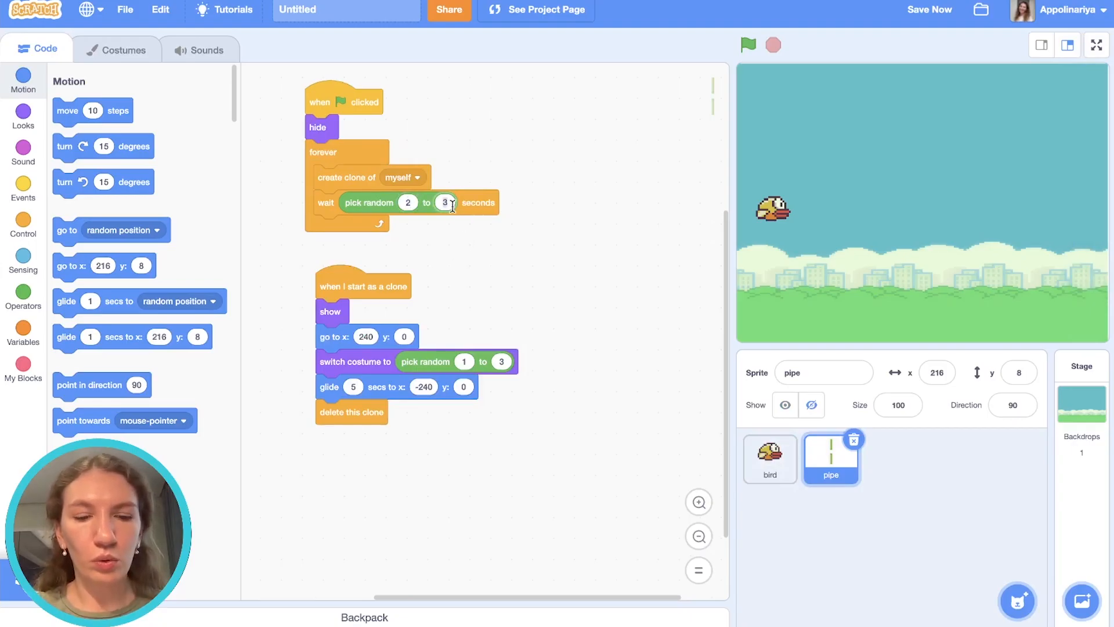
- Adjust the random wait between pipes, run to watch the clones glide, then stop
click(747, 45)
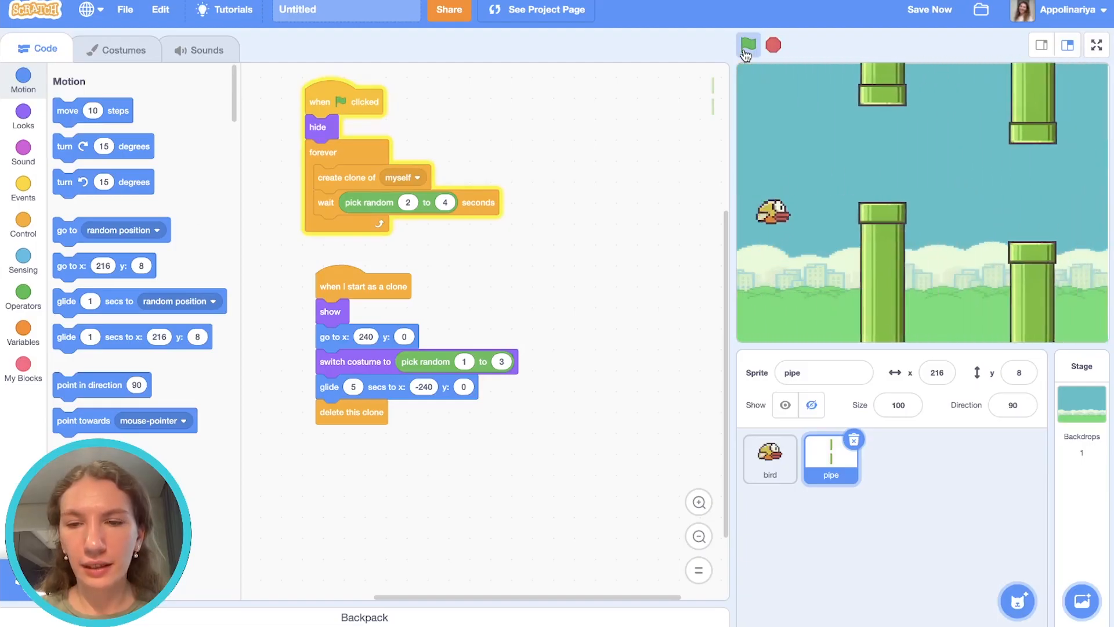
click(769, 459)
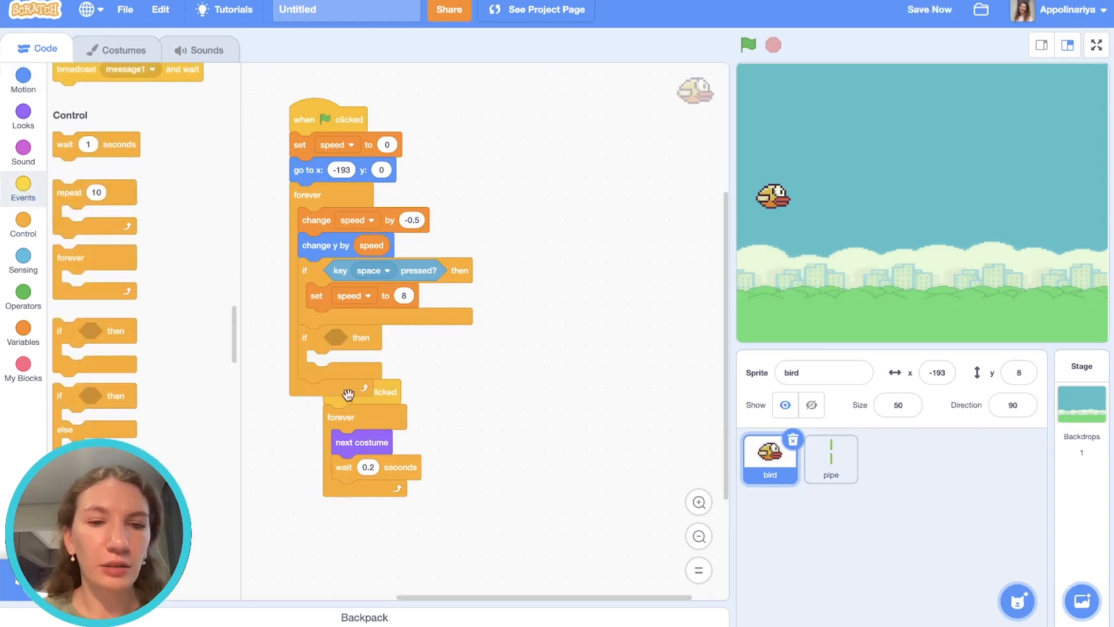
- Fill the bird's if with touching pipe or edge, say Oh no! for 1 second, and stop all
click(23, 262)
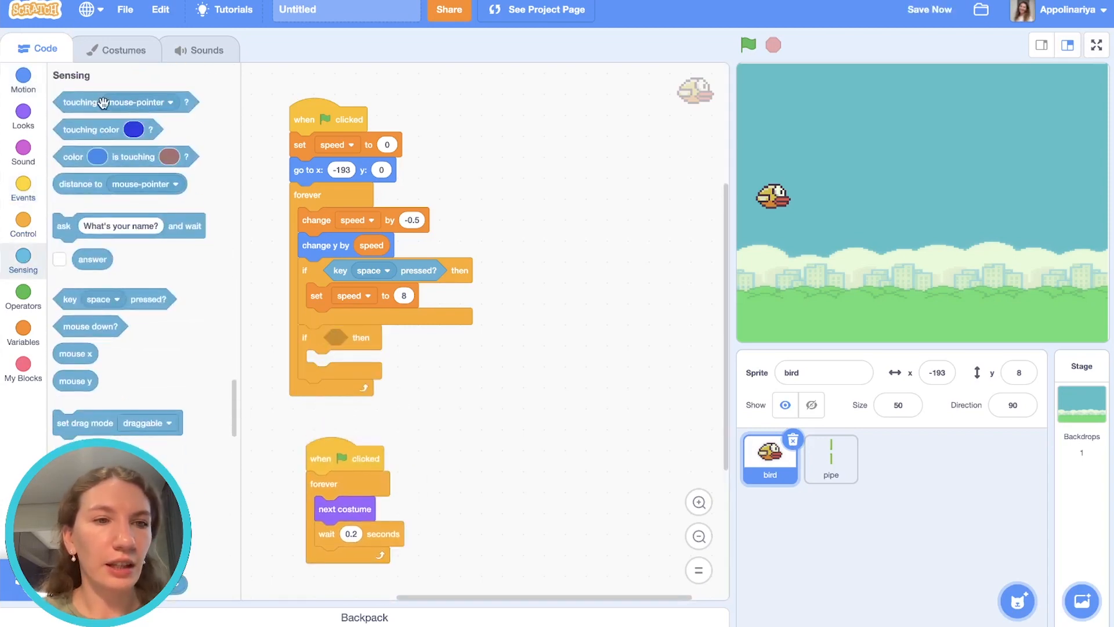
drag(80, 102, 348, 336)
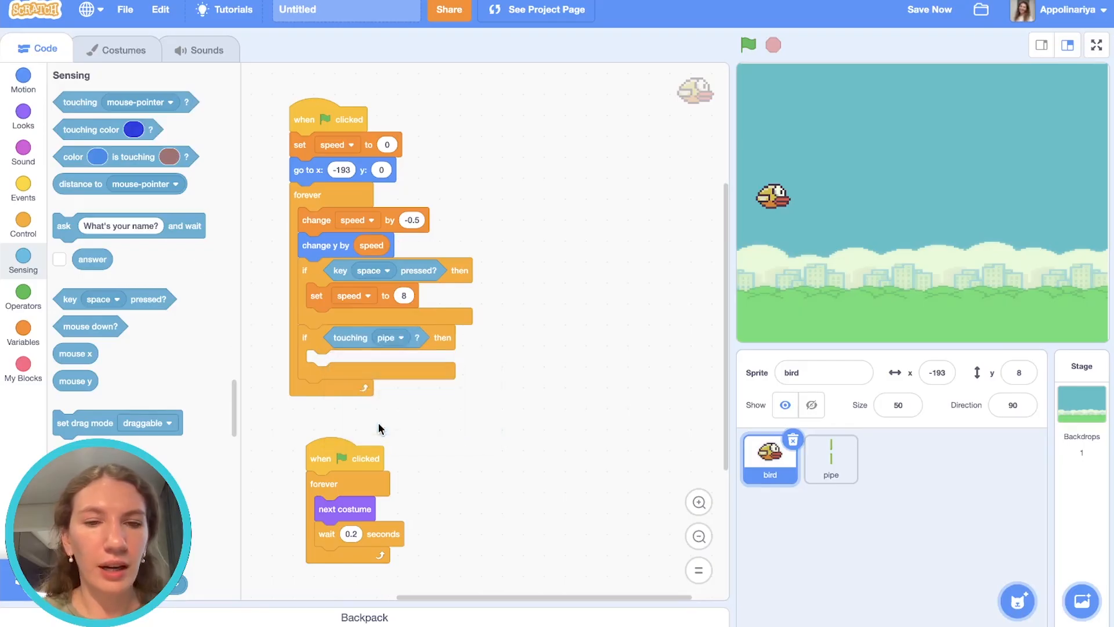
click(23, 188)
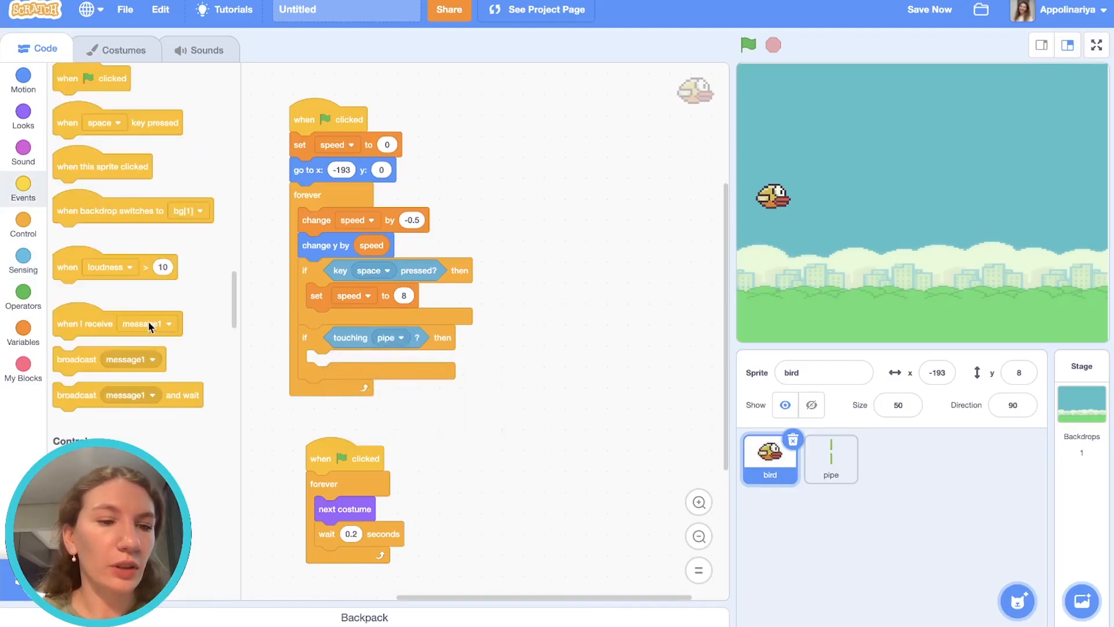
click(24, 224)
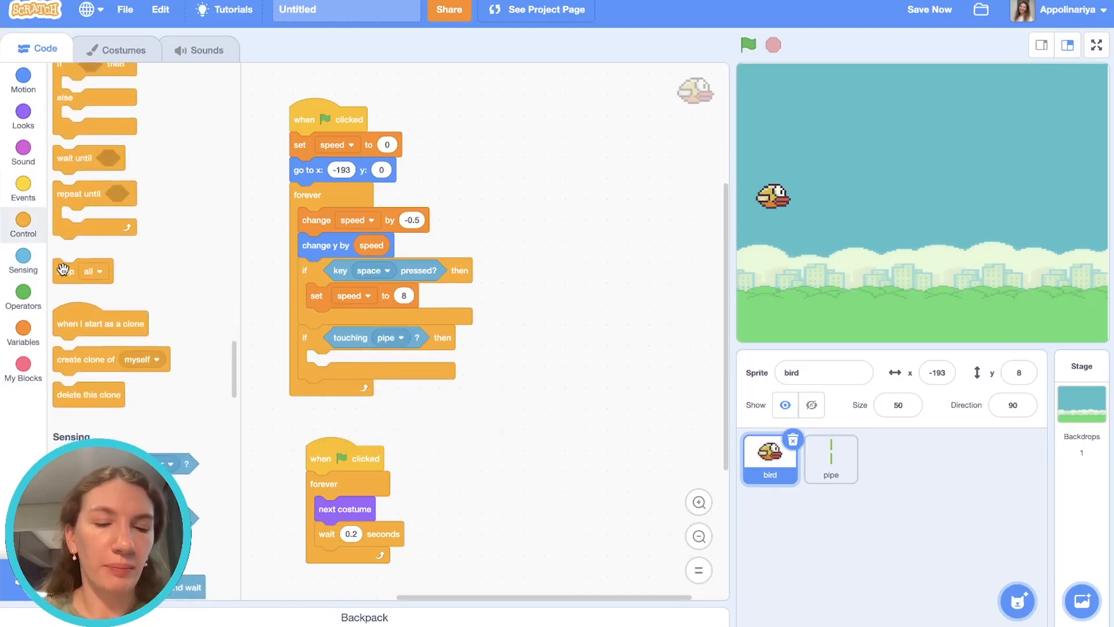
drag(81, 271, 344, 362)
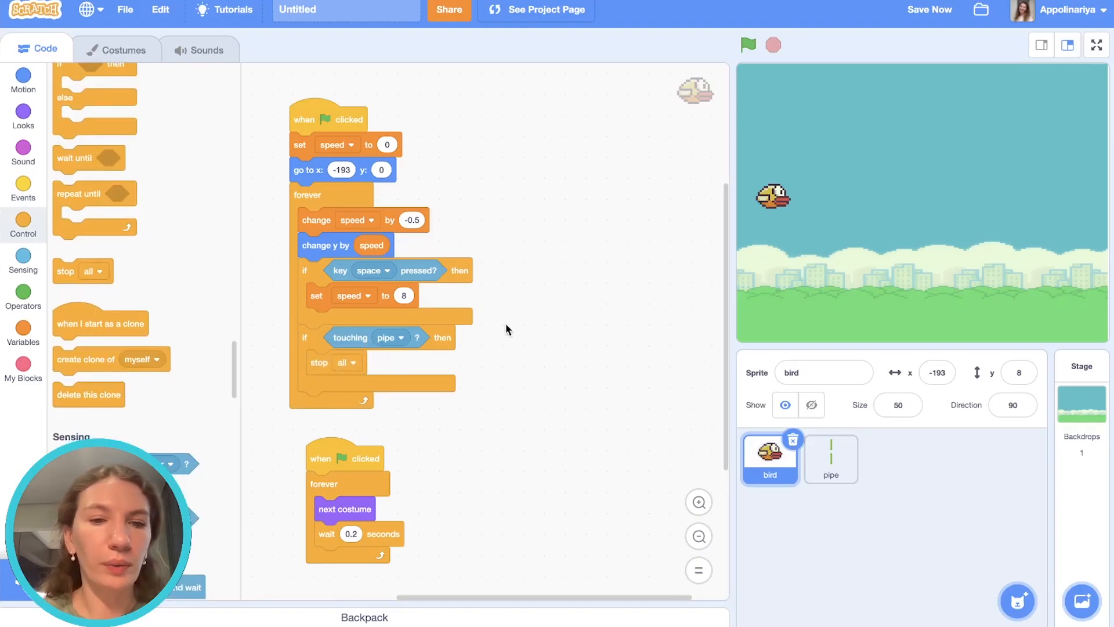
click(23, 115)
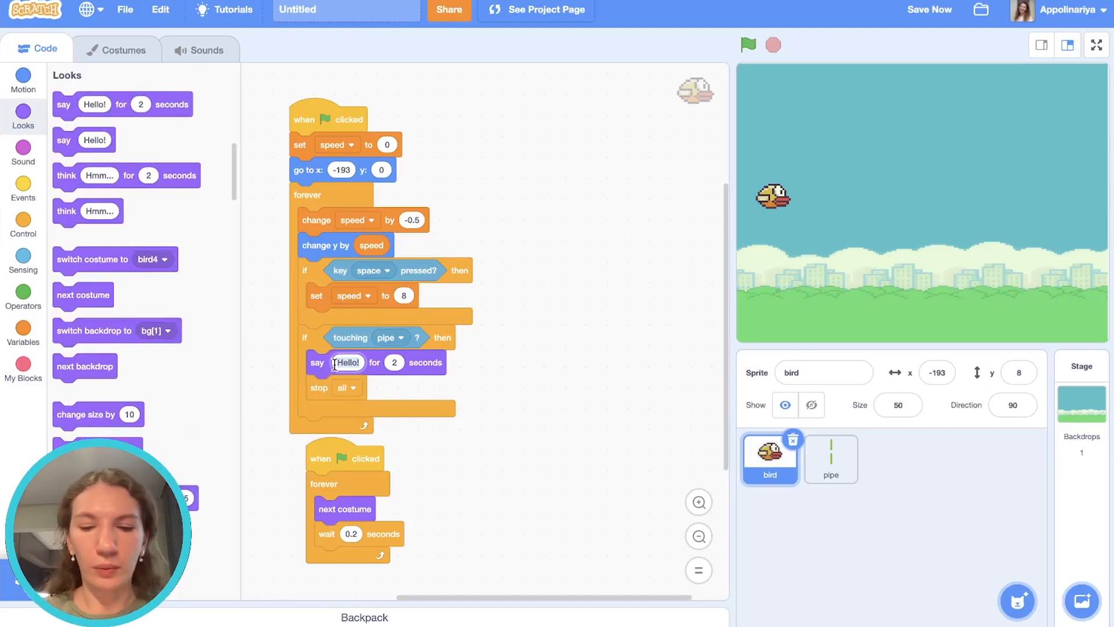
text(Oh no!)
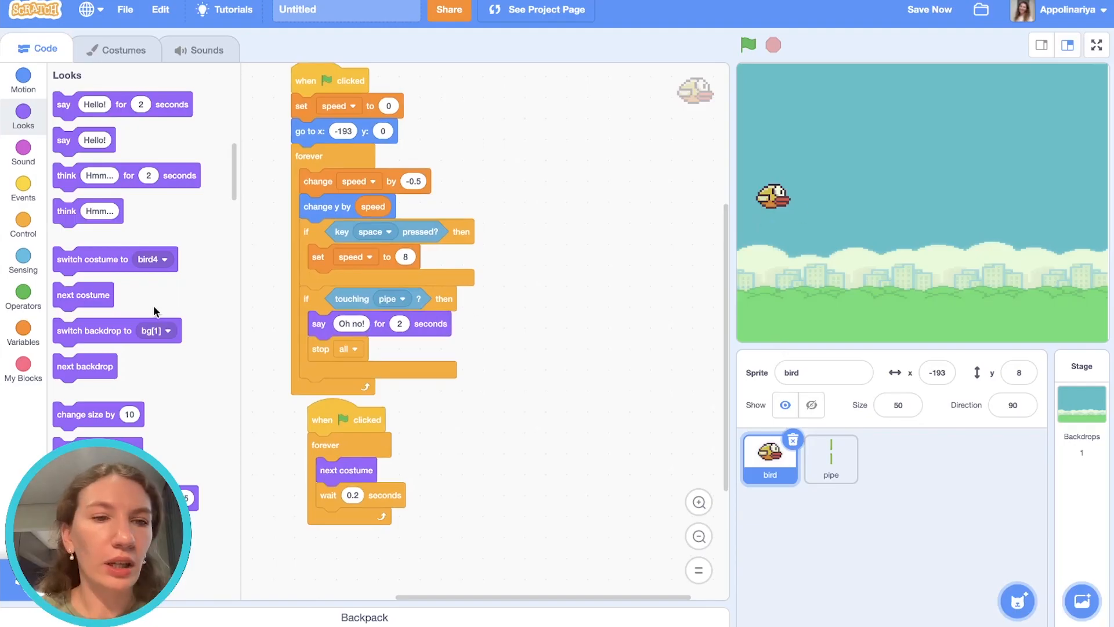
click(24, 256)
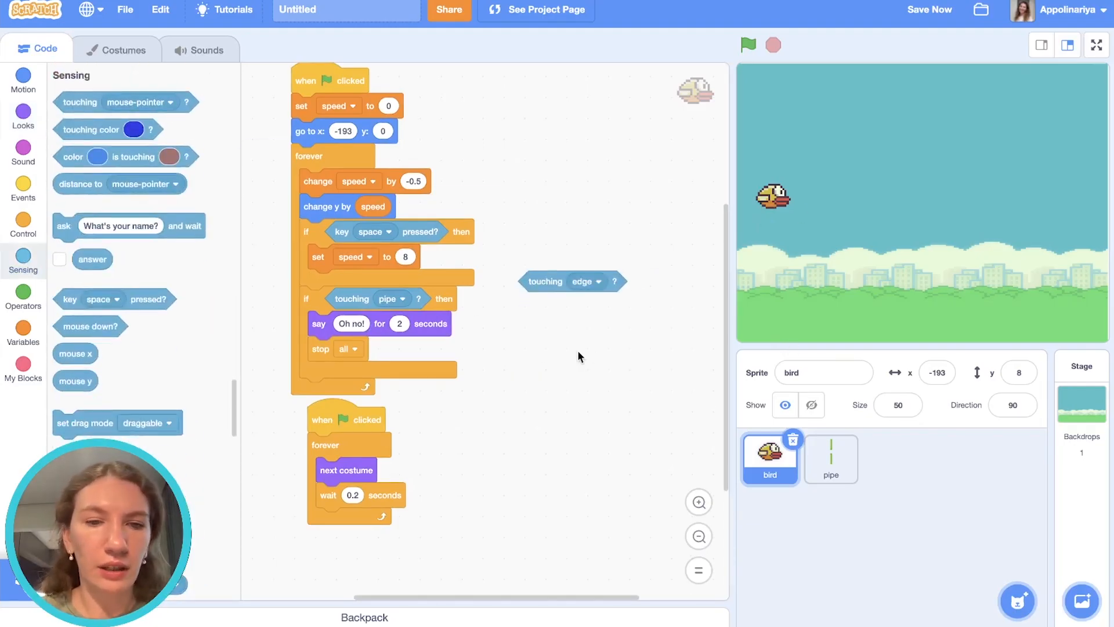
mouse_move(278, 355)
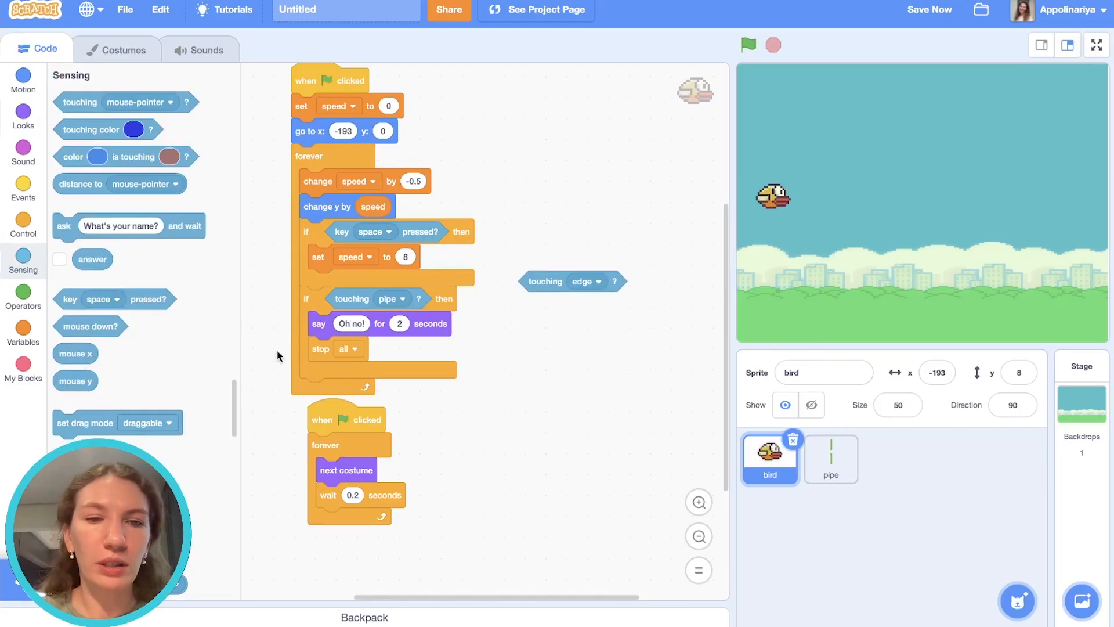
click(23, 298)
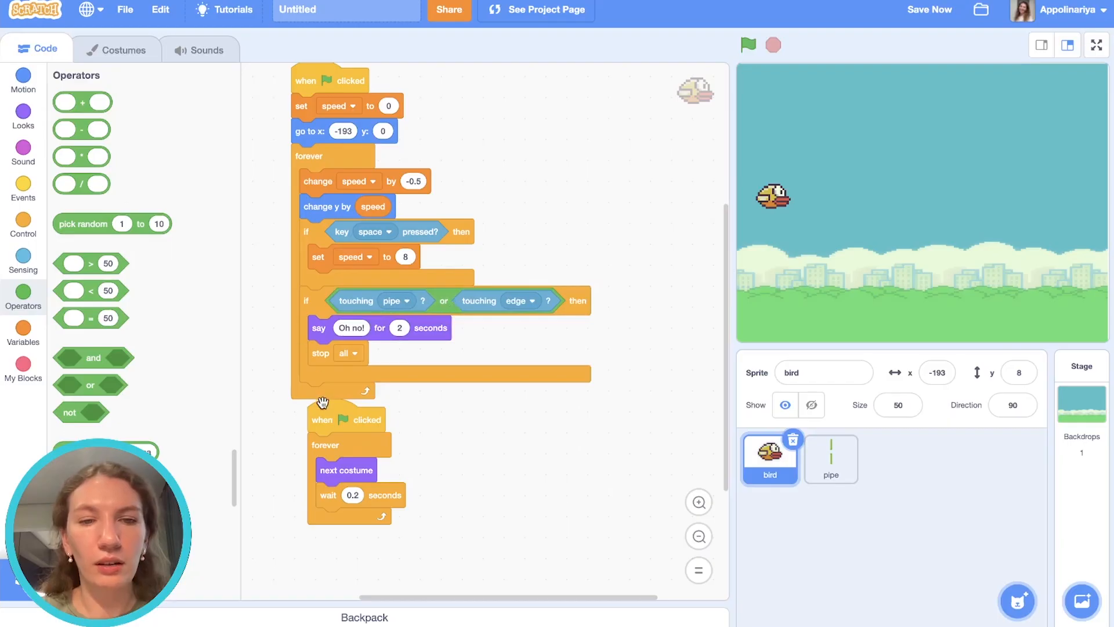
- Run the game several times to check the crash message and game-over, then stop
click(748, 46)
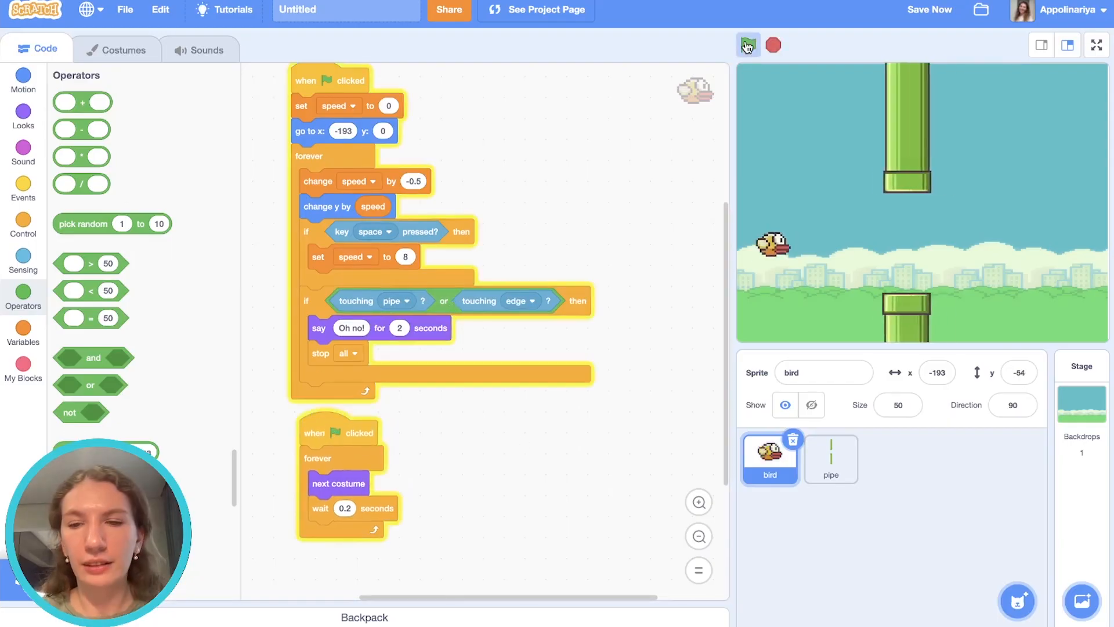
click(747, 45)
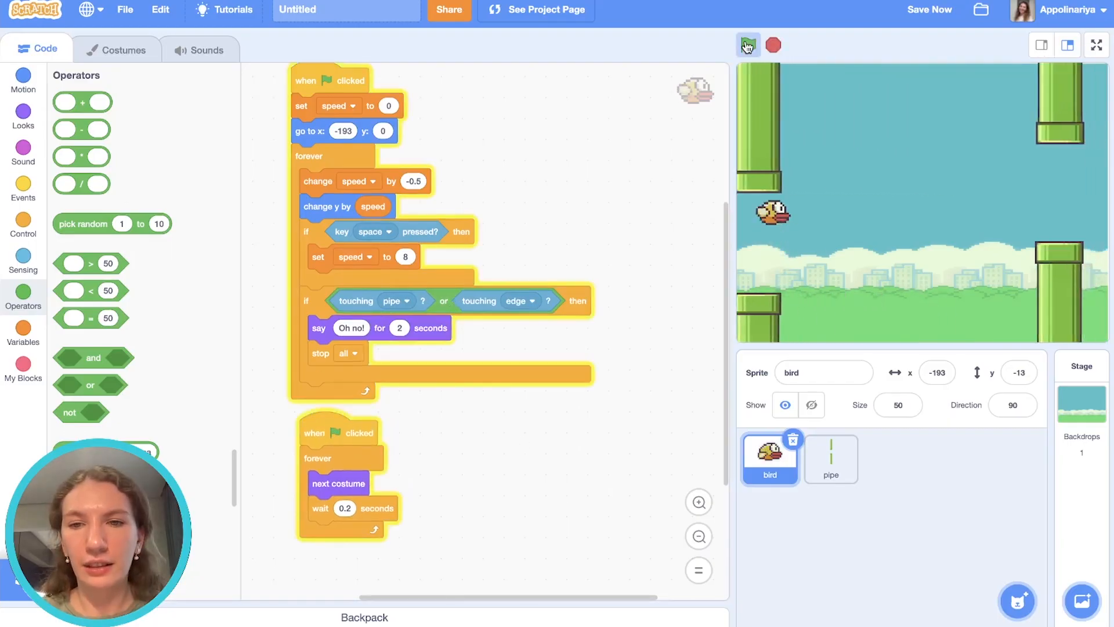
click(746, 45)
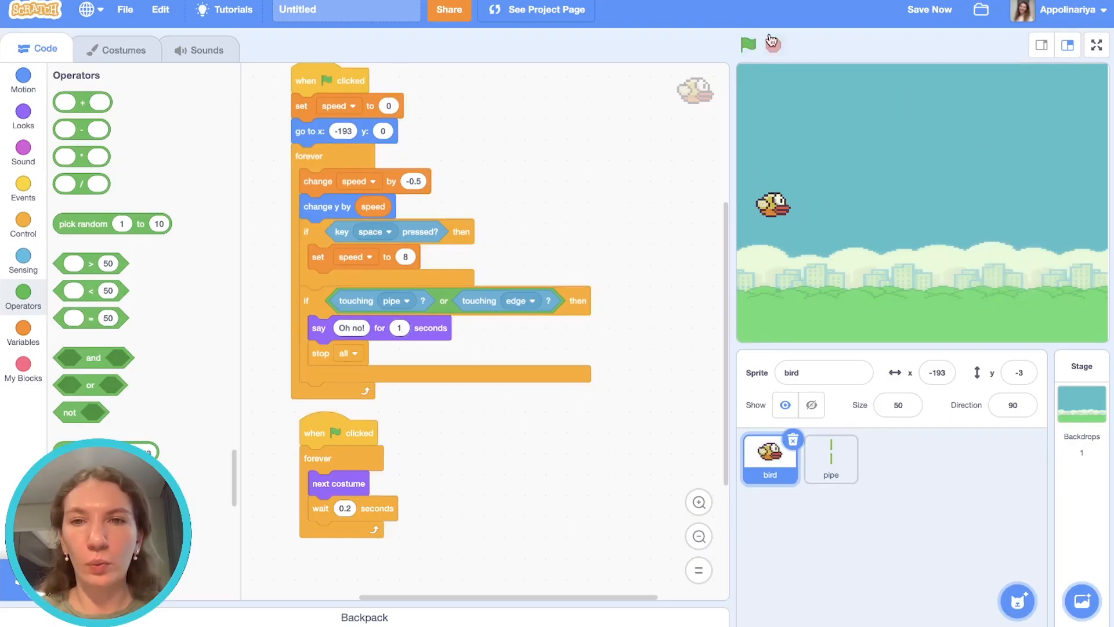
click(746, 45)
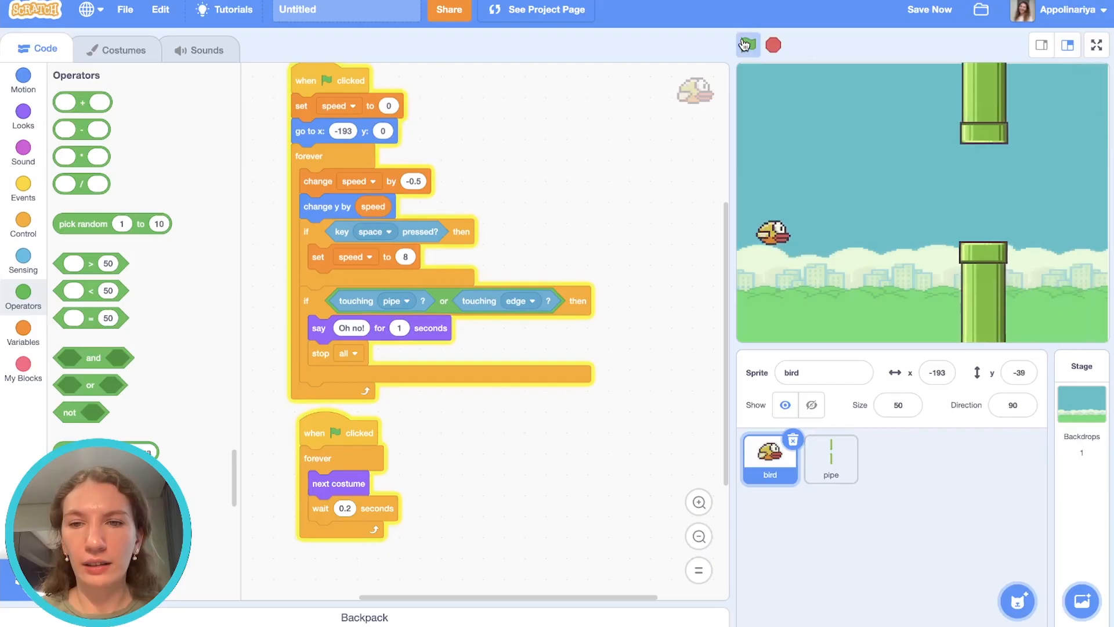
click(747, 46)
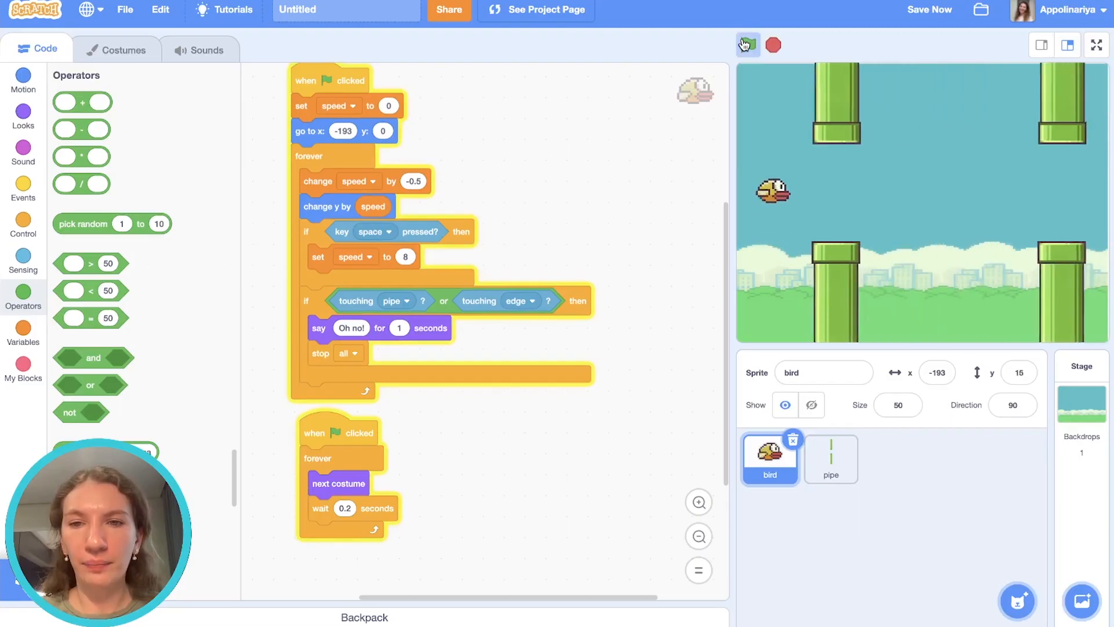
click(746, 45)
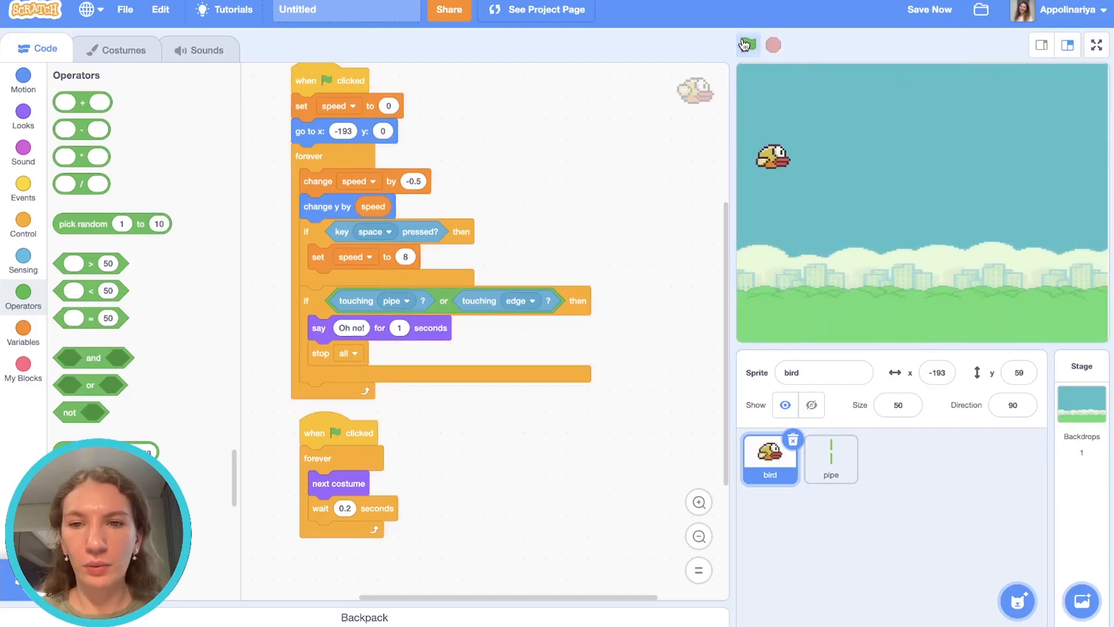
click(746, 45)
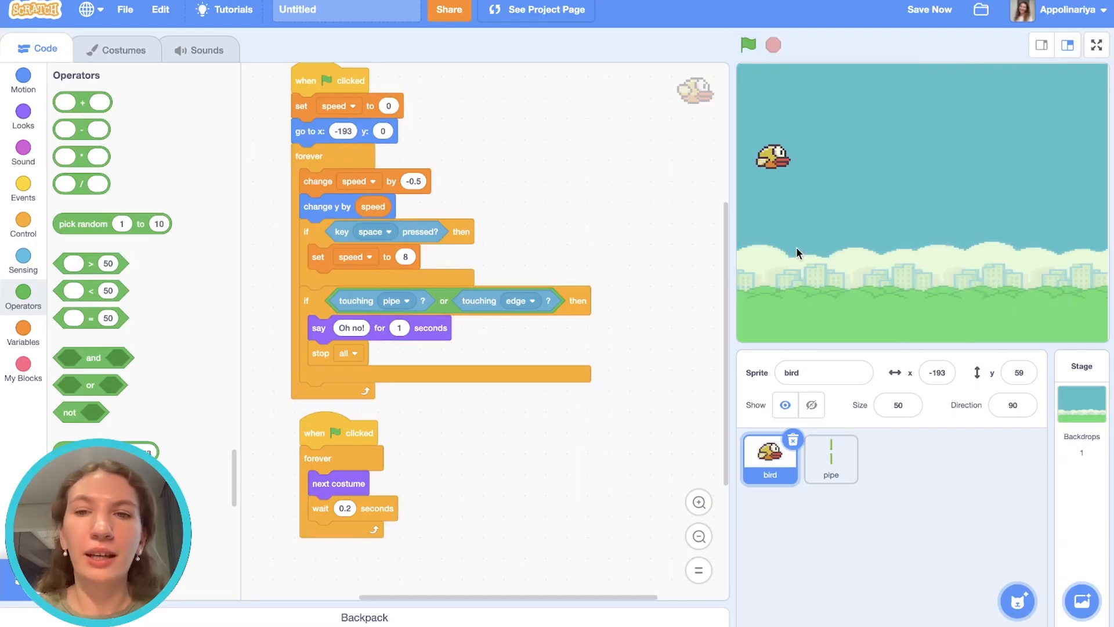
click(748, 45)
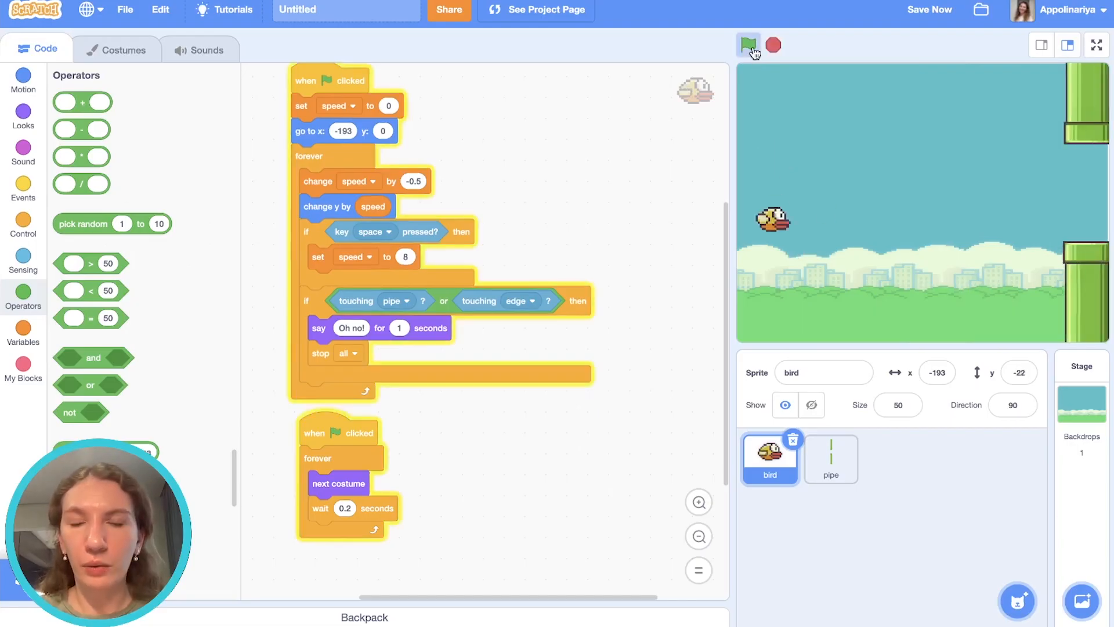
click(748, 45)
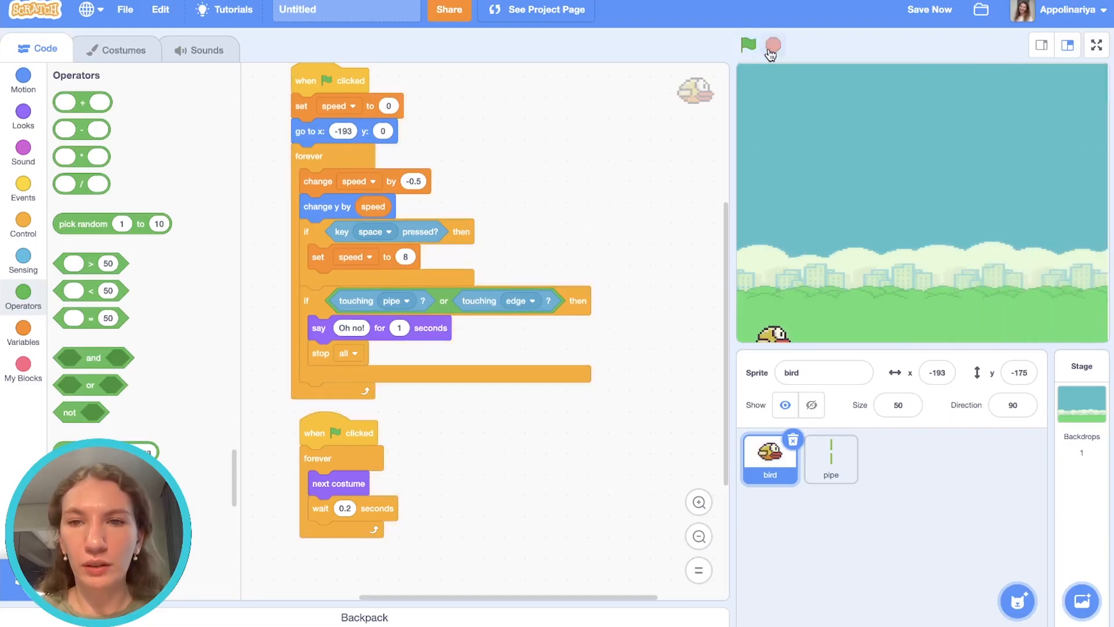
click(748, 45)
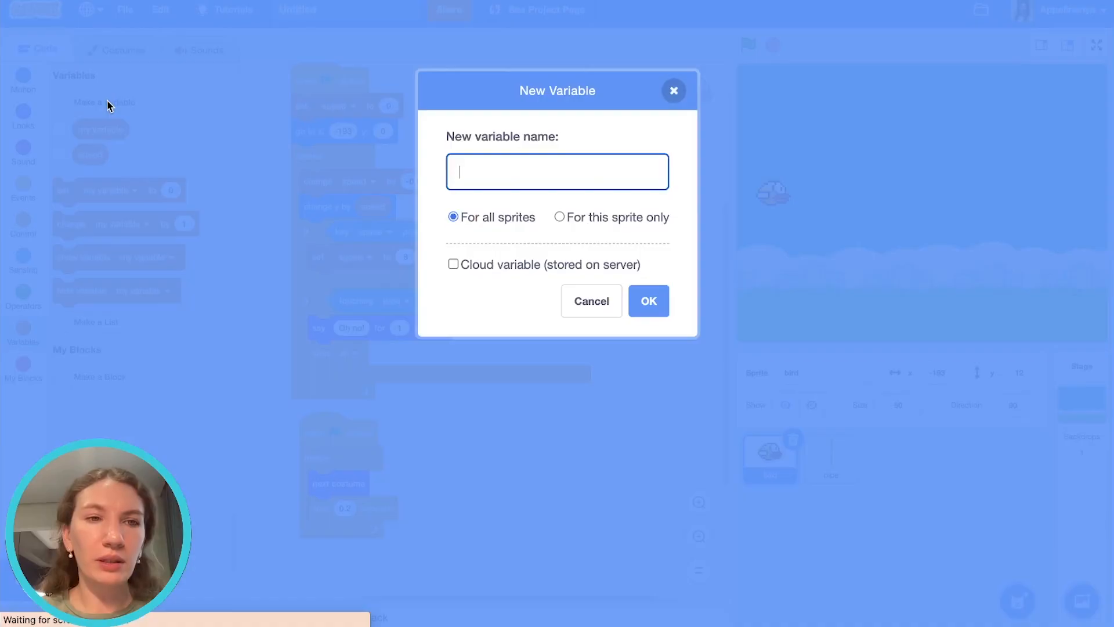
- Create a score variable, reset it to 0 at start, change it by 1 per pipe, and test
text(score)
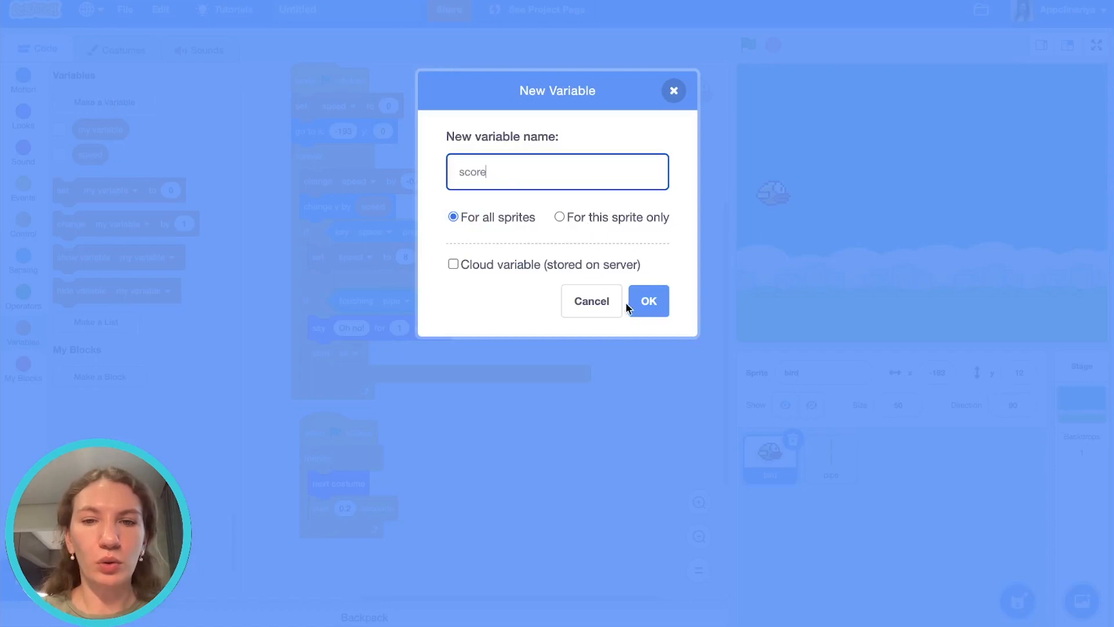
click(647, 300)
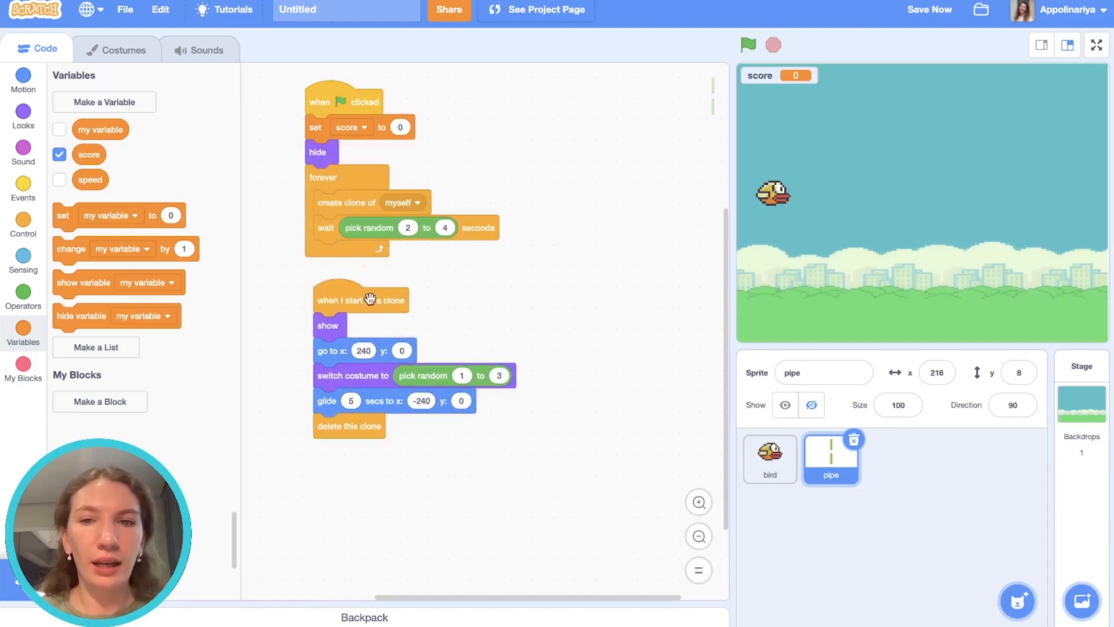
mouse_move(741, 249)
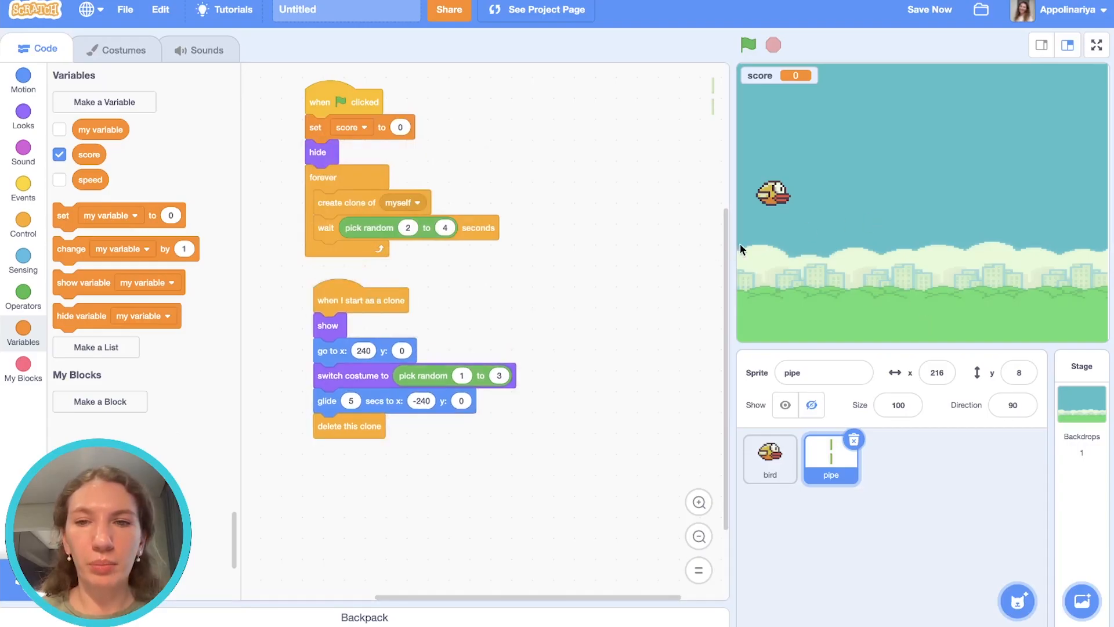
mouse_move(784, 208)
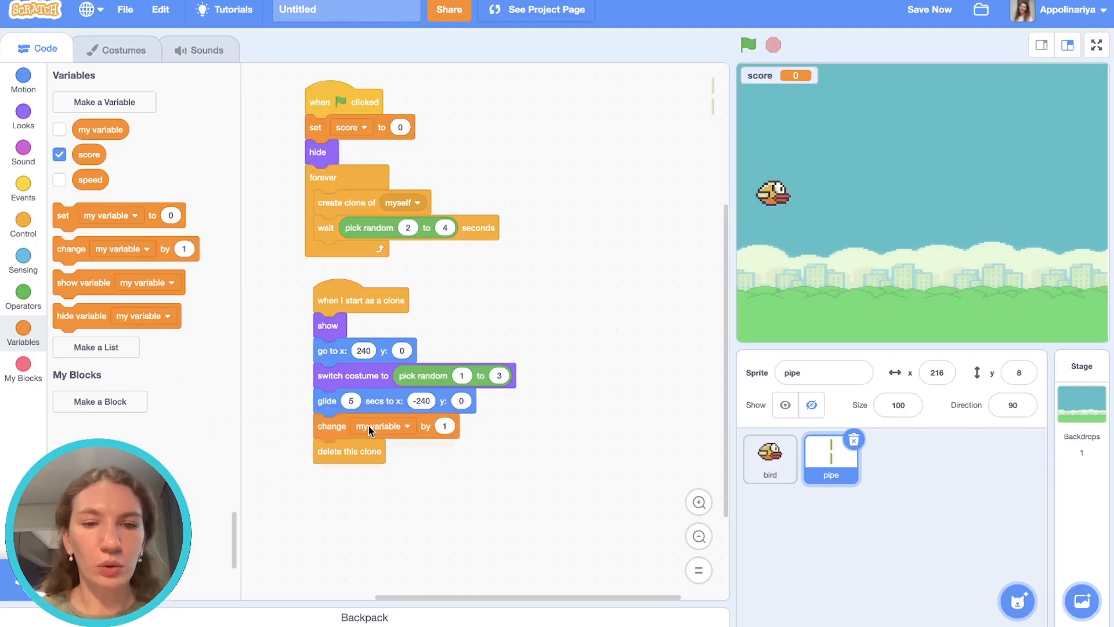
click(382, 426)
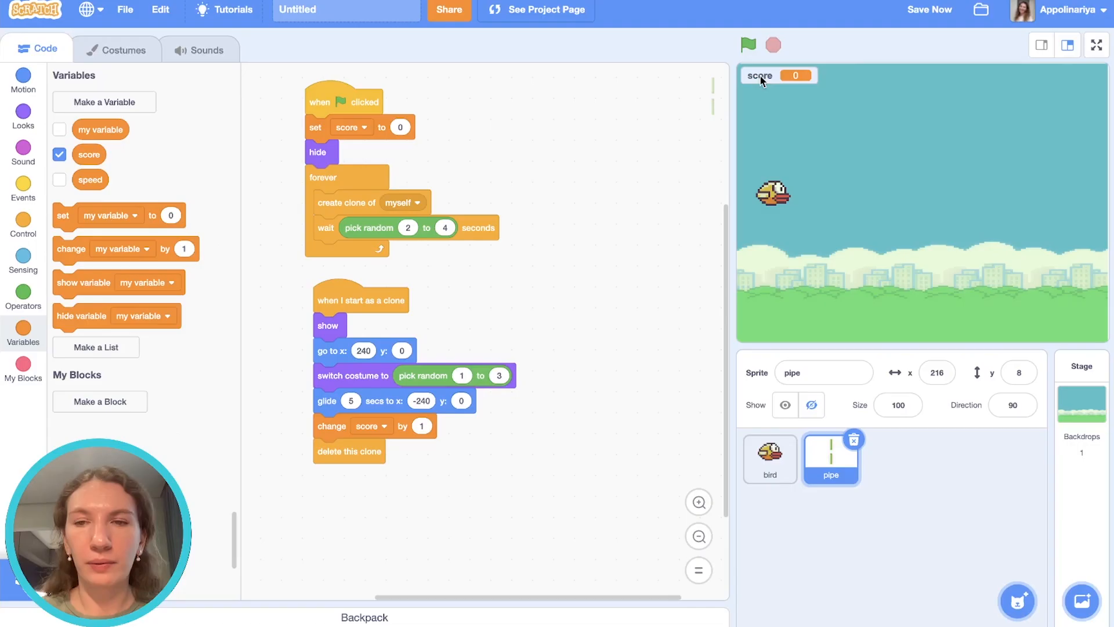
click(747, 46)
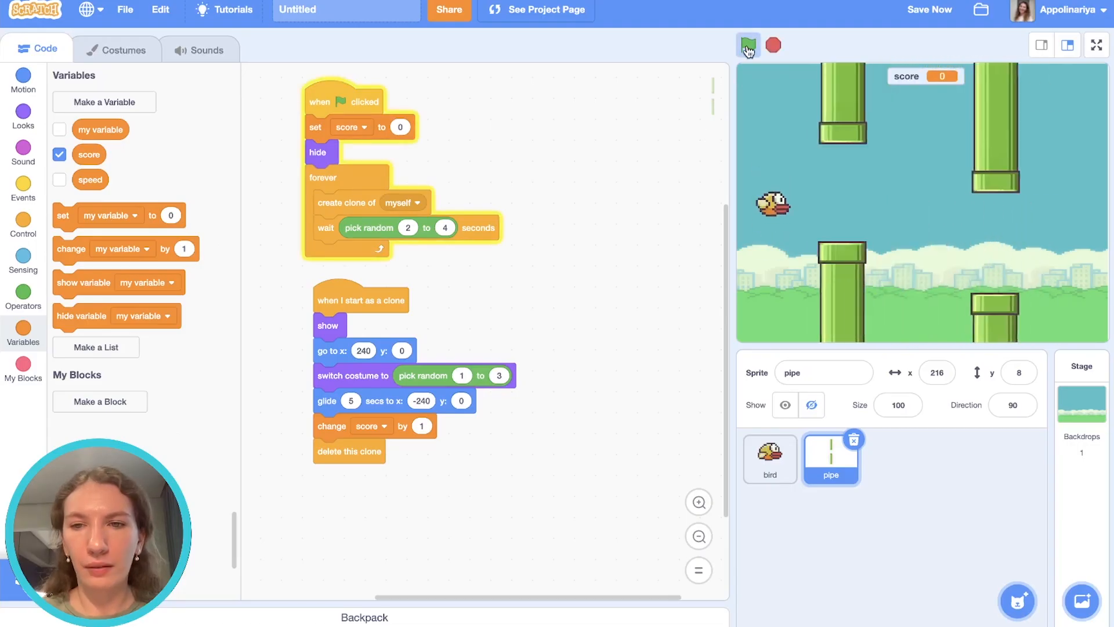
click(748, 46)
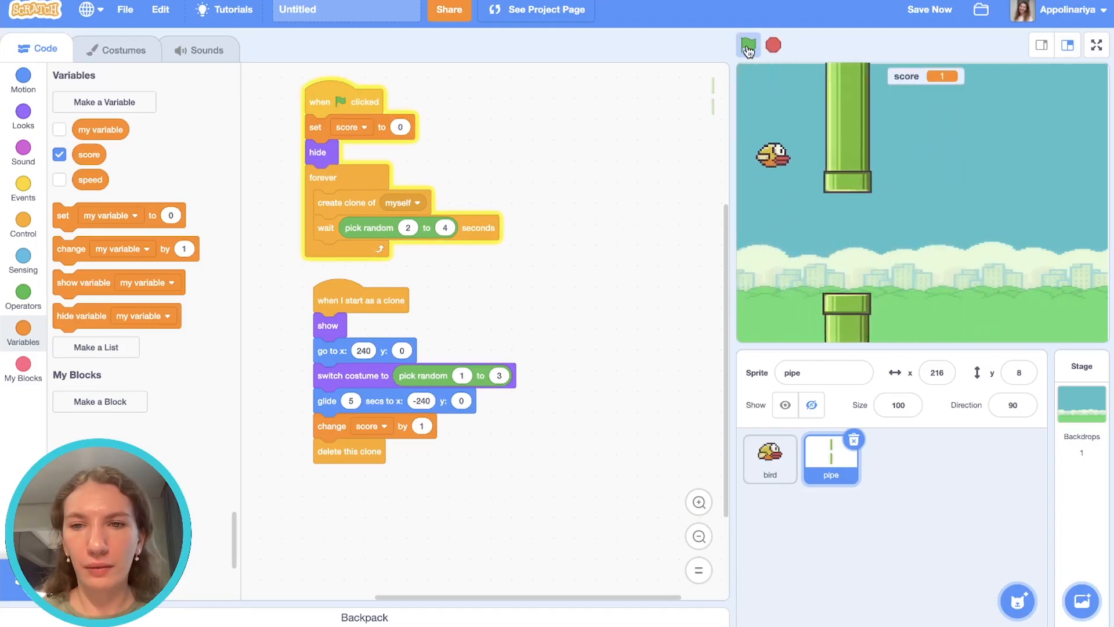
click(748, 45)
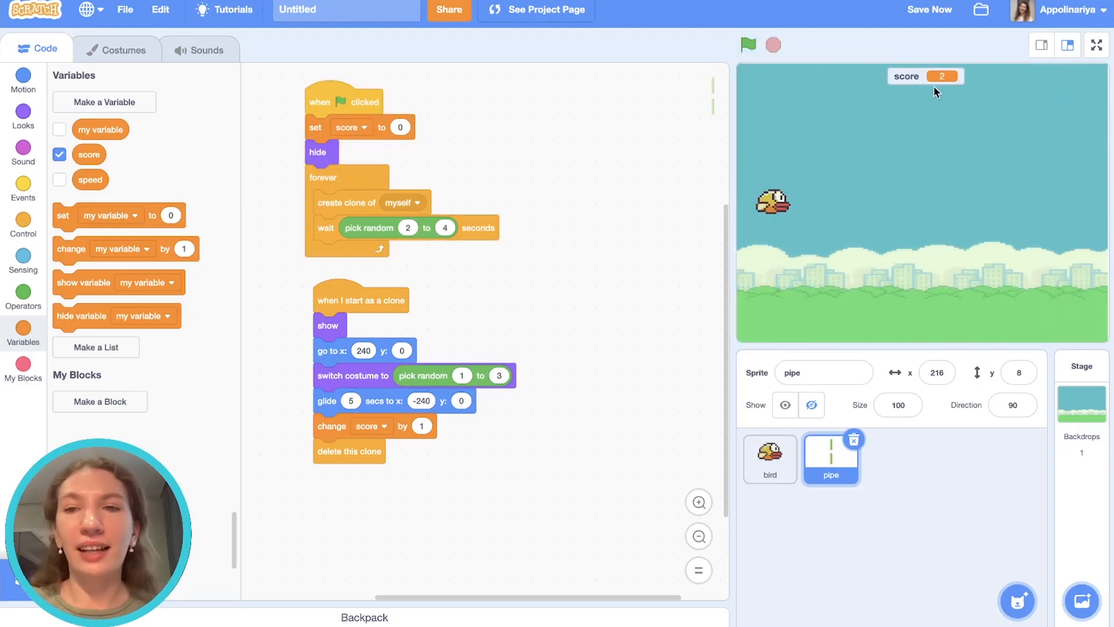
mouse_move(816, 225)
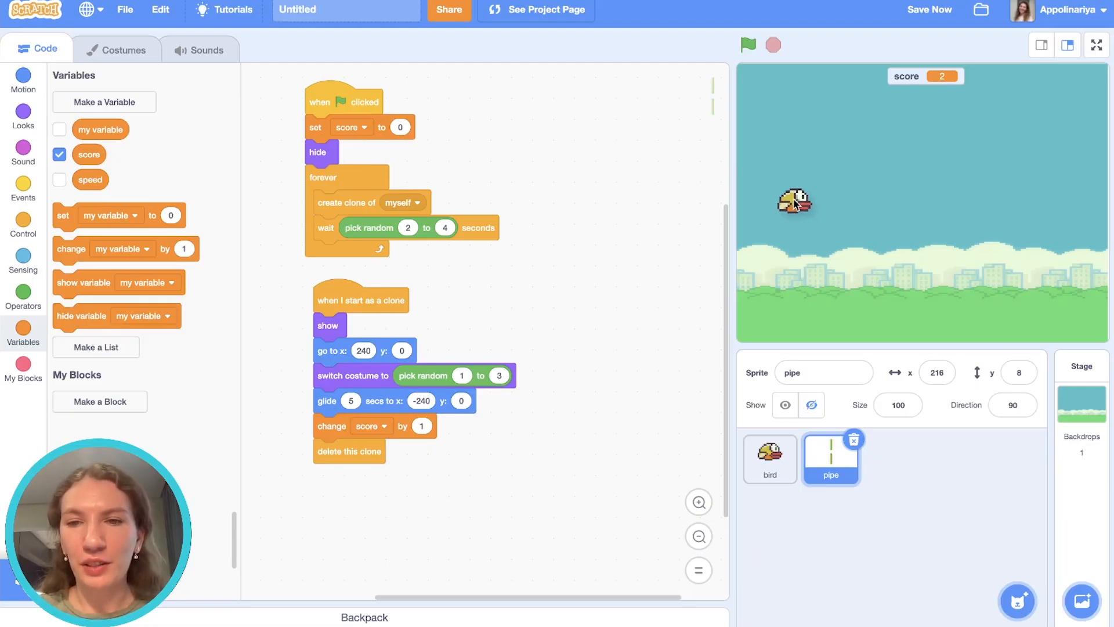
- Change the bird's starting x to -160 and run the game to check it
click(770, 458)
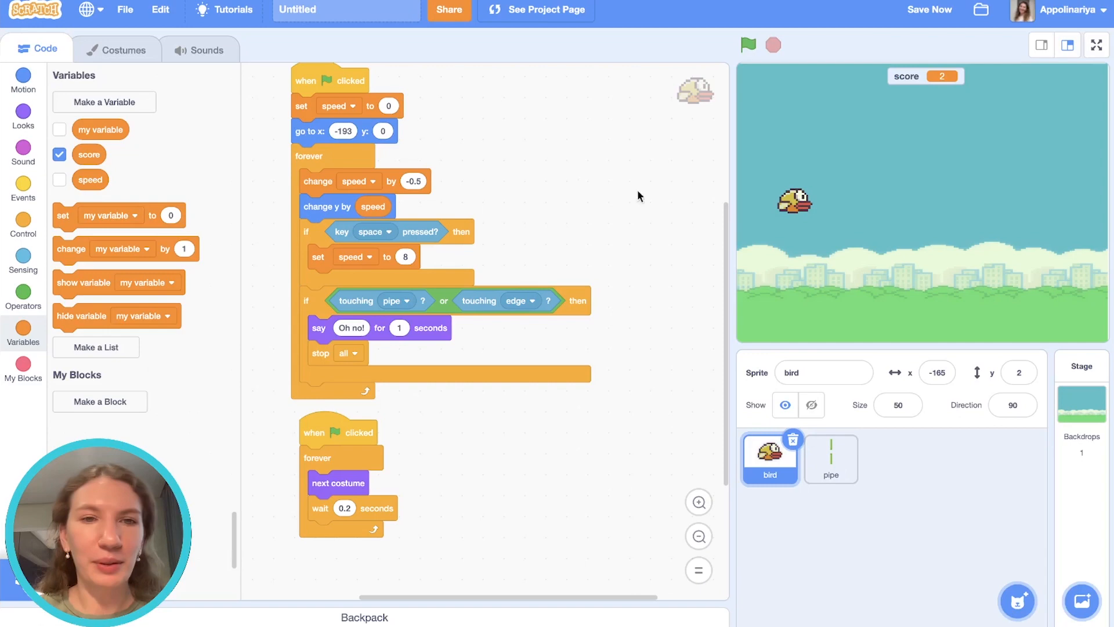
click(343, 131)
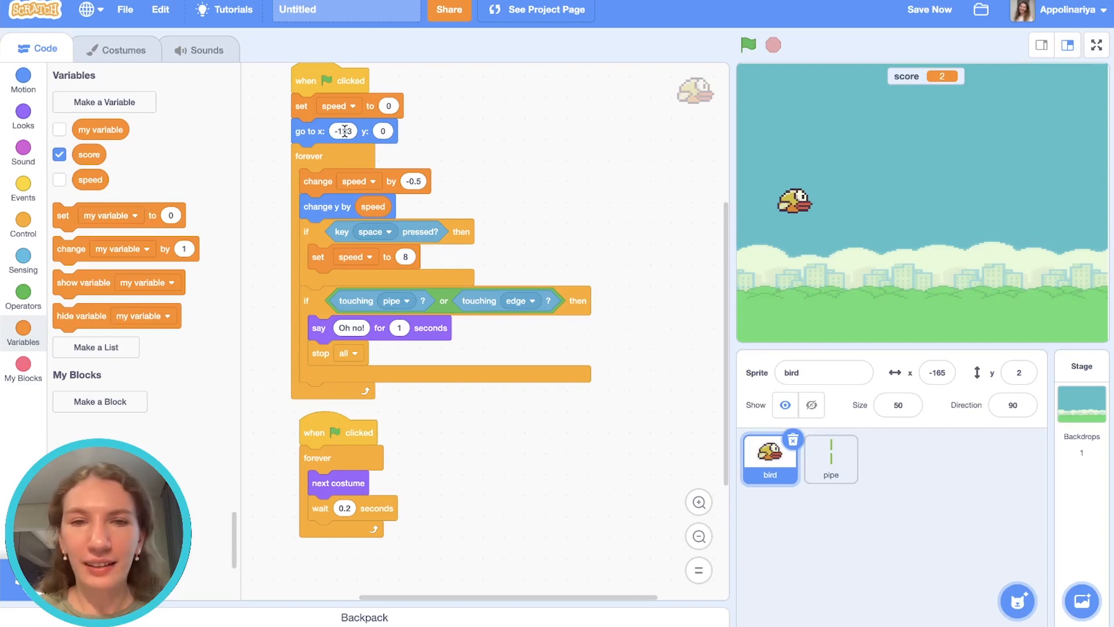
text(-160)
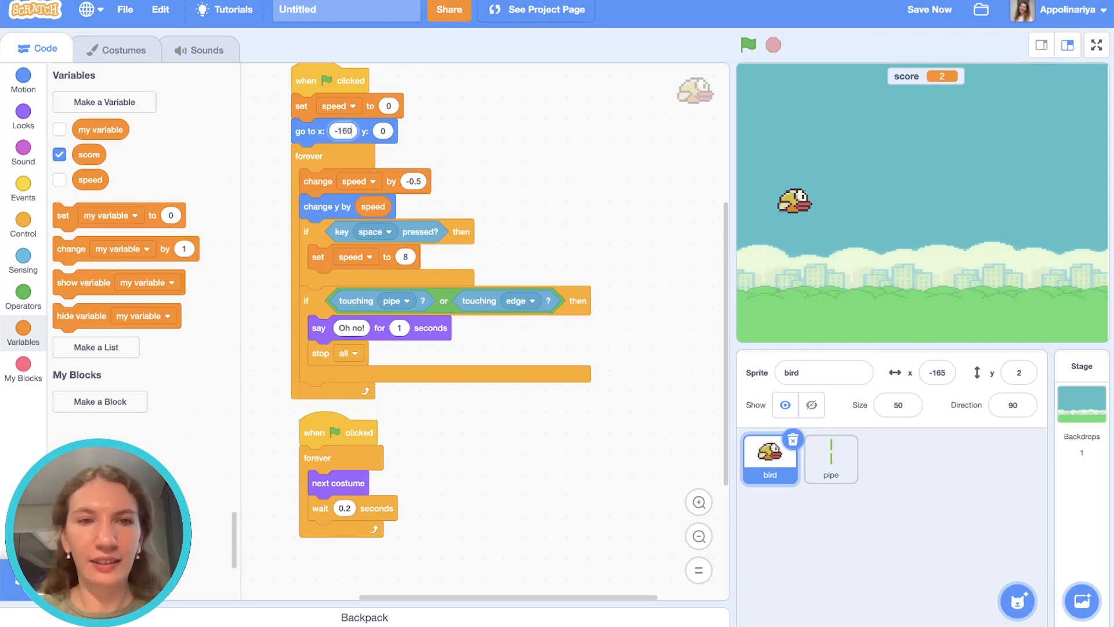
click(748, 46)
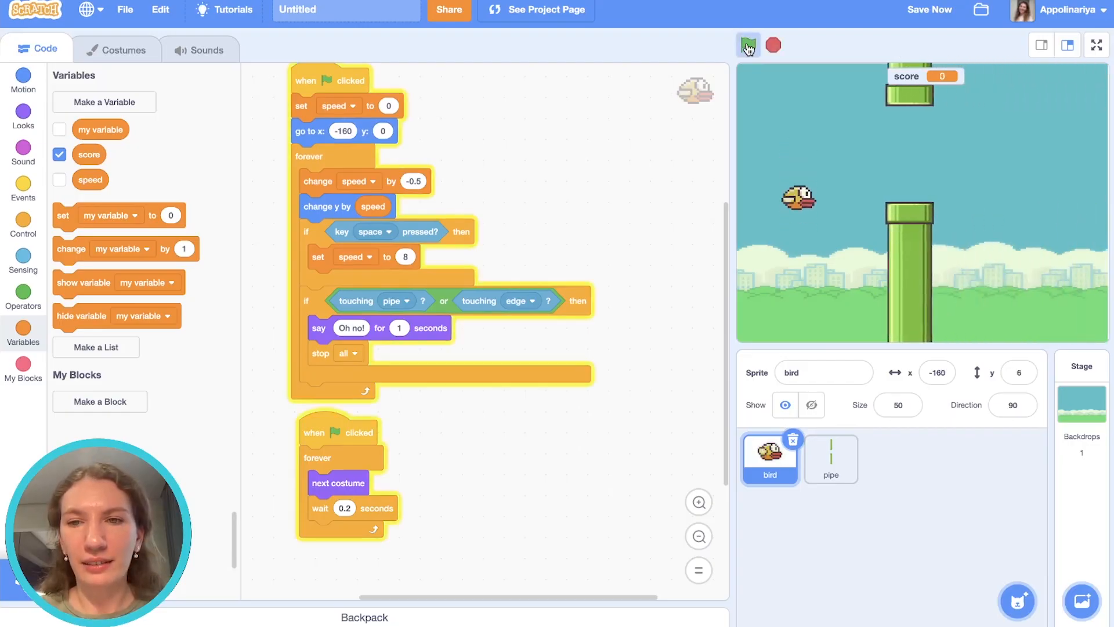
click(747, 46)
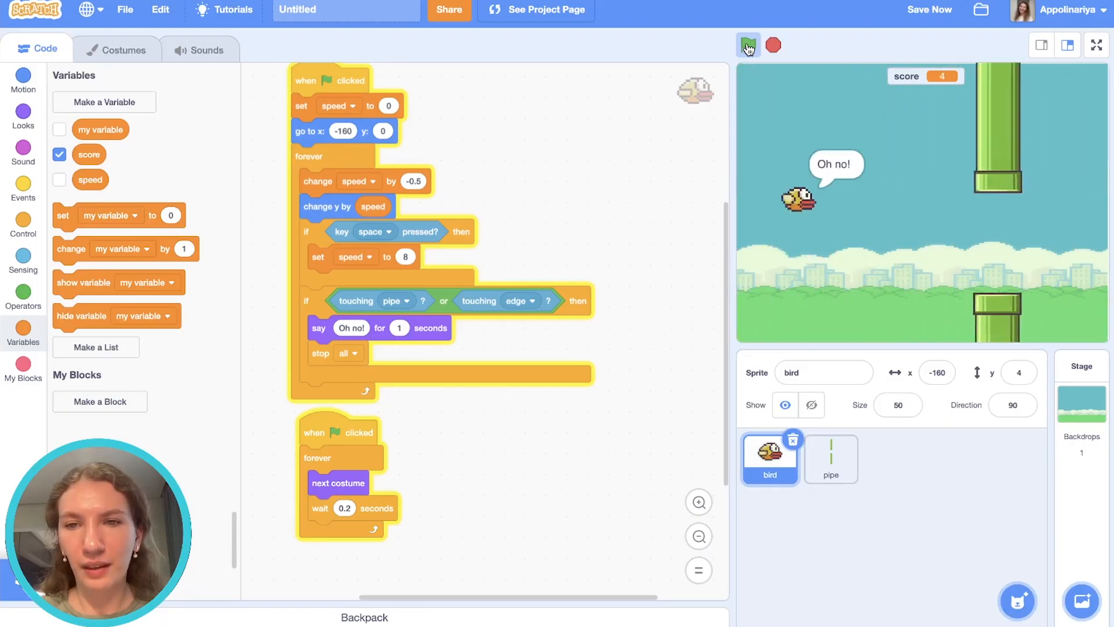
click(747, 45)
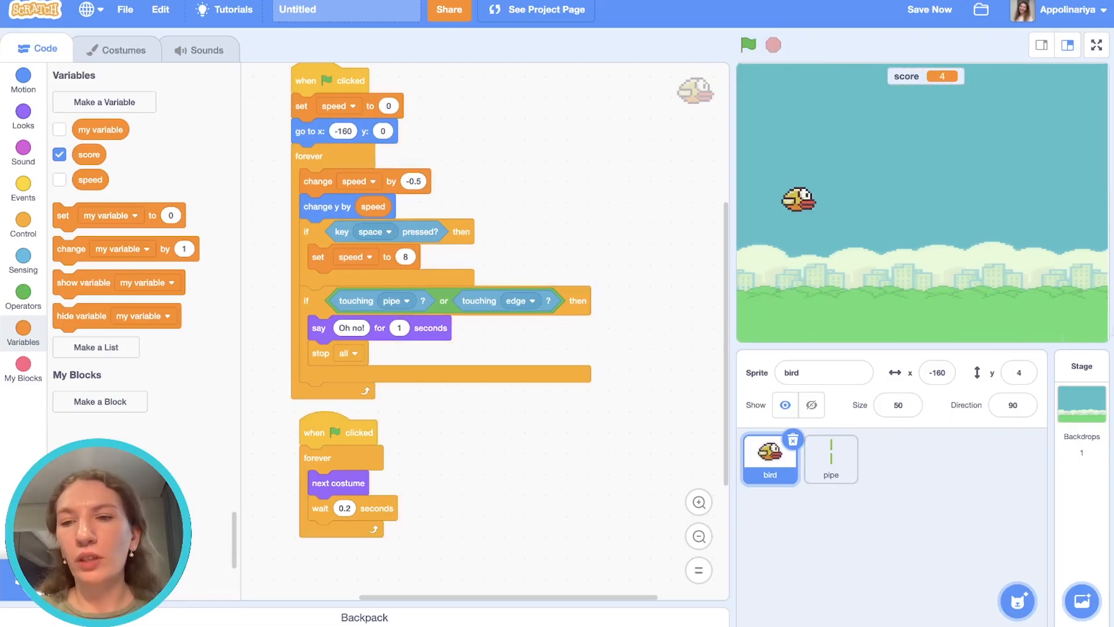
mouse_move(1018, 601)
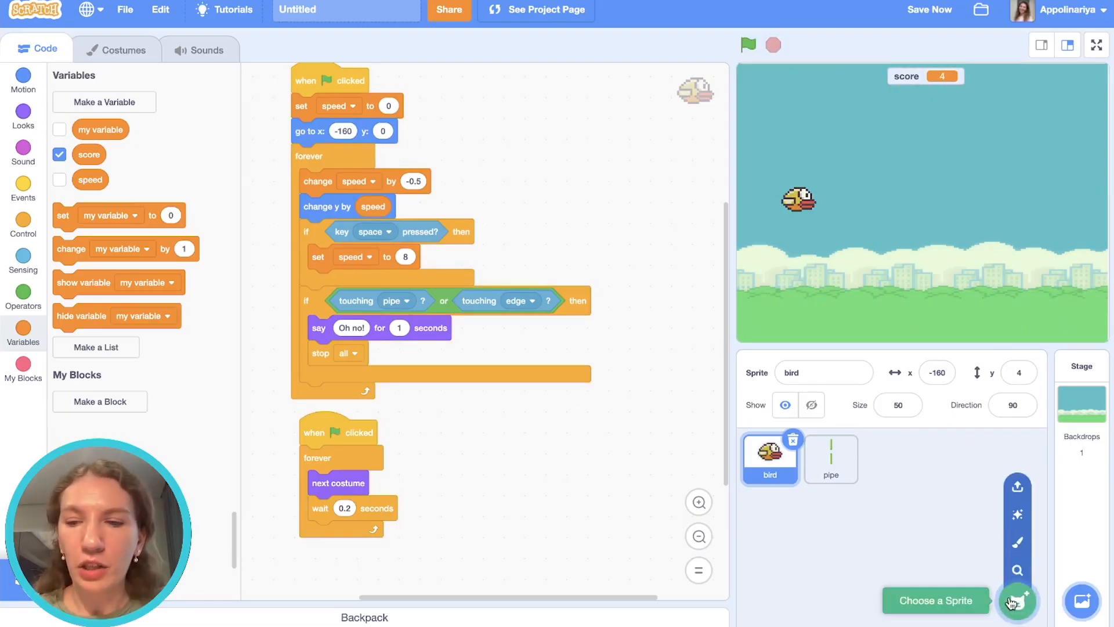
- Upload ground.png as a new sprite along the bottom of the stage
click(1016, 602)
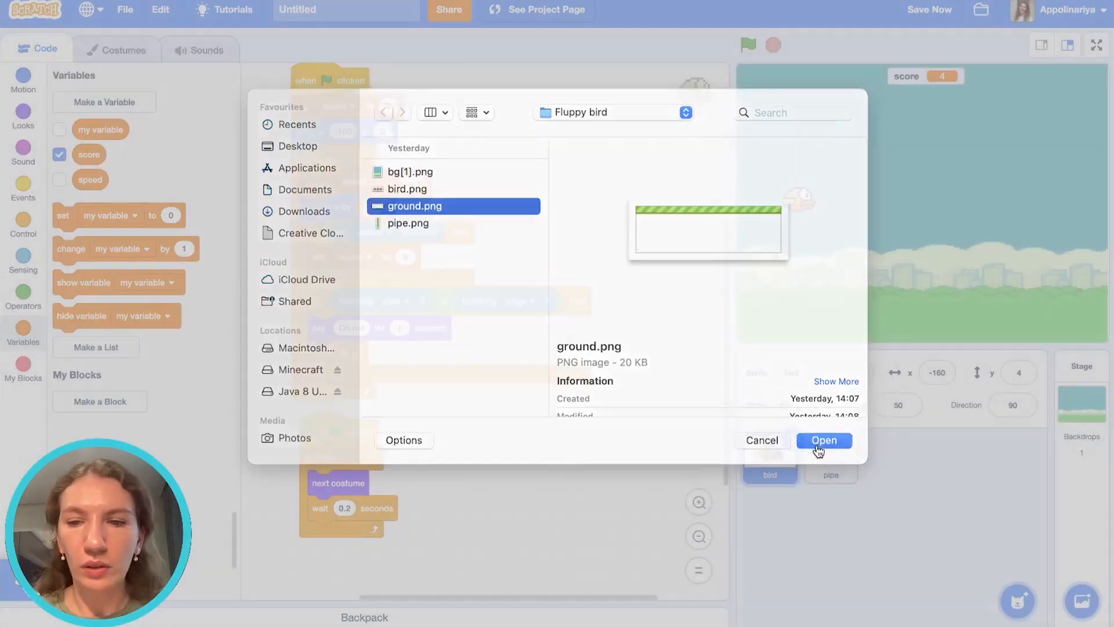
click(825, 440)
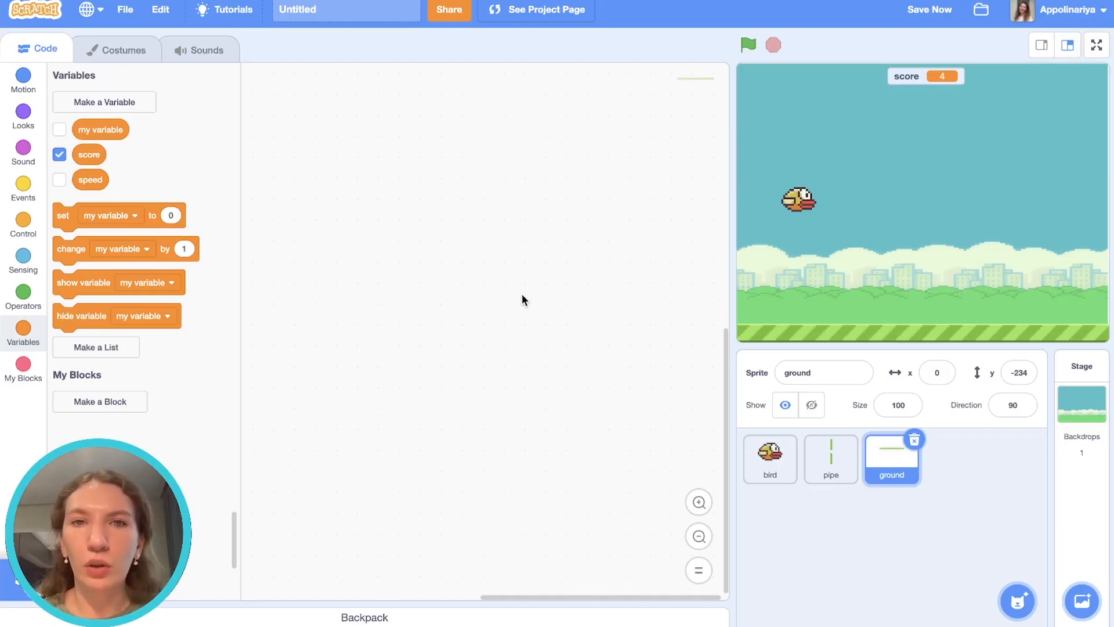
- Convert the ground costume to vector and stretch the strip wider than the stage
click(115, 49)
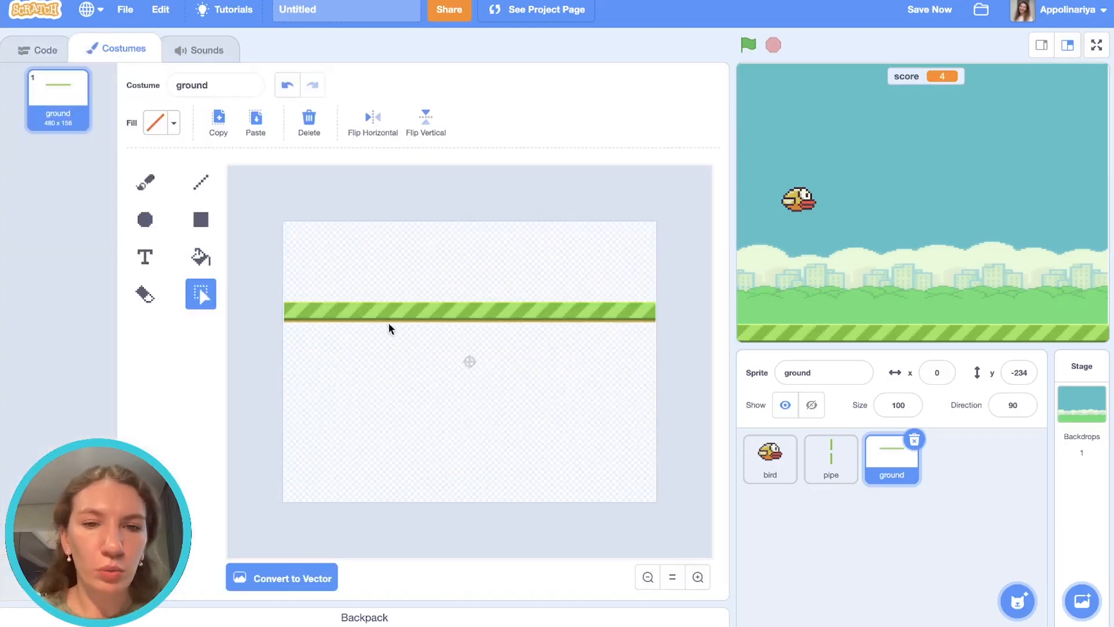
click(289, 578)
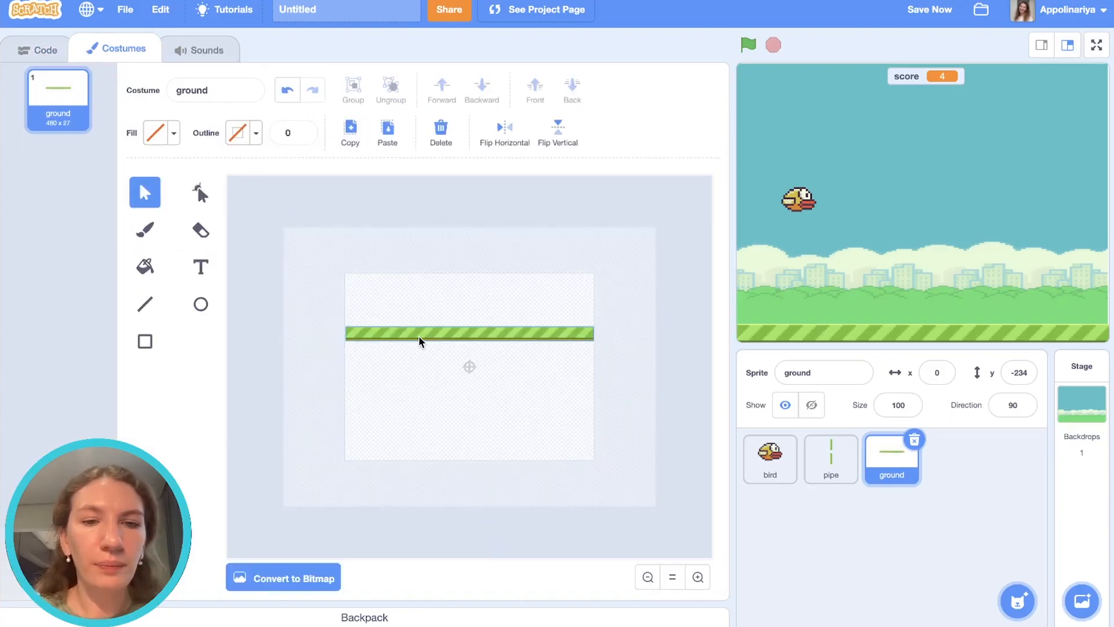
click(469, 335)
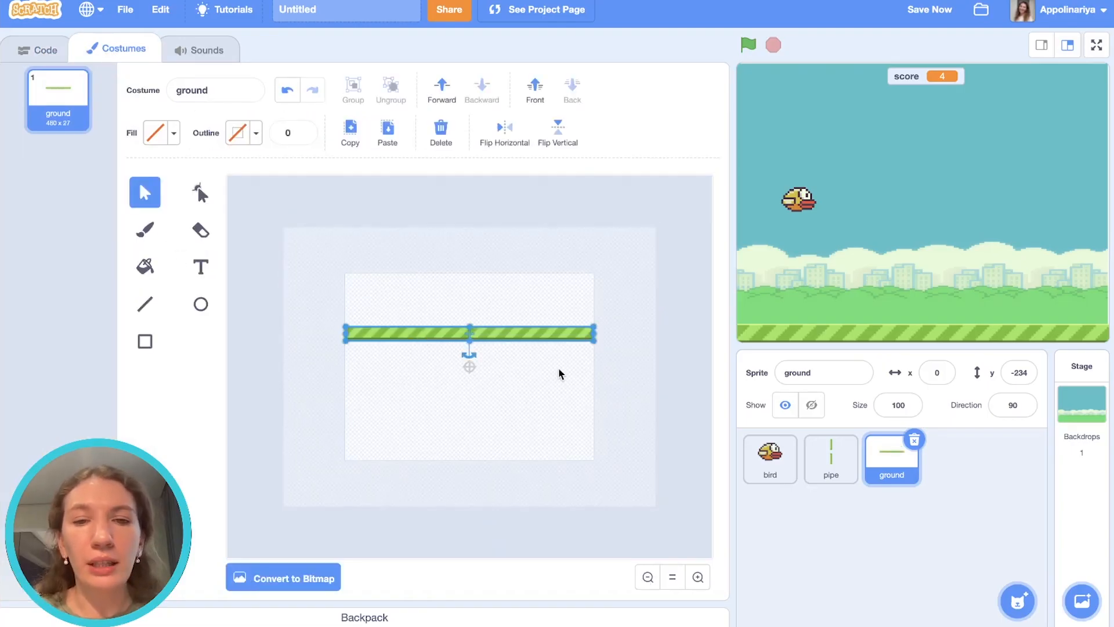
click(929, 10)
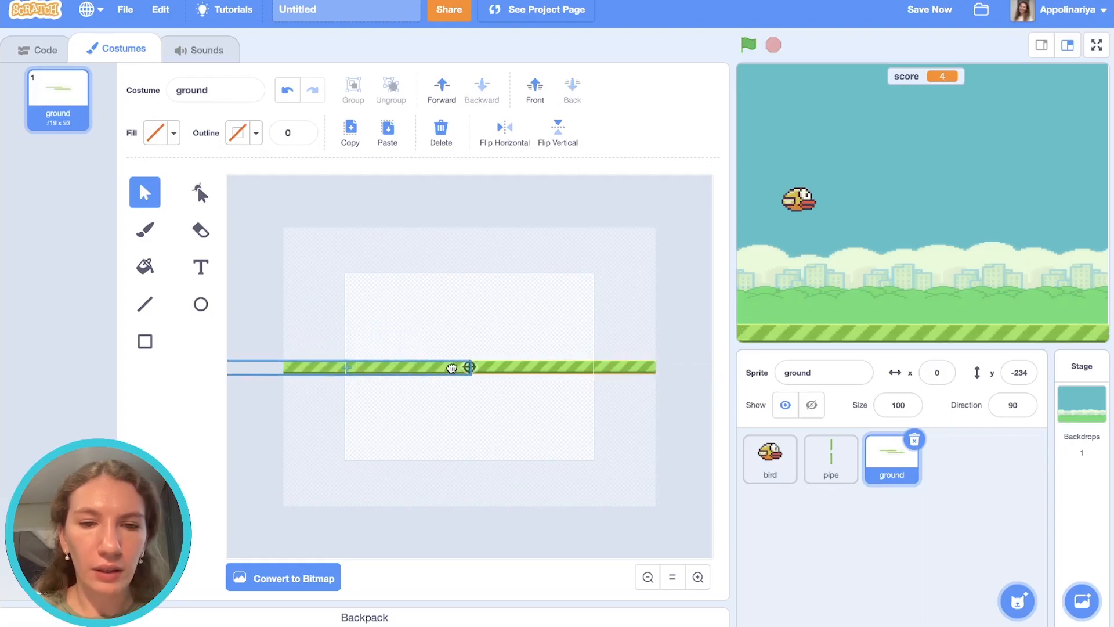
click(37, 49)
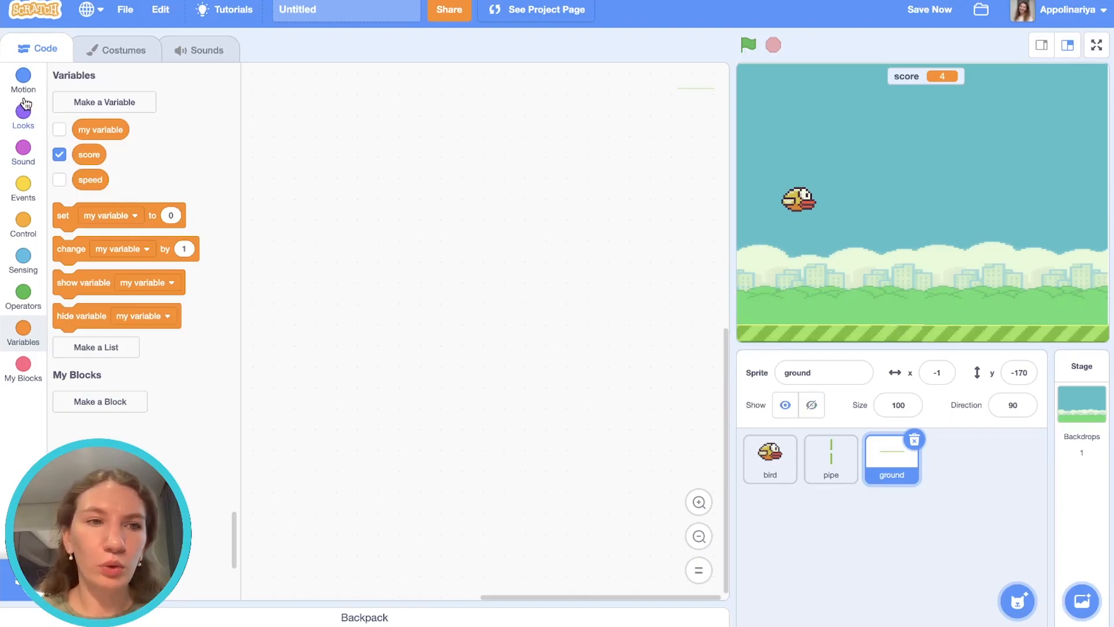
- Make the ground forever change x by -10 from the green flag and test-run it
click(23, 188)
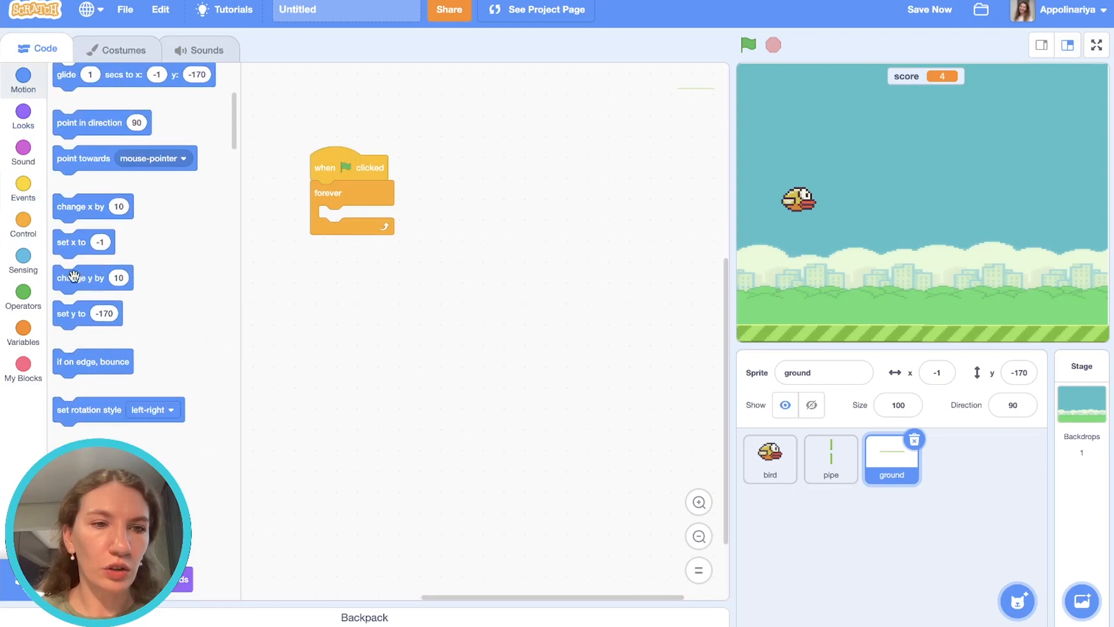
drag(93, 207, 356, 219)
text(-10)
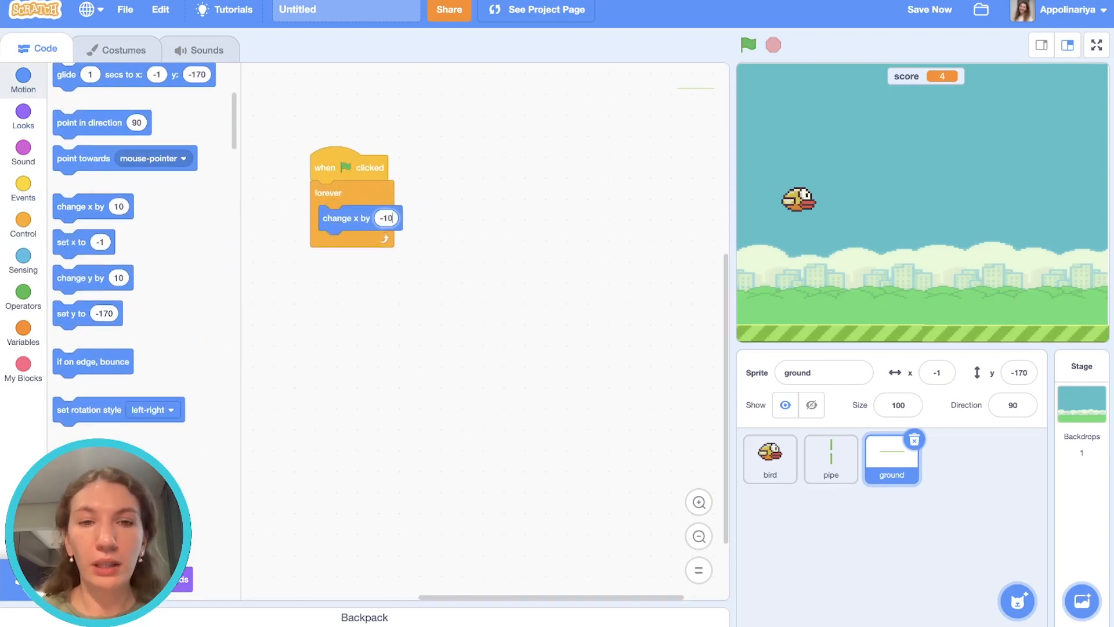
click(747, 45)
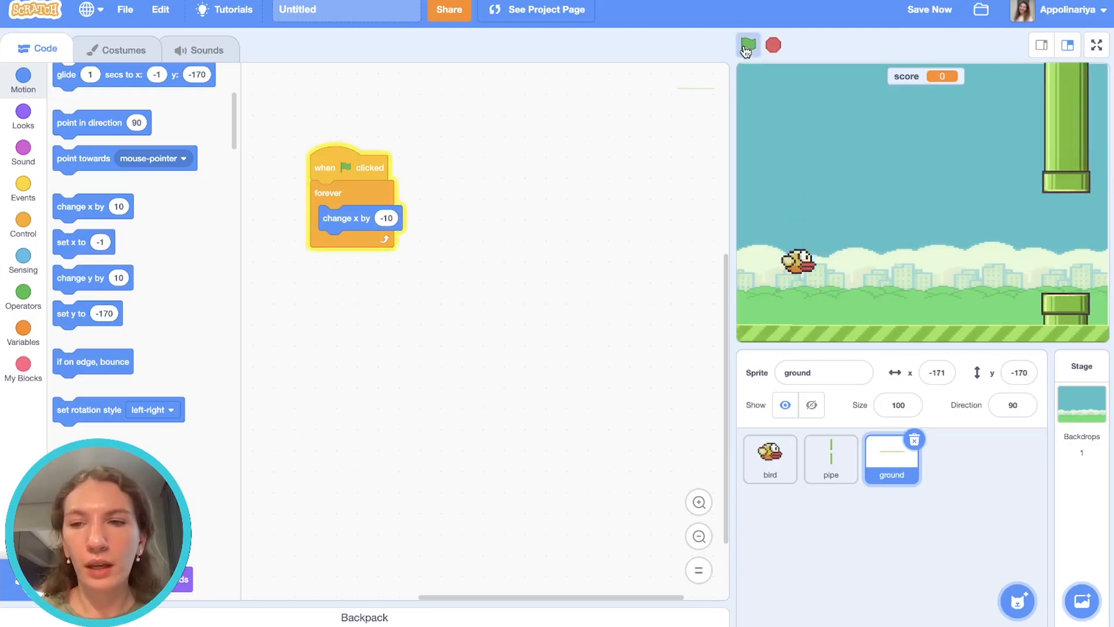
click(747, 45)
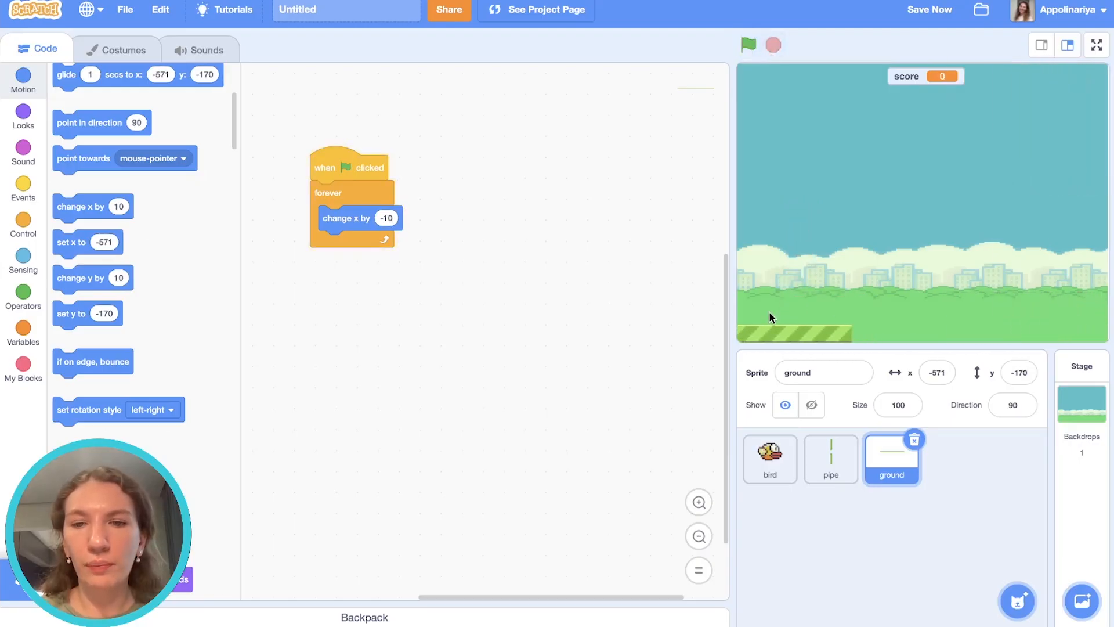
click(748, 46)
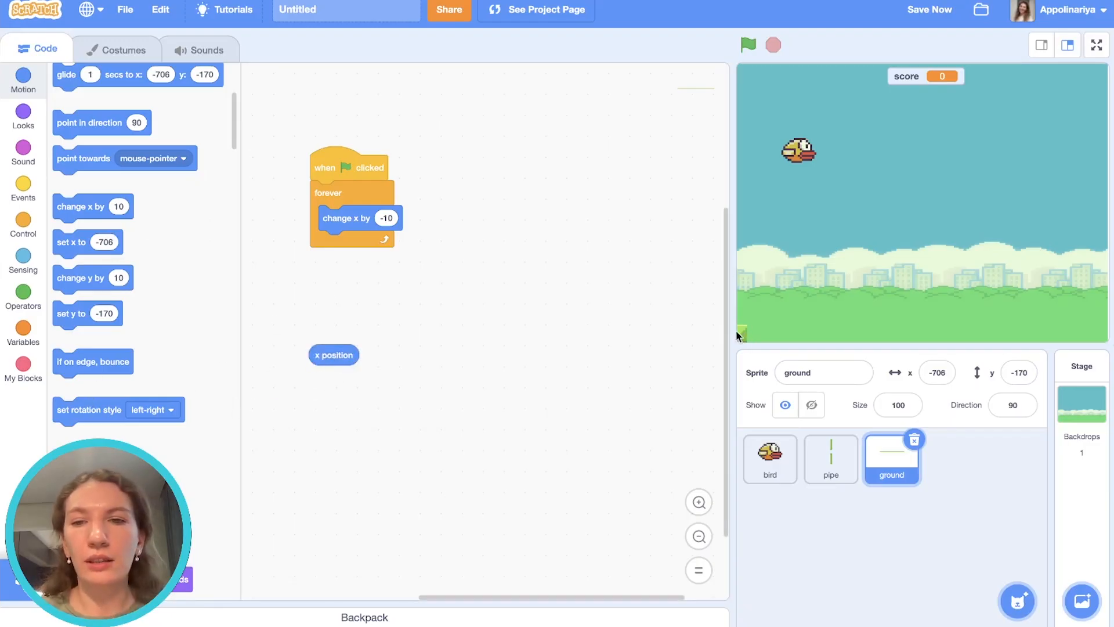
mouse_move(23, 291)
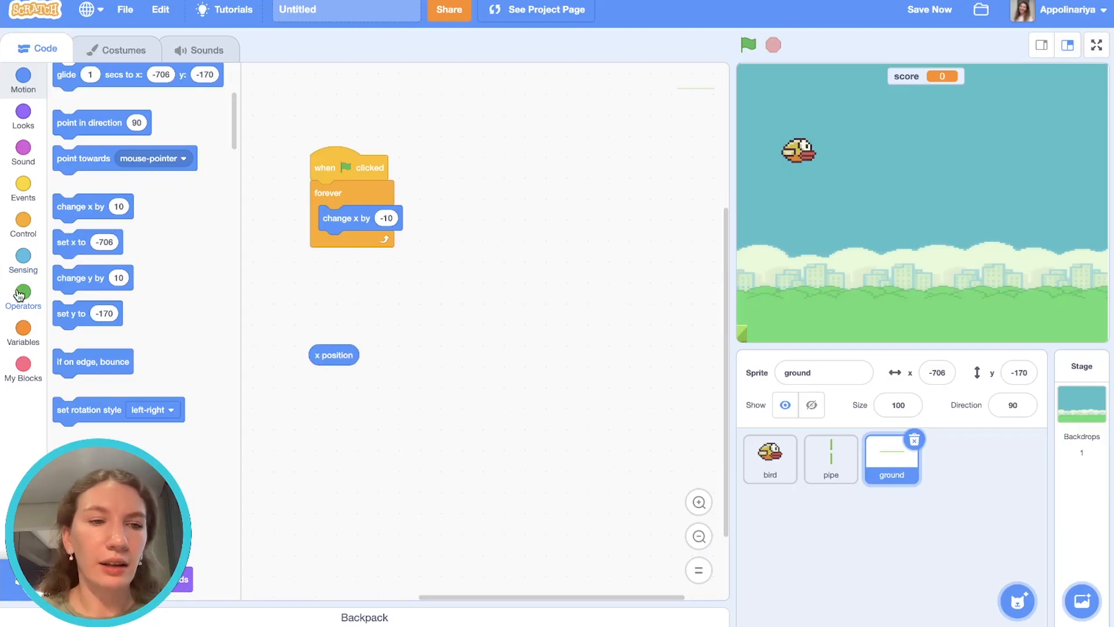
- Inside forever, reset the ground to x 240 when x position < -240, then run the game
click(23, 294)
text(-240)
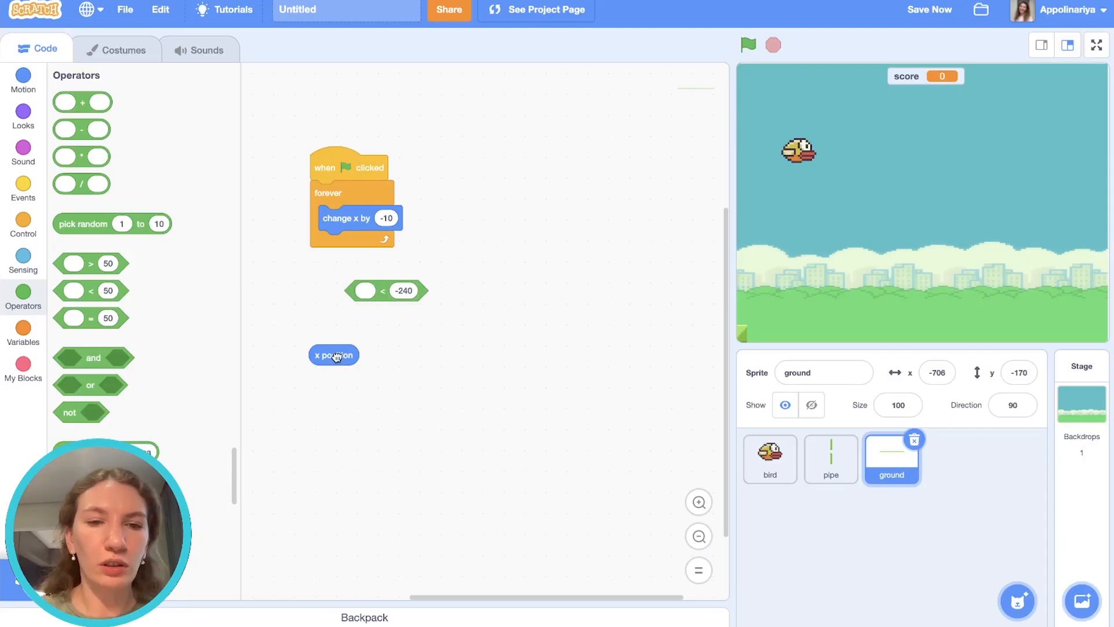
drag(334, 356, 364, 290)
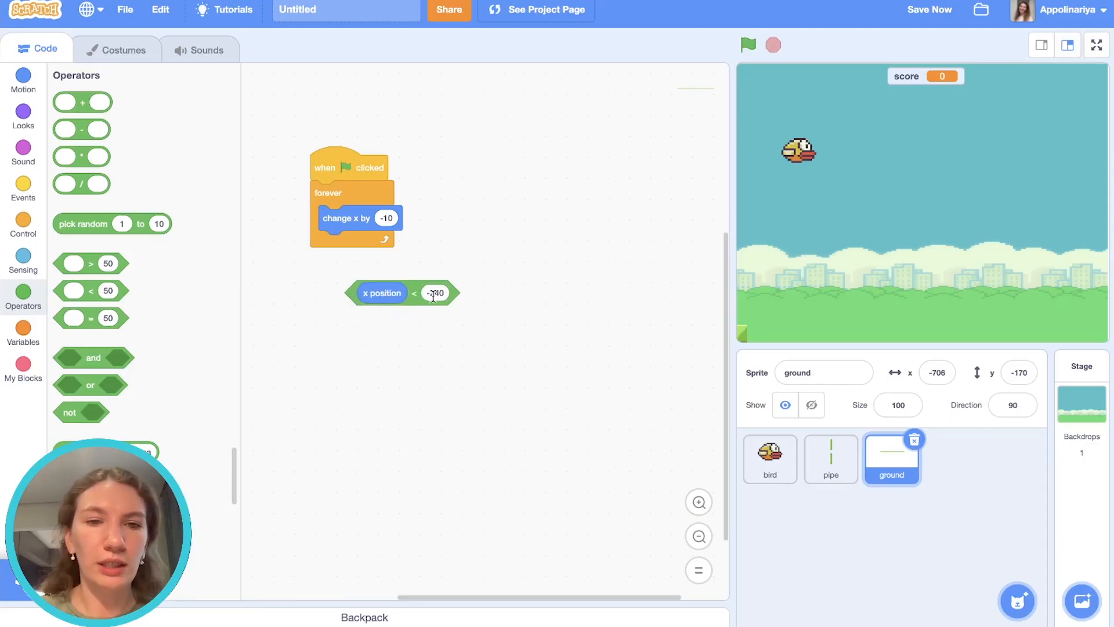
text(-240)
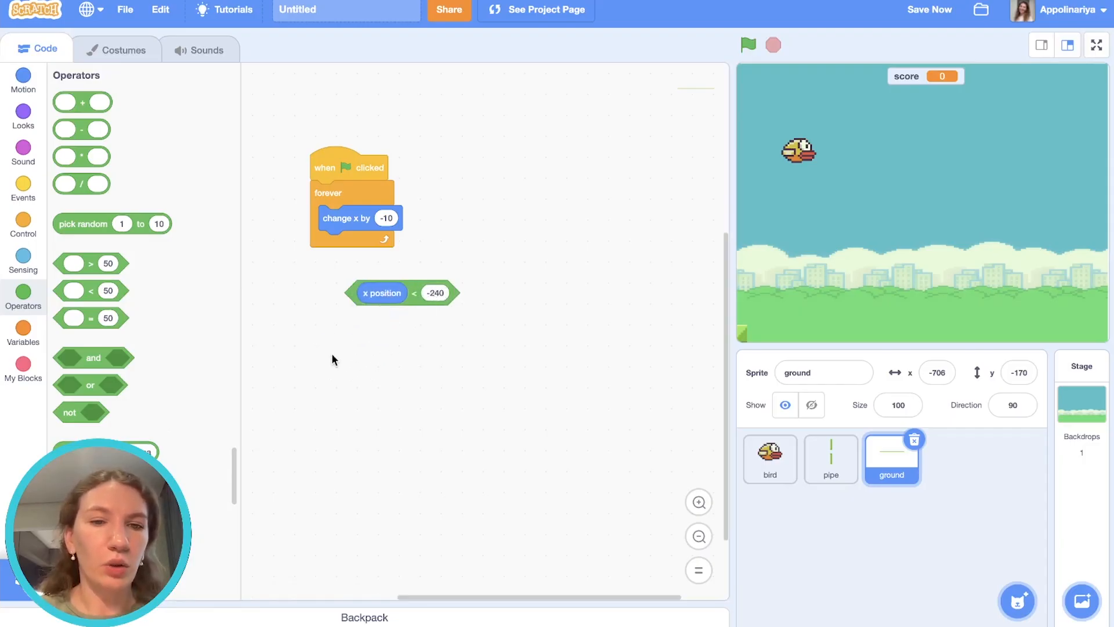
click(23, 74)
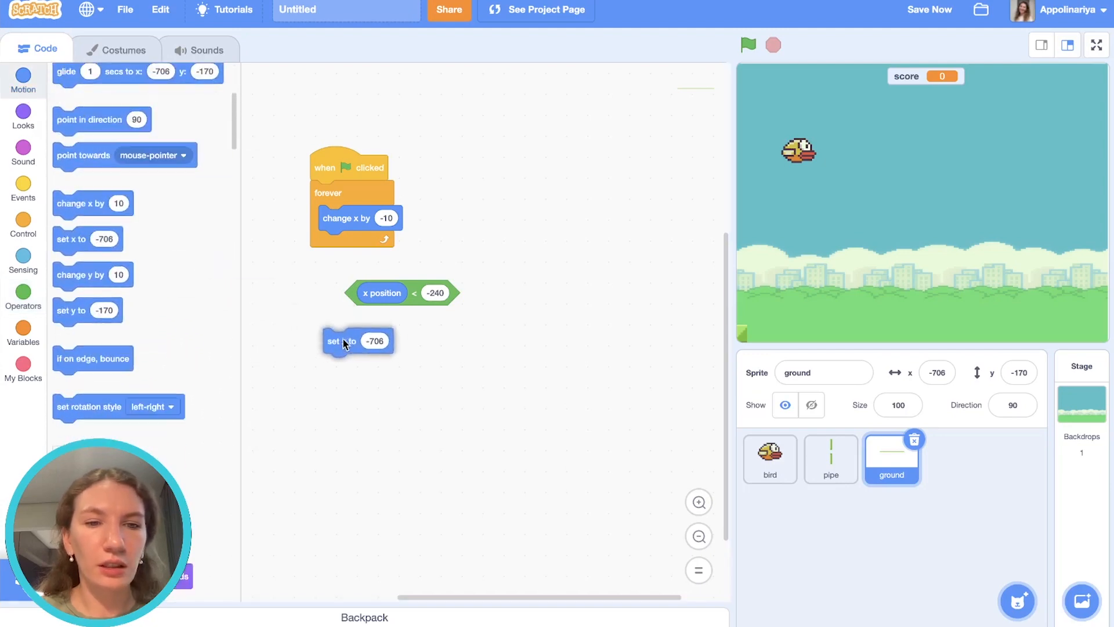
text(240)
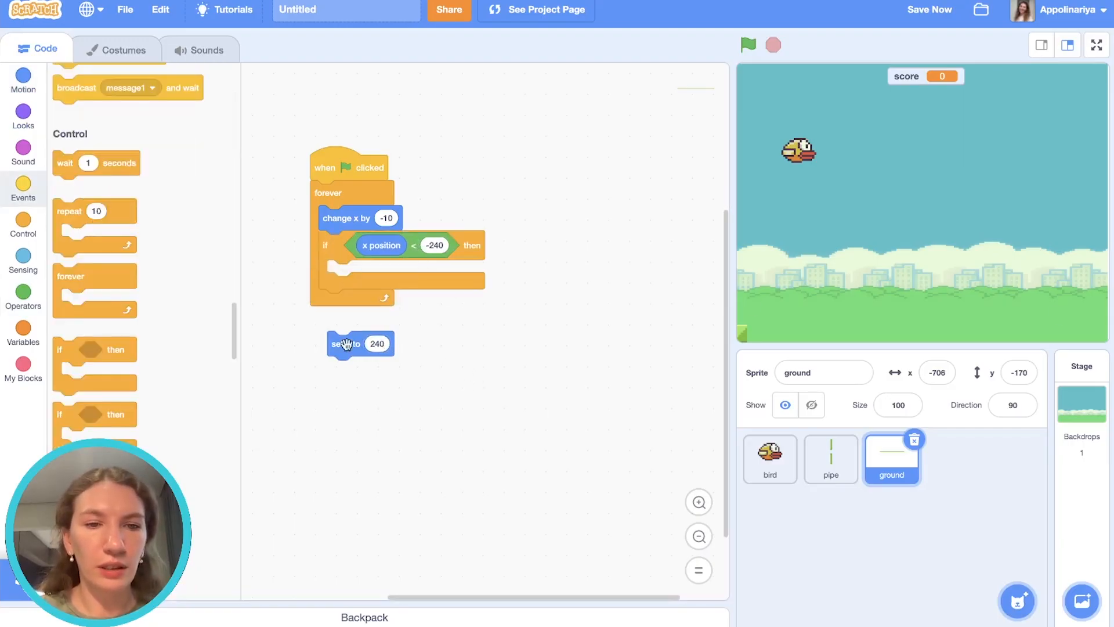
click(748, 45)
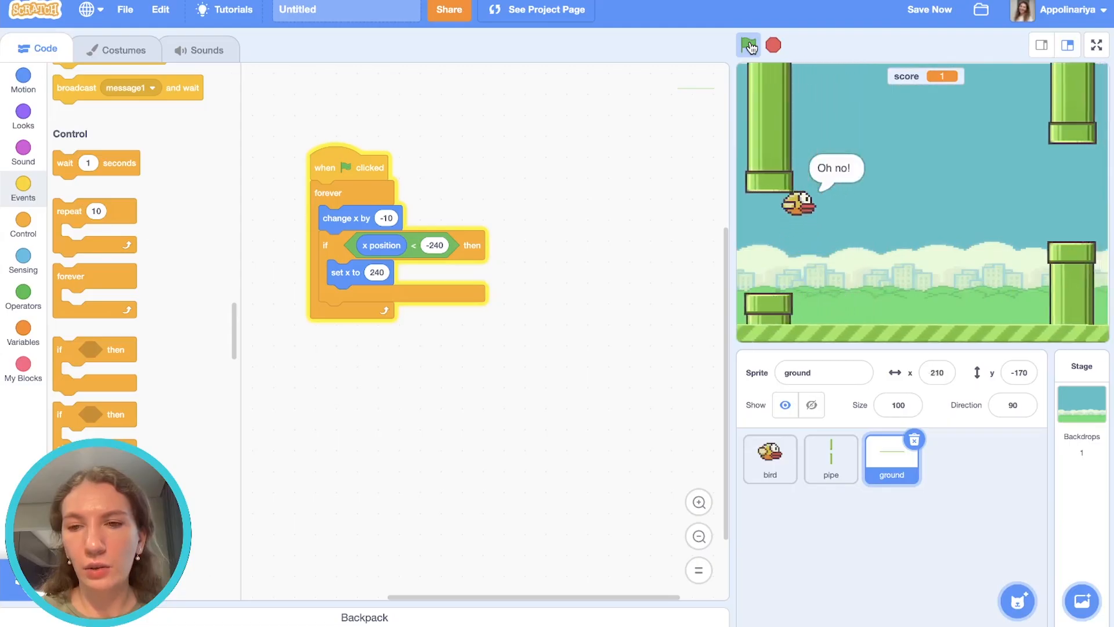
- Change the ground's 'change x by' to -8 and test-run the game again
click(747, 45)
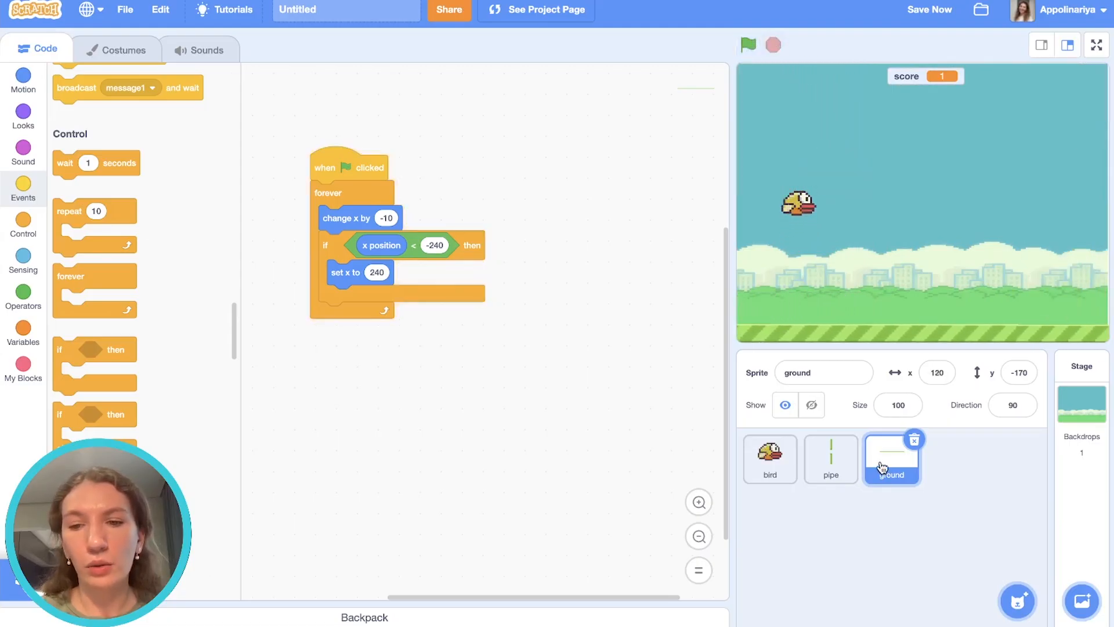
click(748, 45)
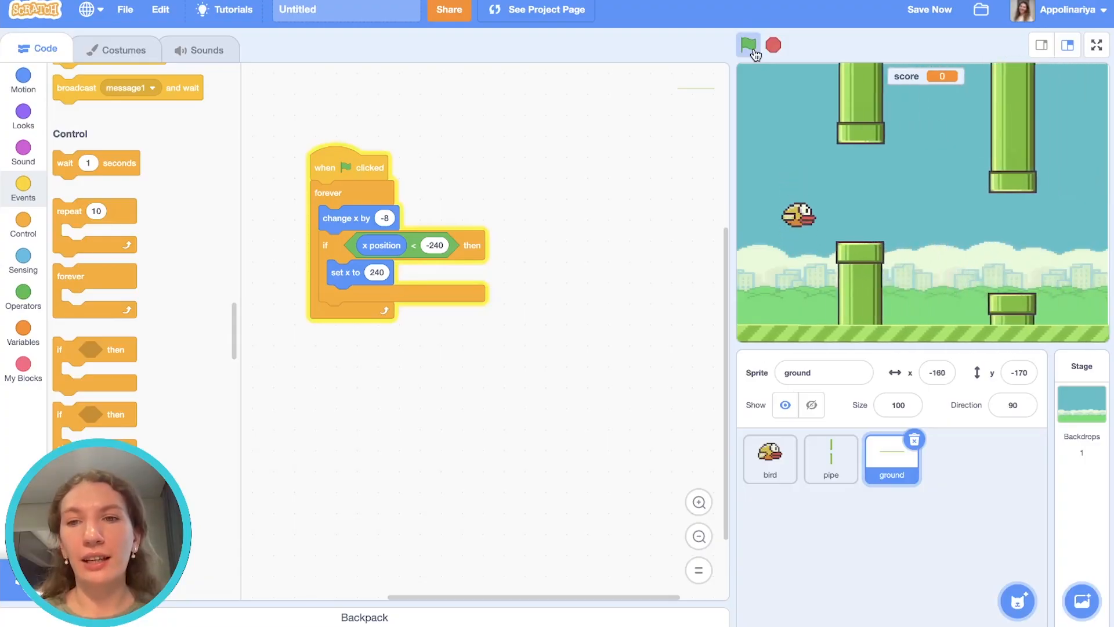
click(747, 45)
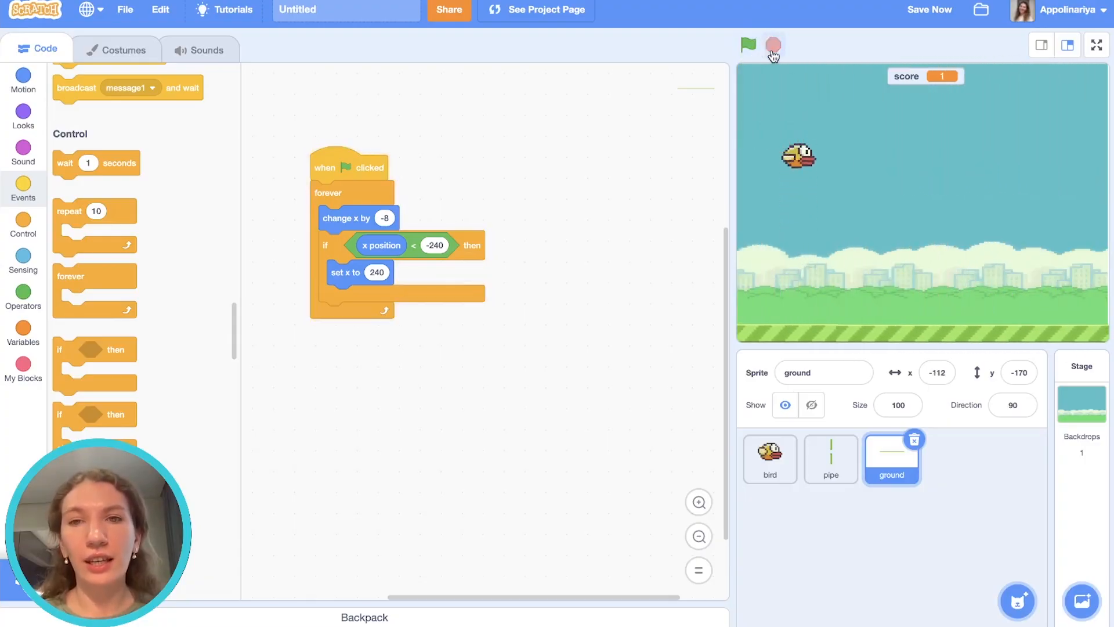